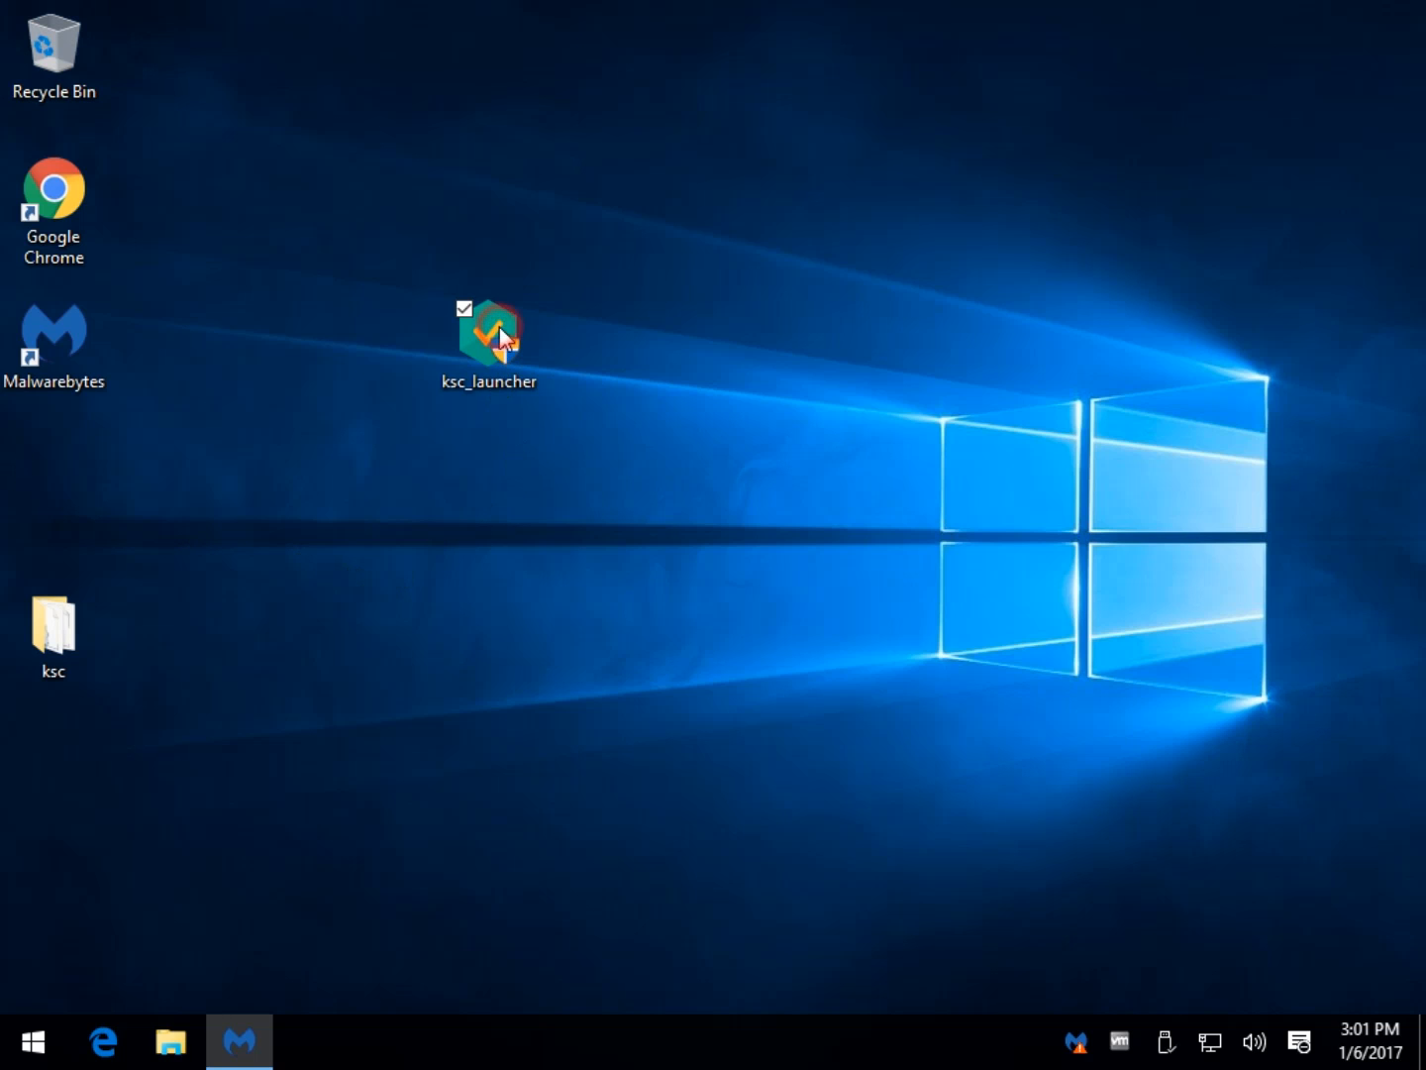
Launch Kaspersky System Checker from the ksc_launcher desktop shortcut.
left_click(487, 337)
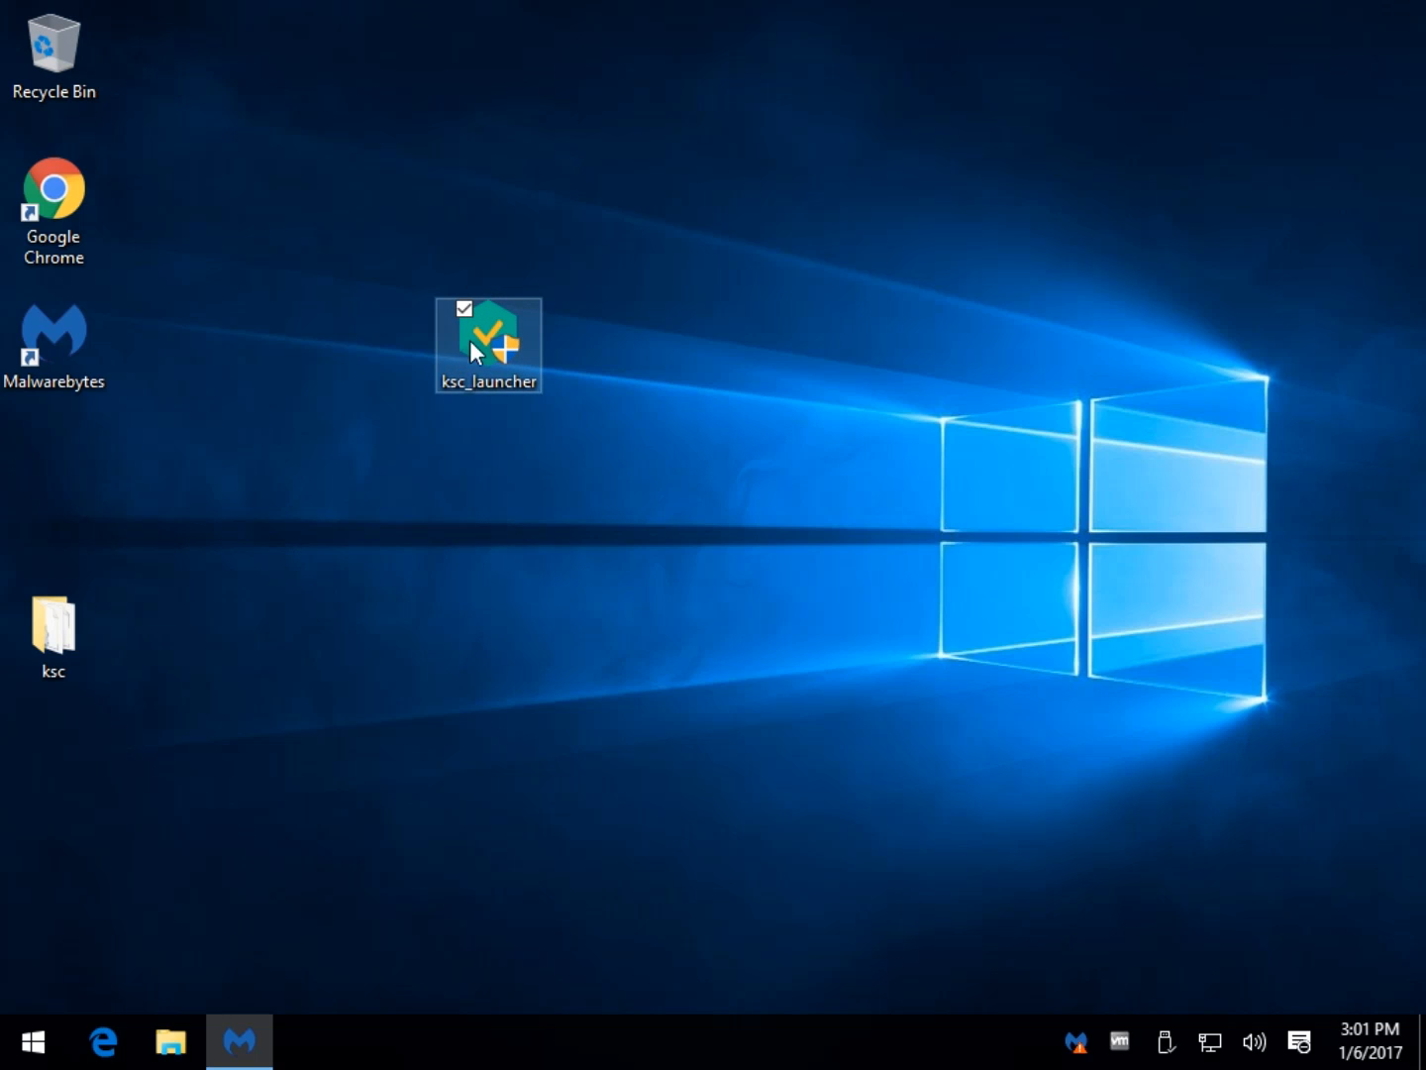
double_click(487, 341)
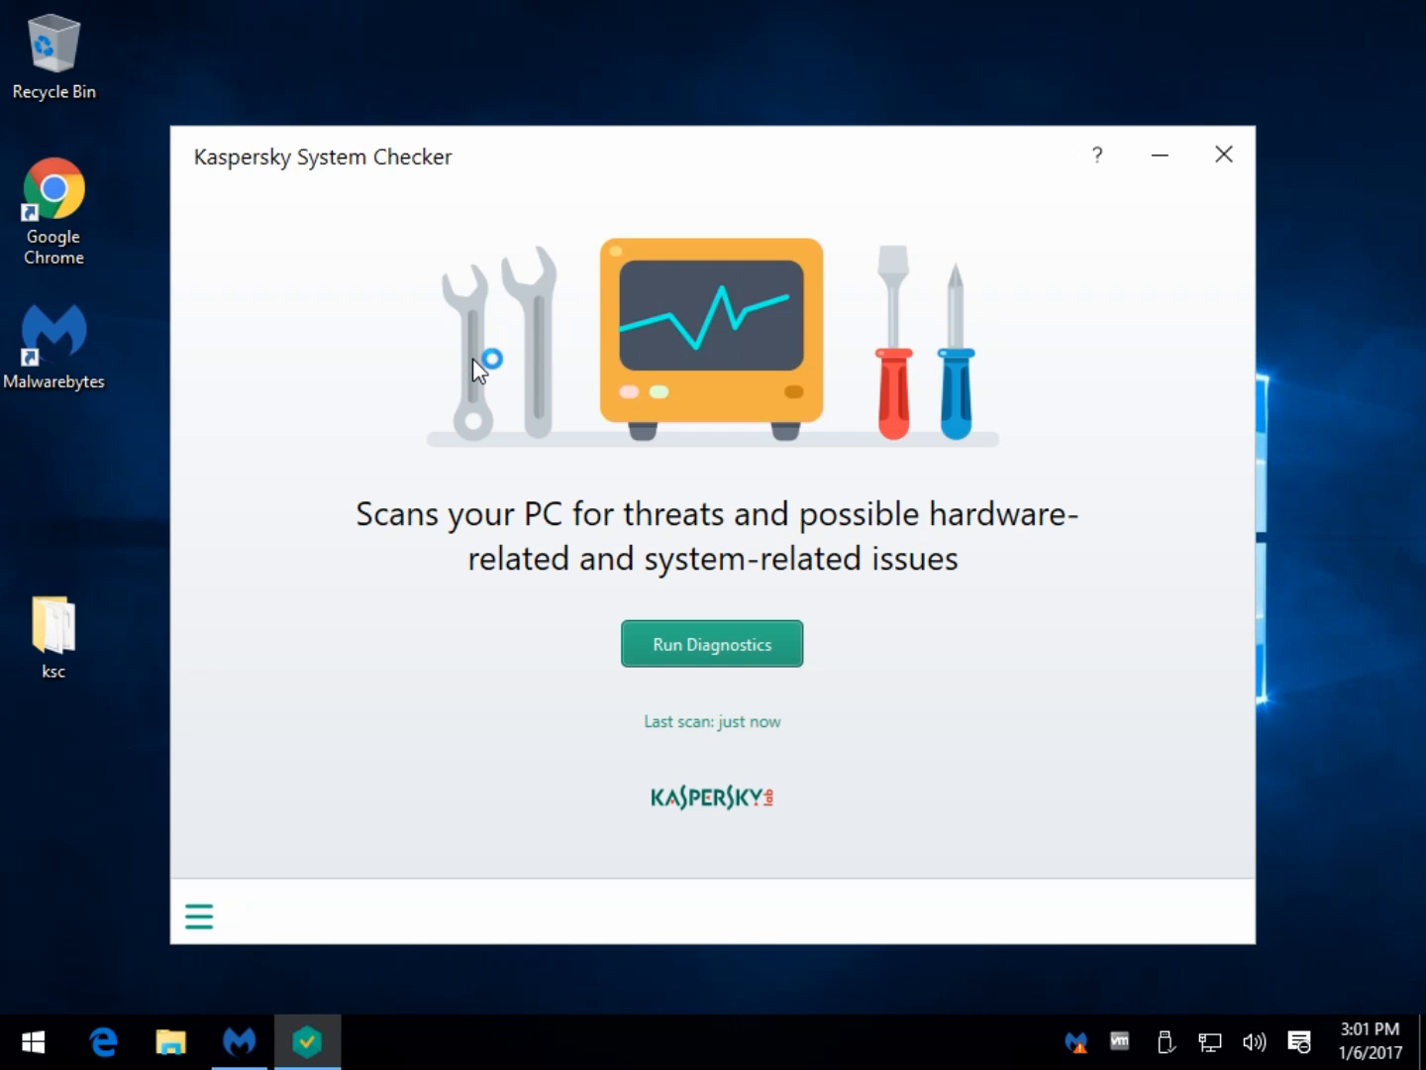
mouse_move(723, 145)
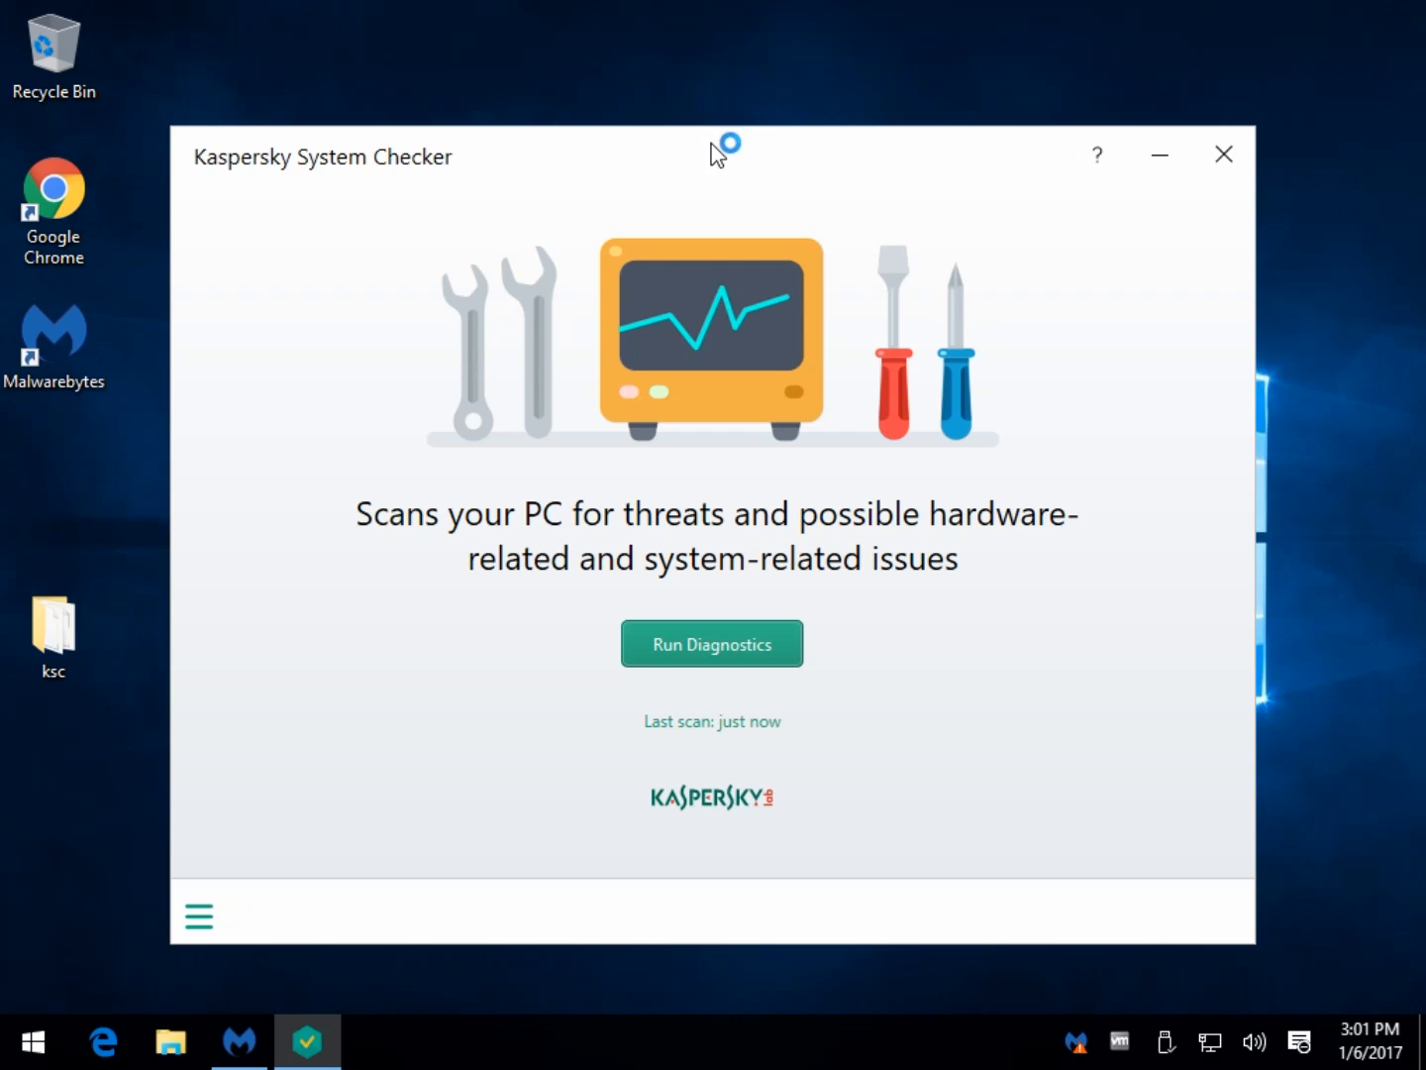
Browse the ksc program folder's contents in File Explorer.
left_click(54, 634)
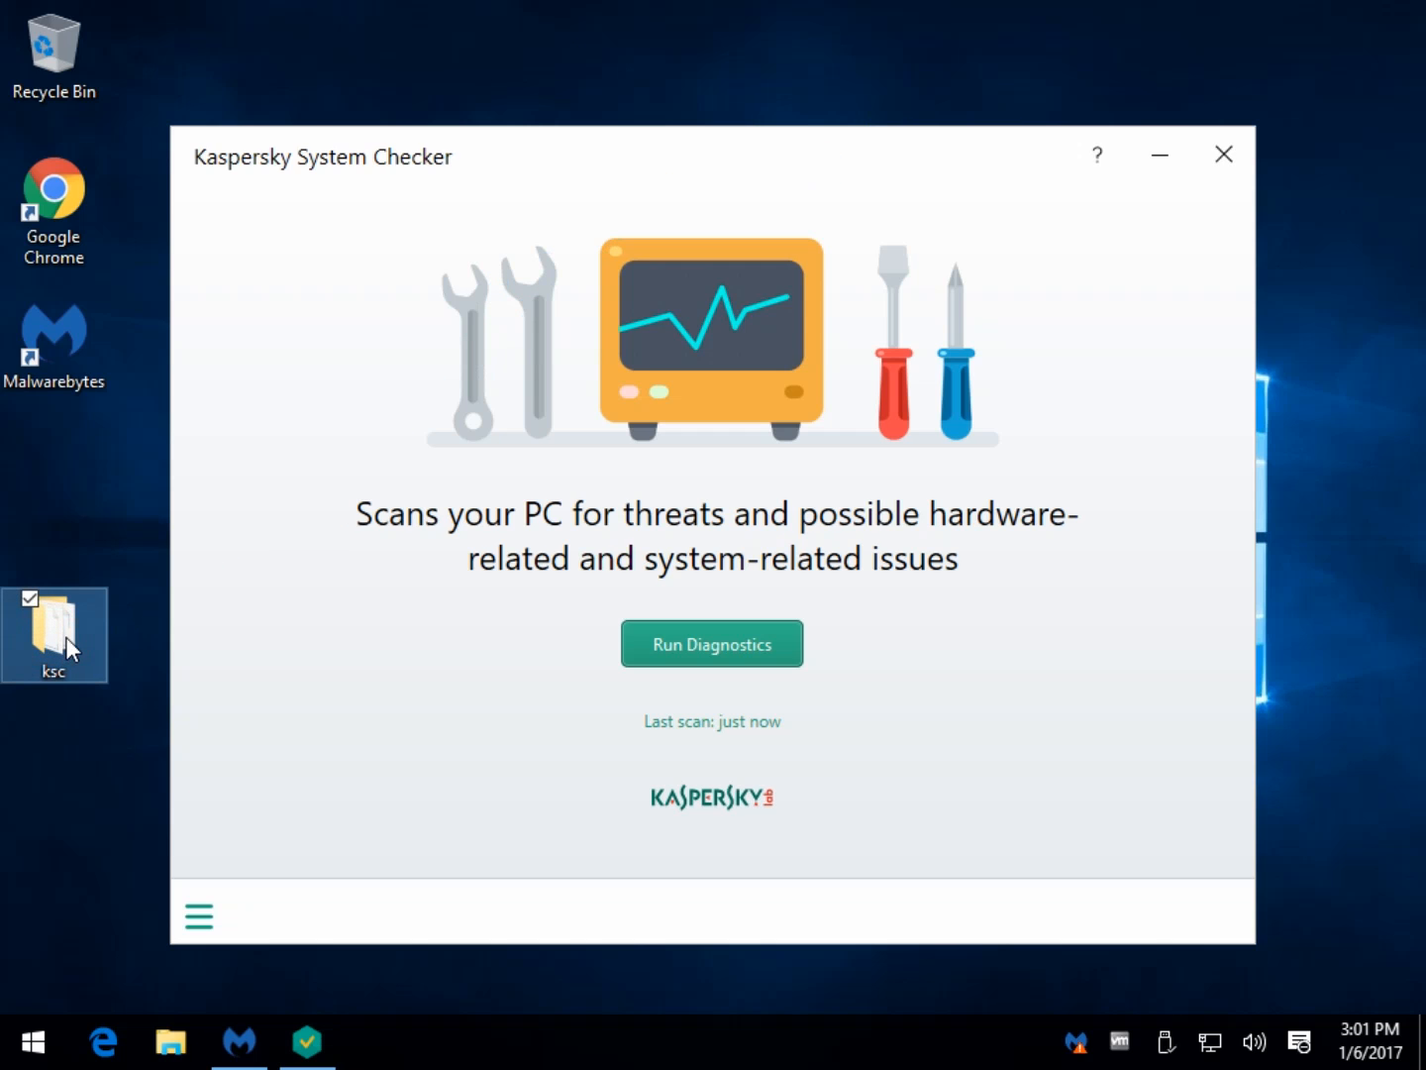
mouse_move(643, 476)
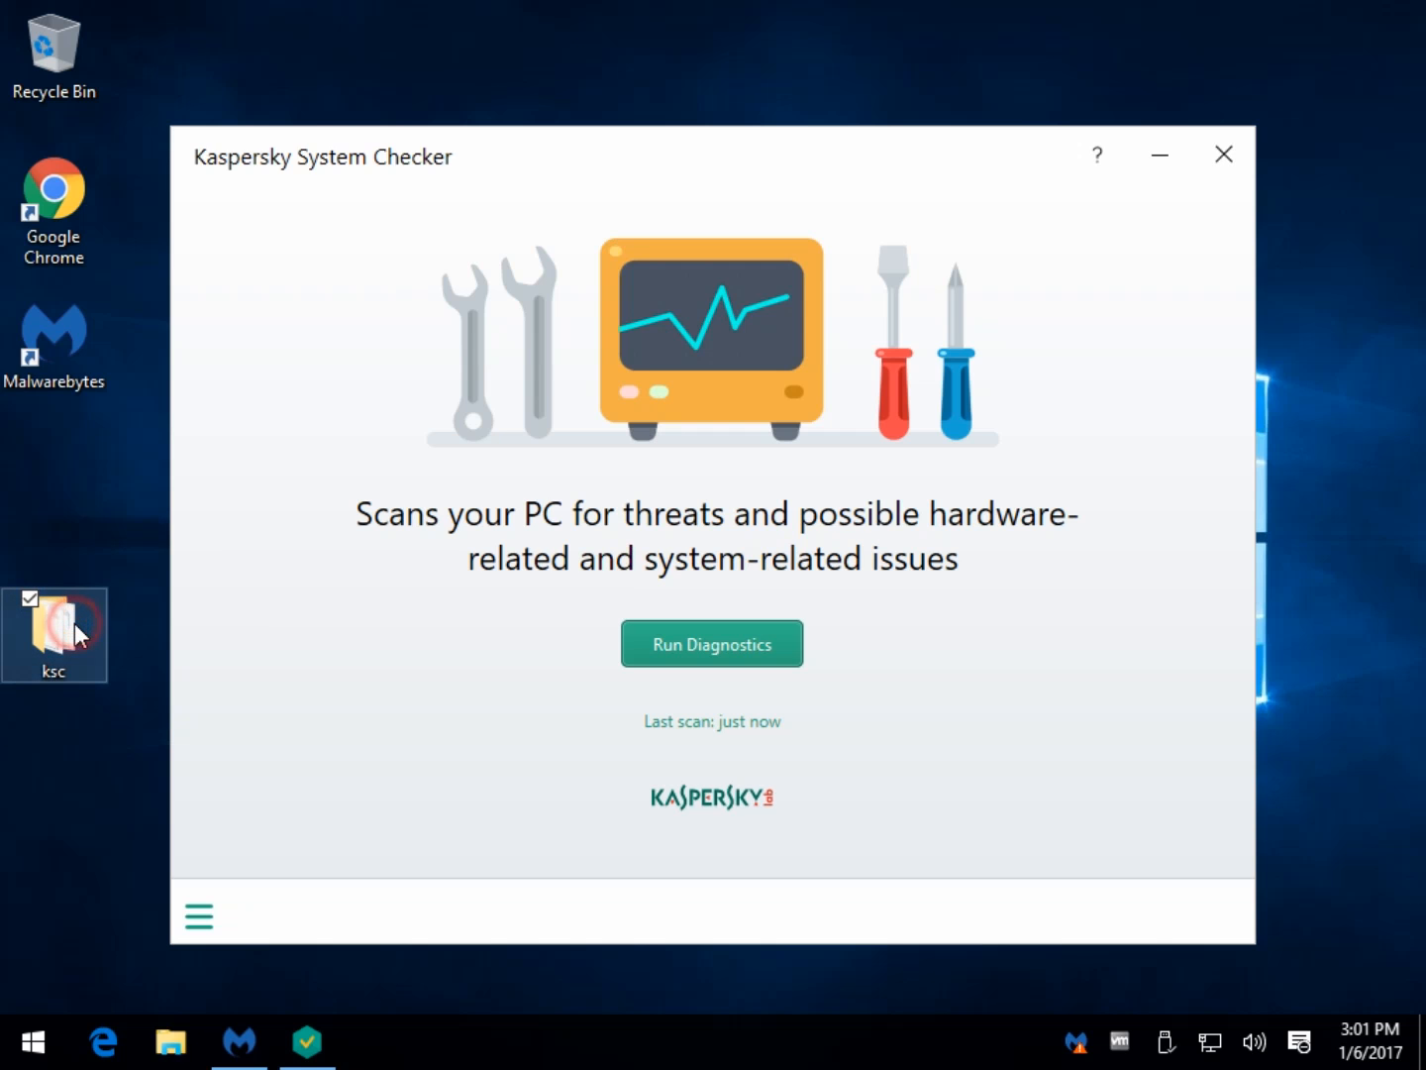
double_click(53, 624)
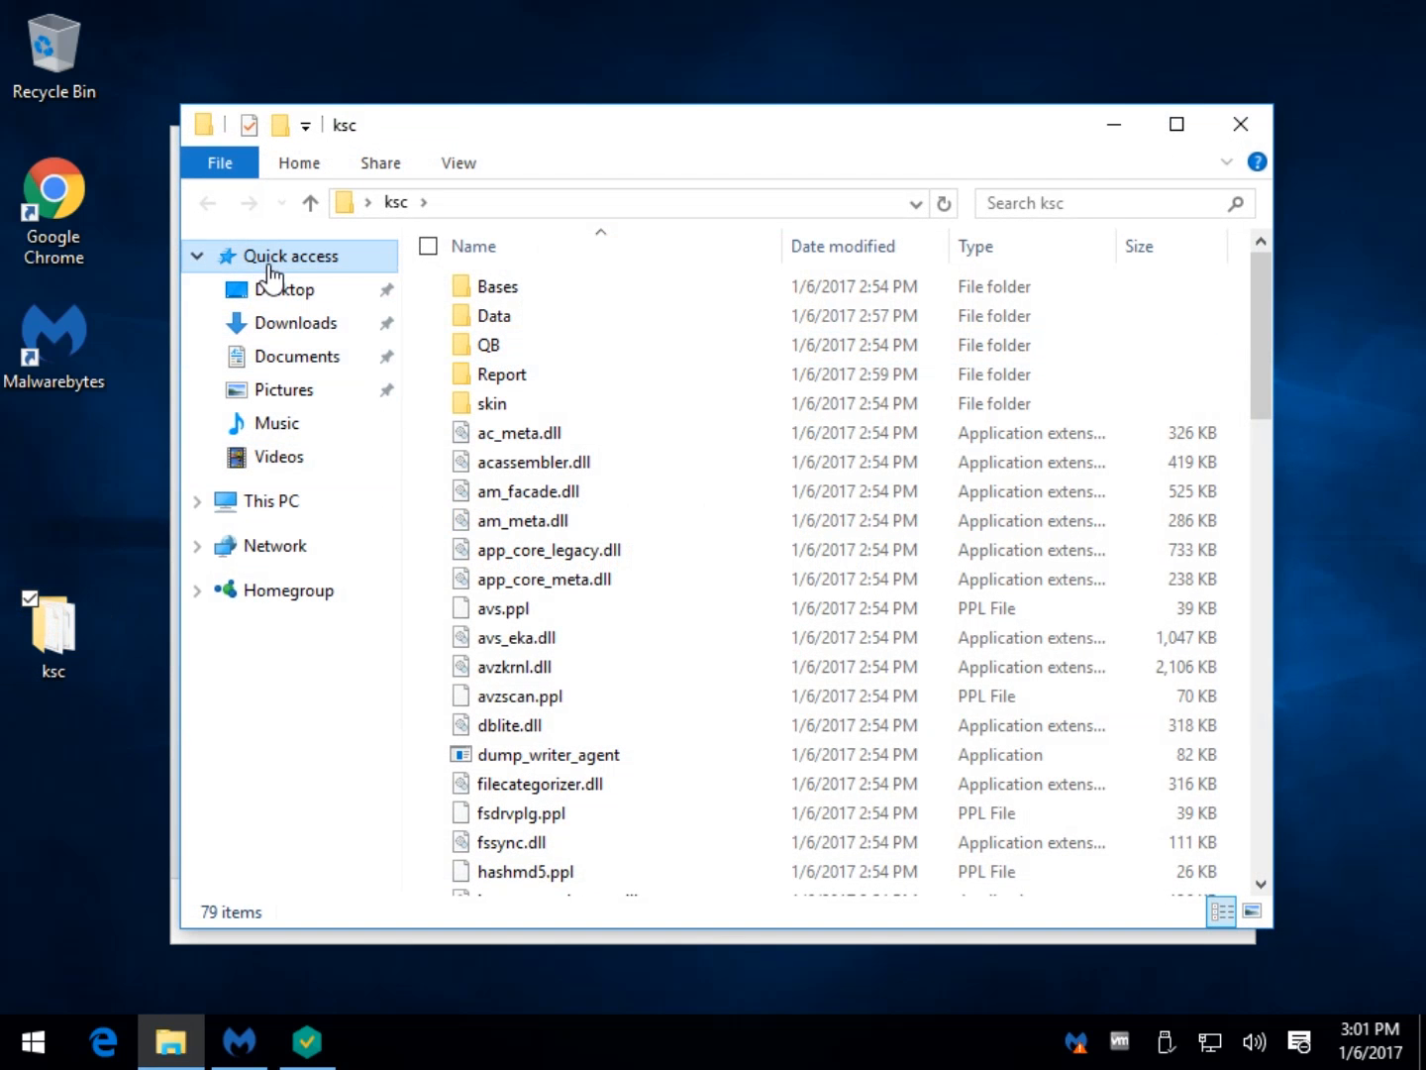
scroll("down", 3)
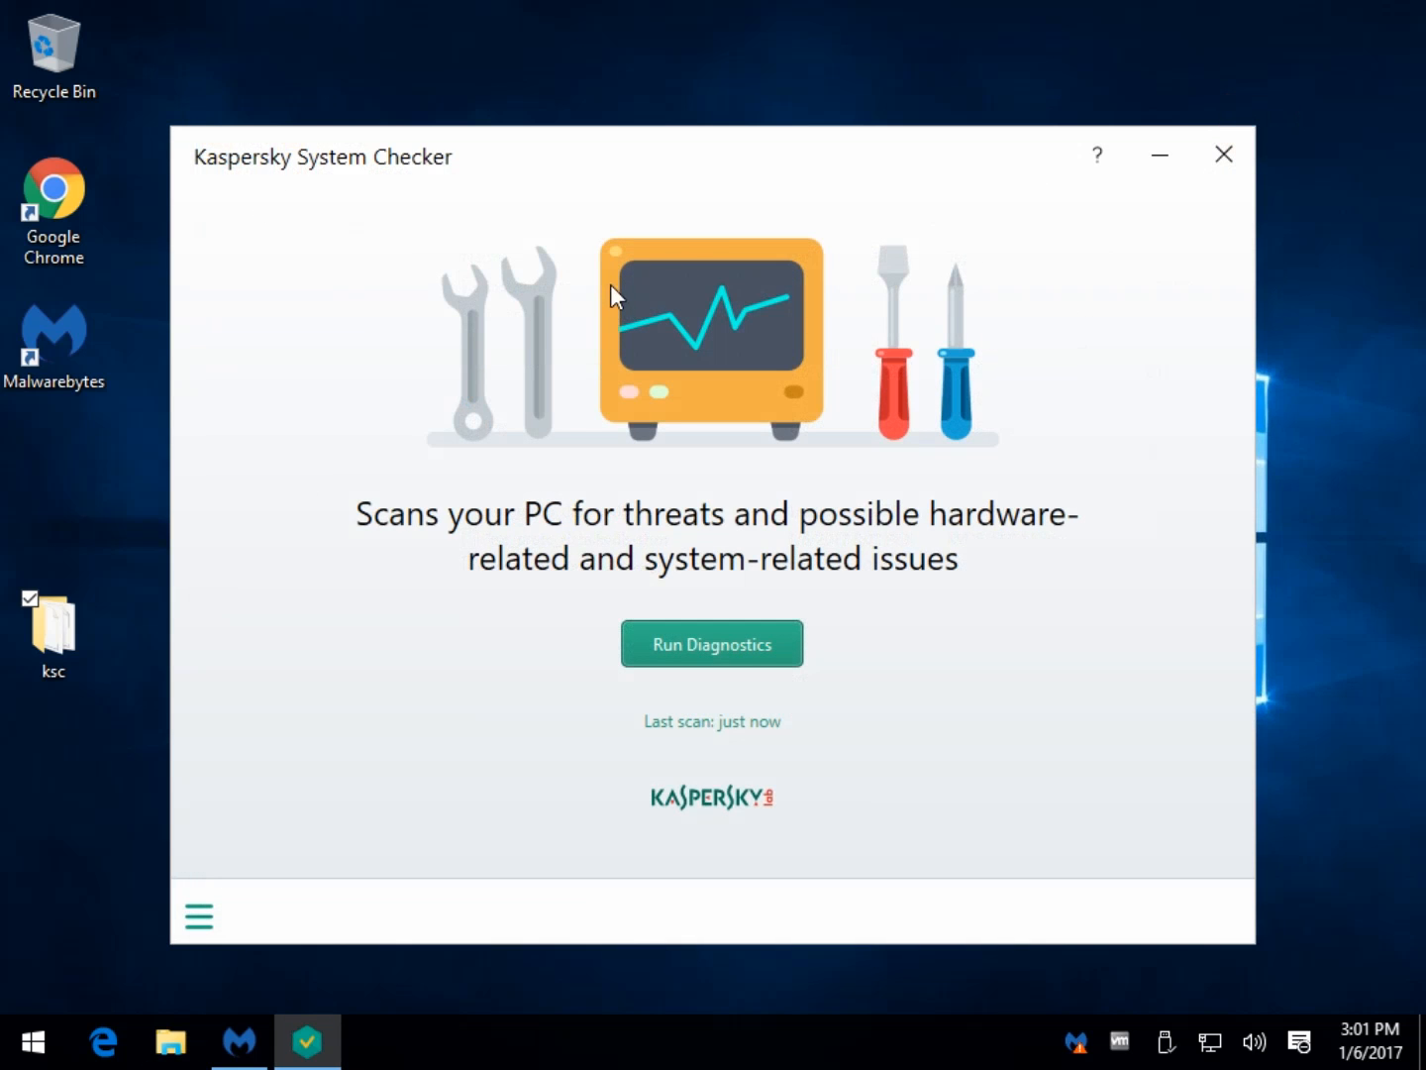
mouse_move(571, 444)
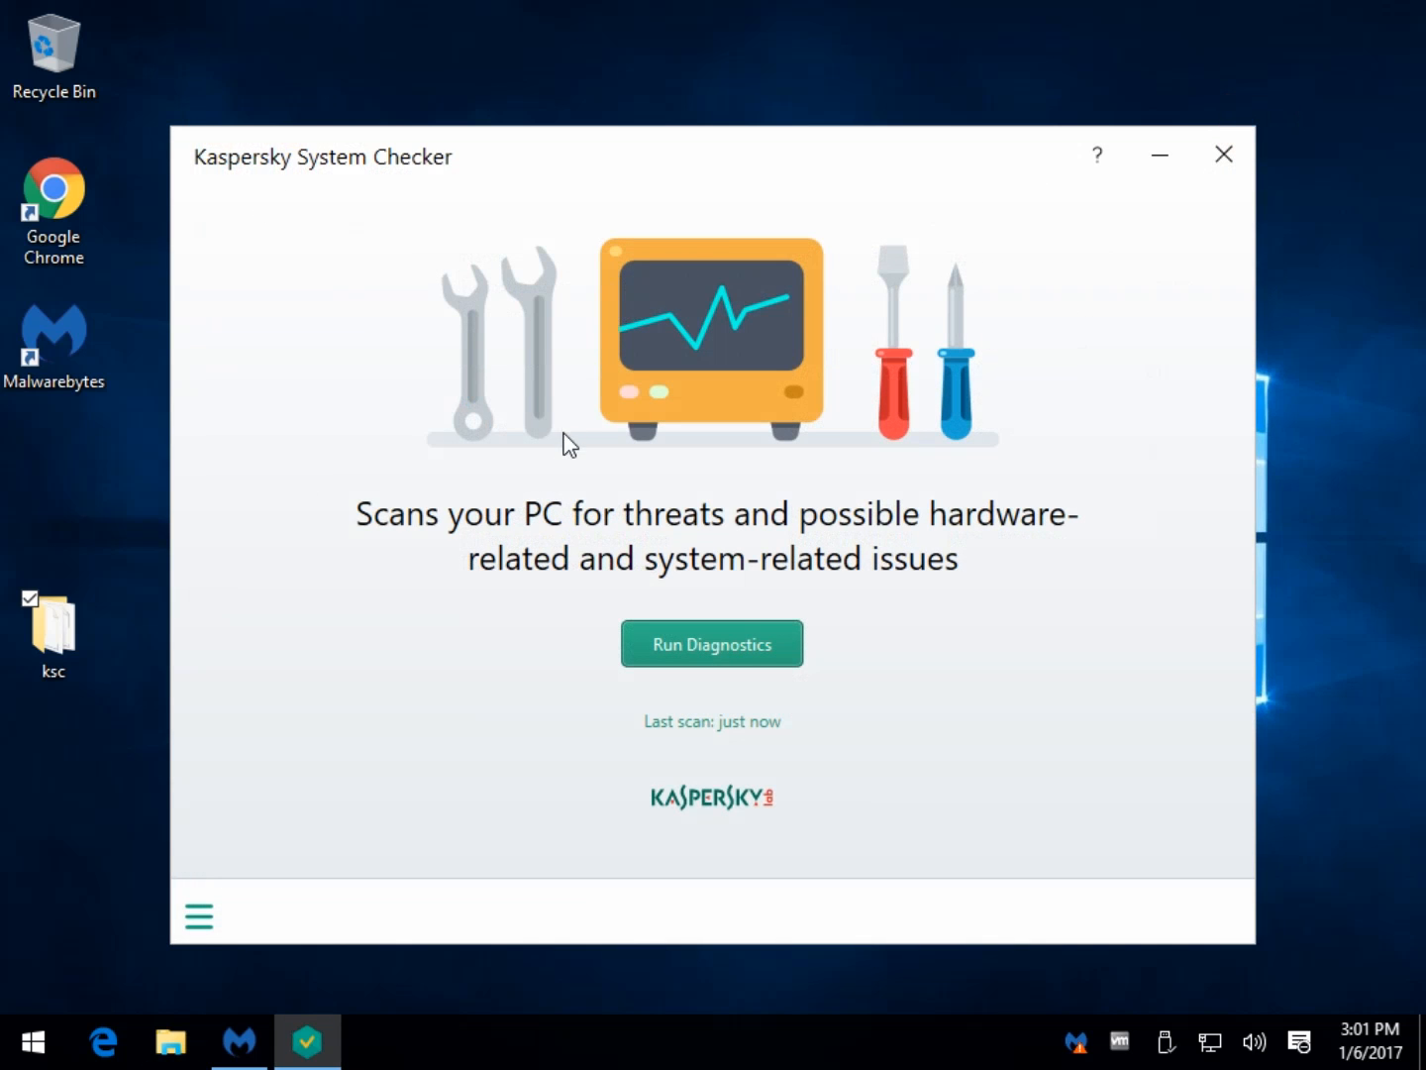
mouse_move(311, 840)
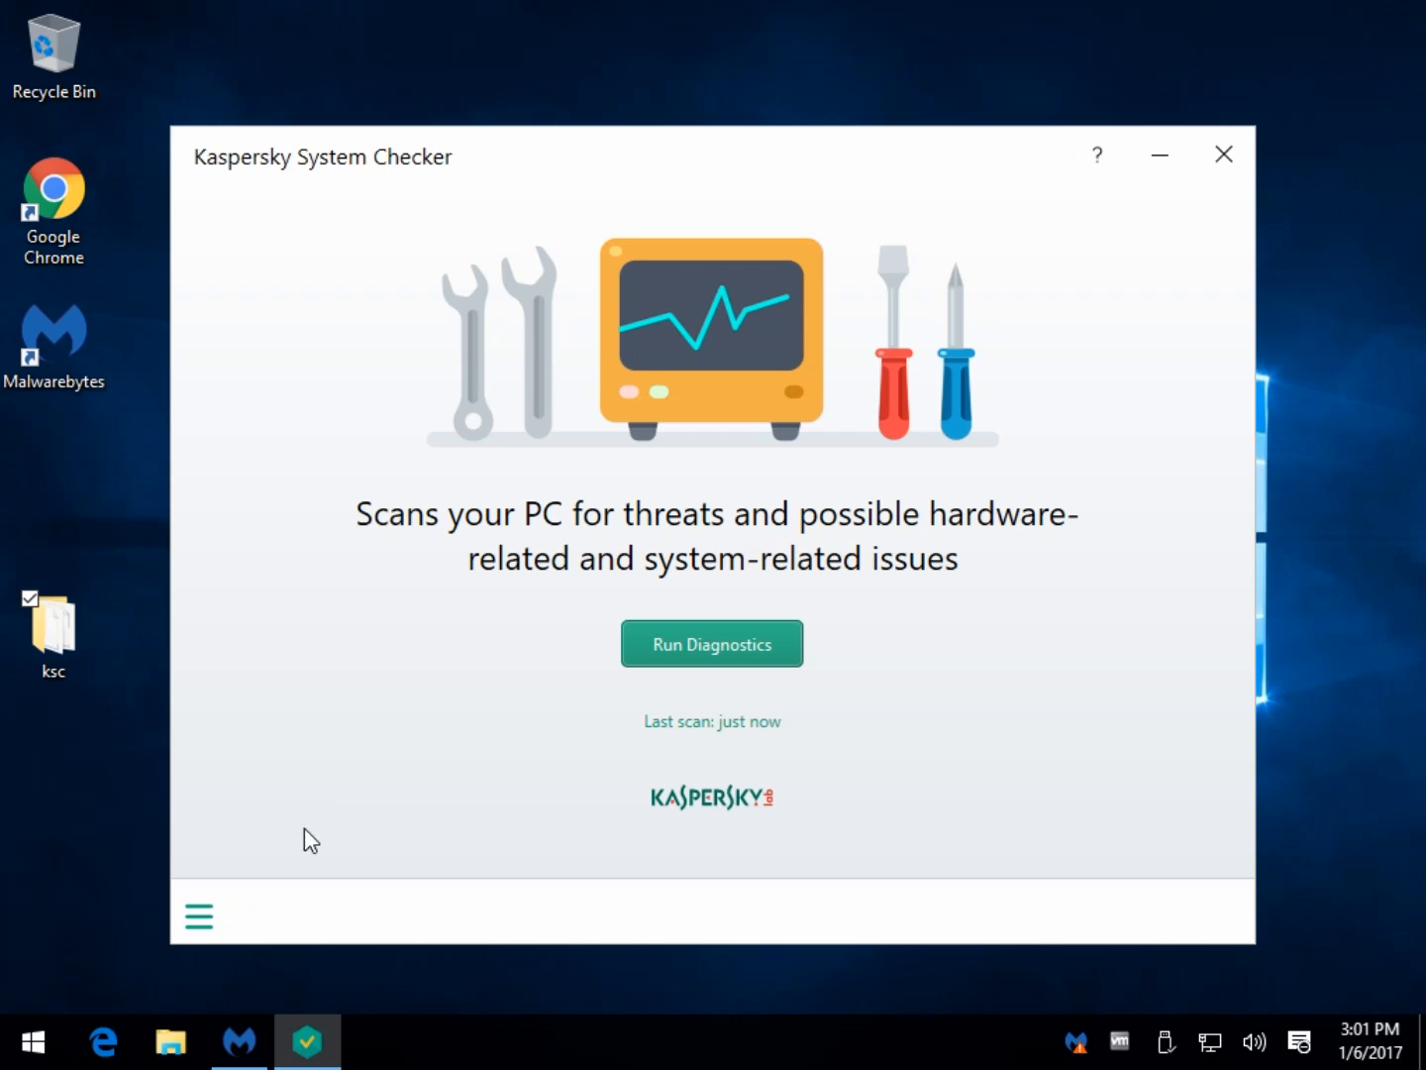
mouse_move(465, 483)
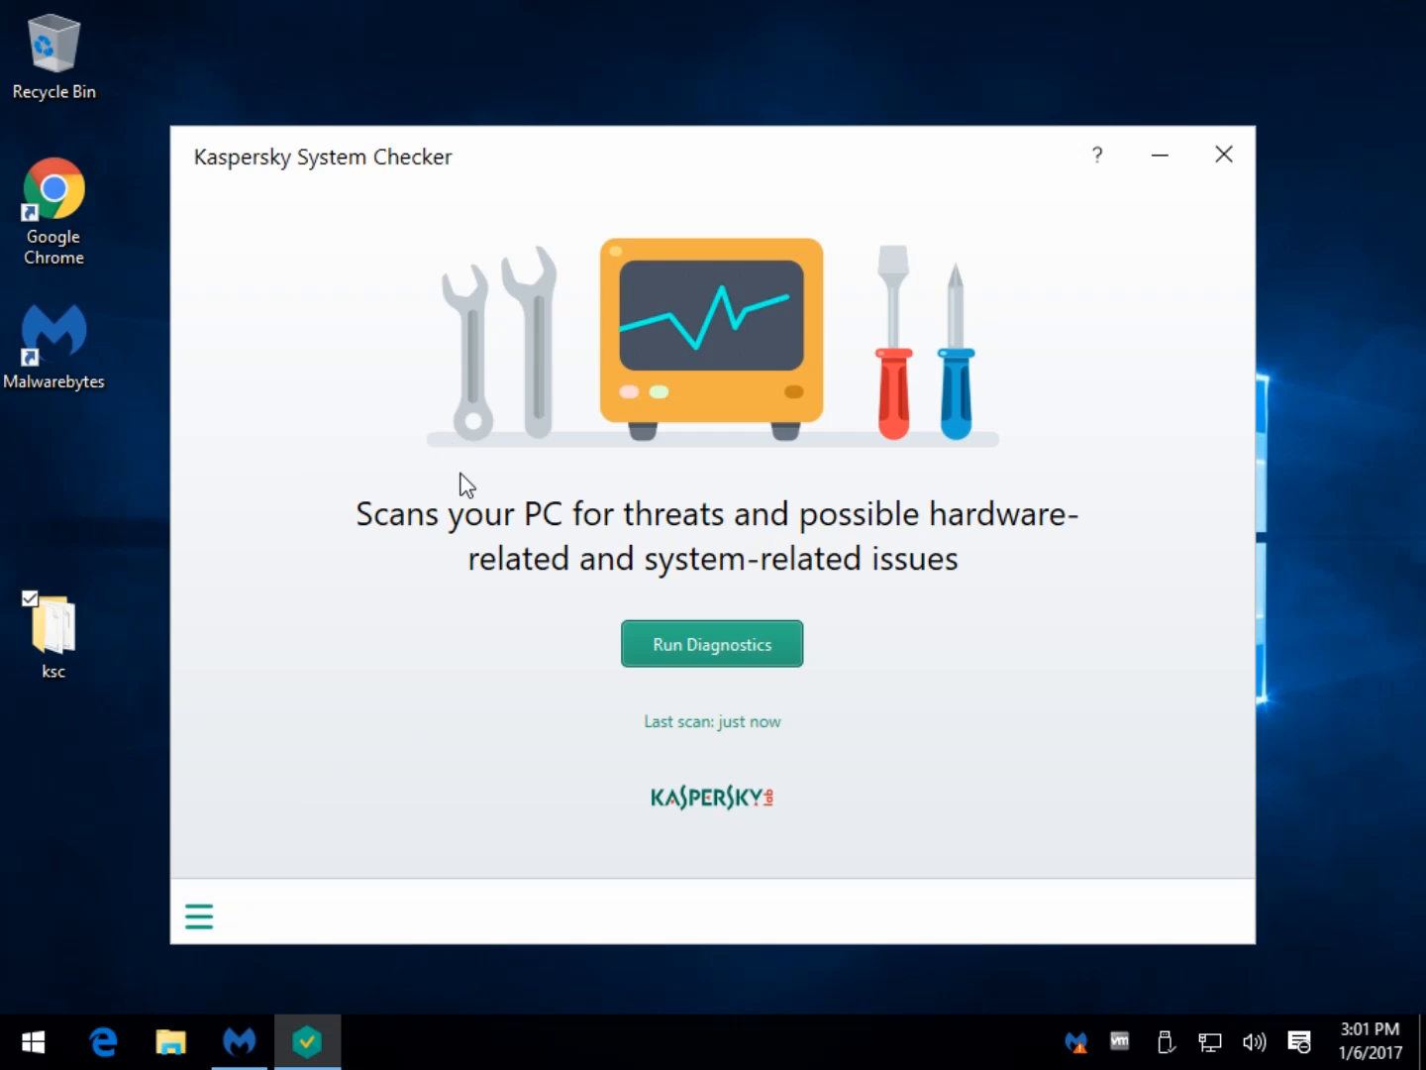
mouse_move(307, 484)
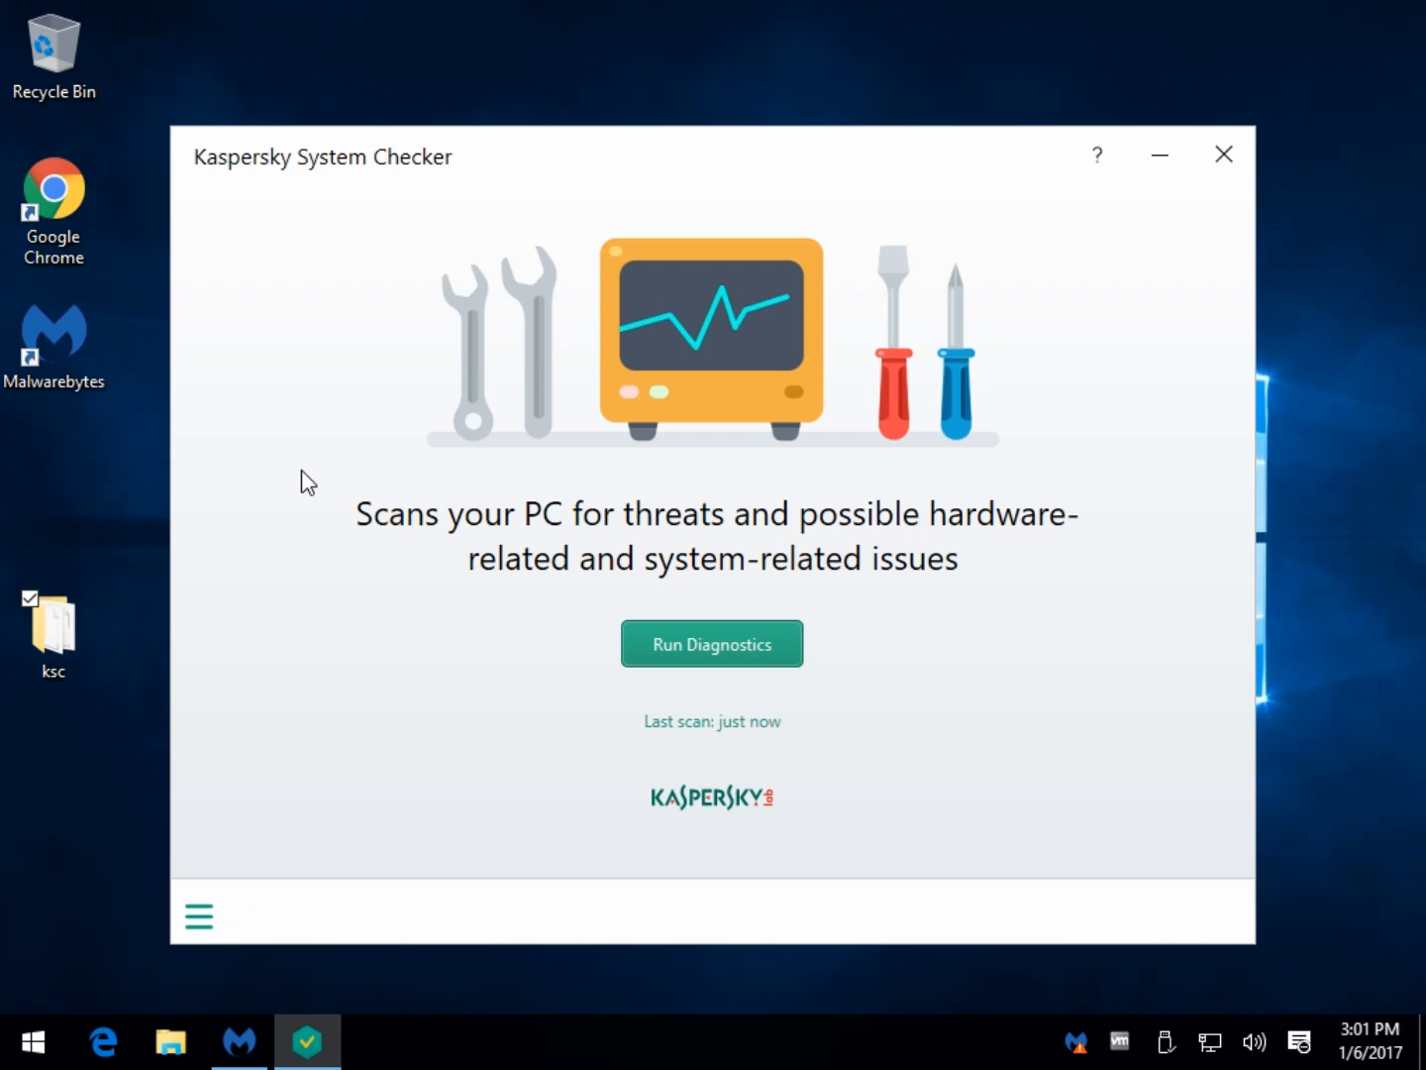
left_click(198, 915)
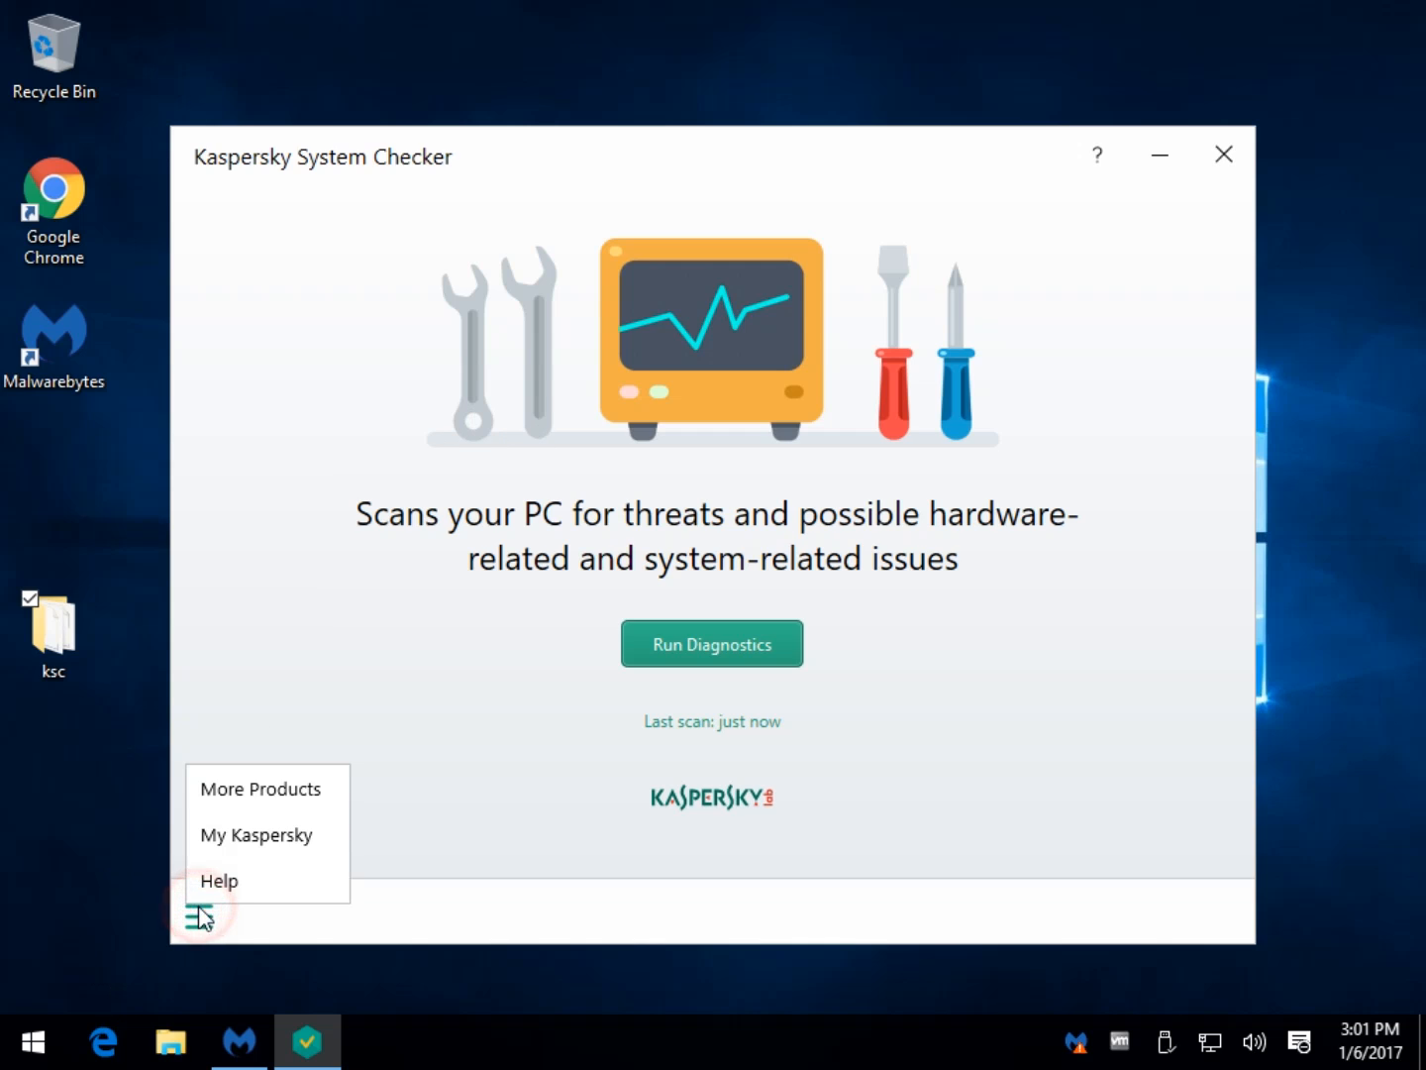
mouse_move(387, 844)
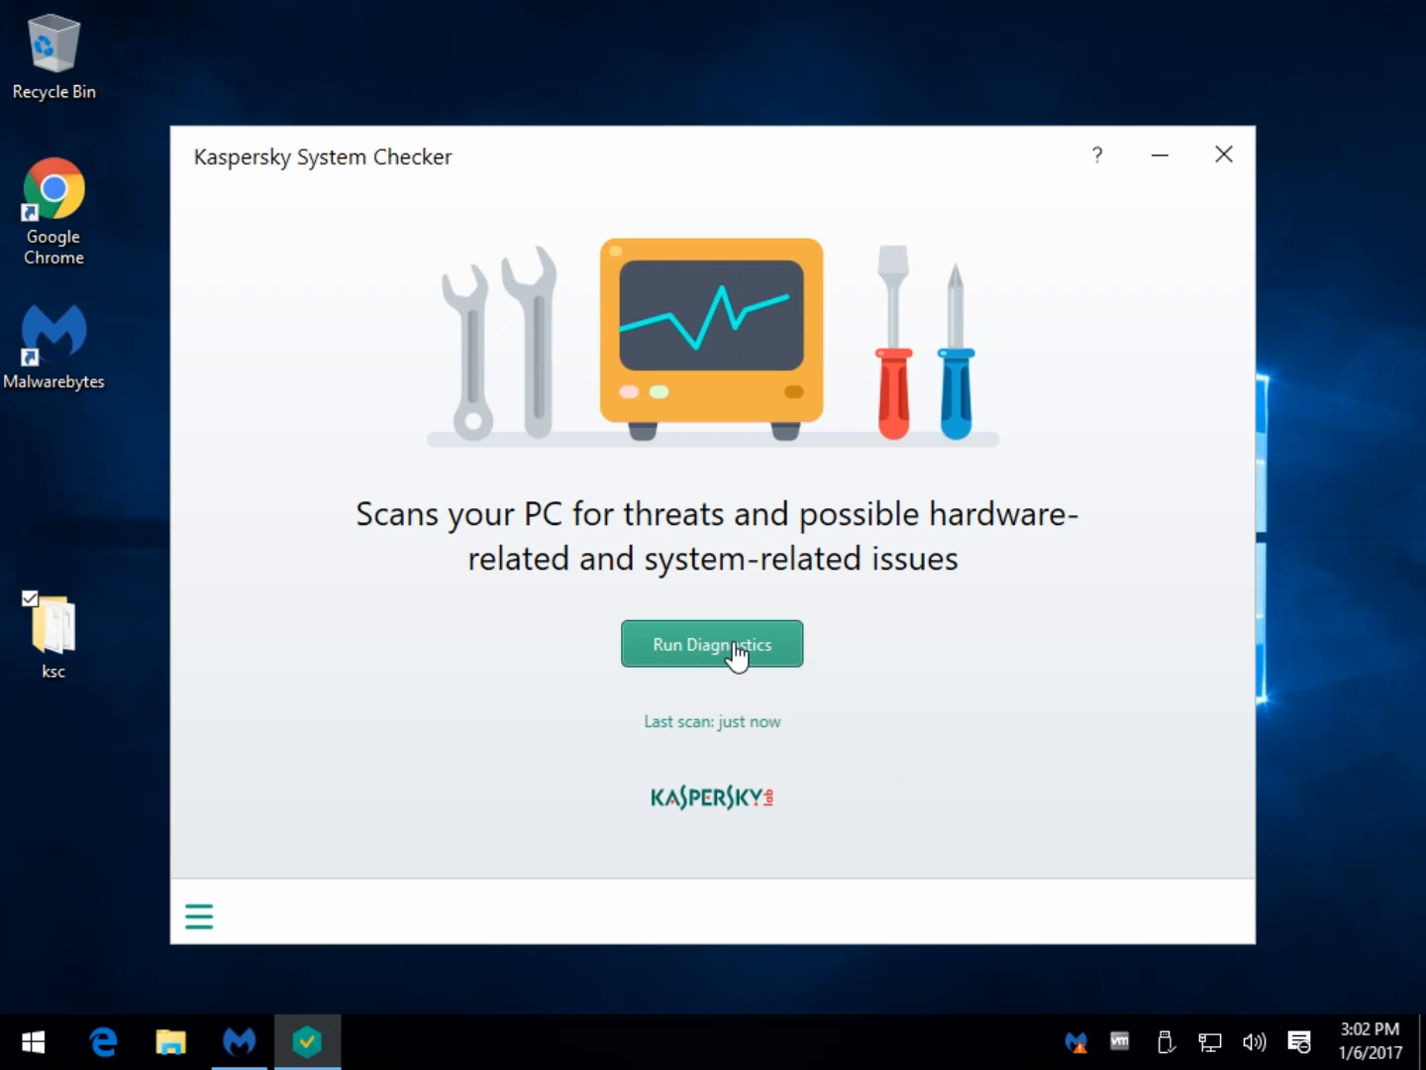
Start the system diagnostics scan with Run Diagnostics.
left_click(711, 642)
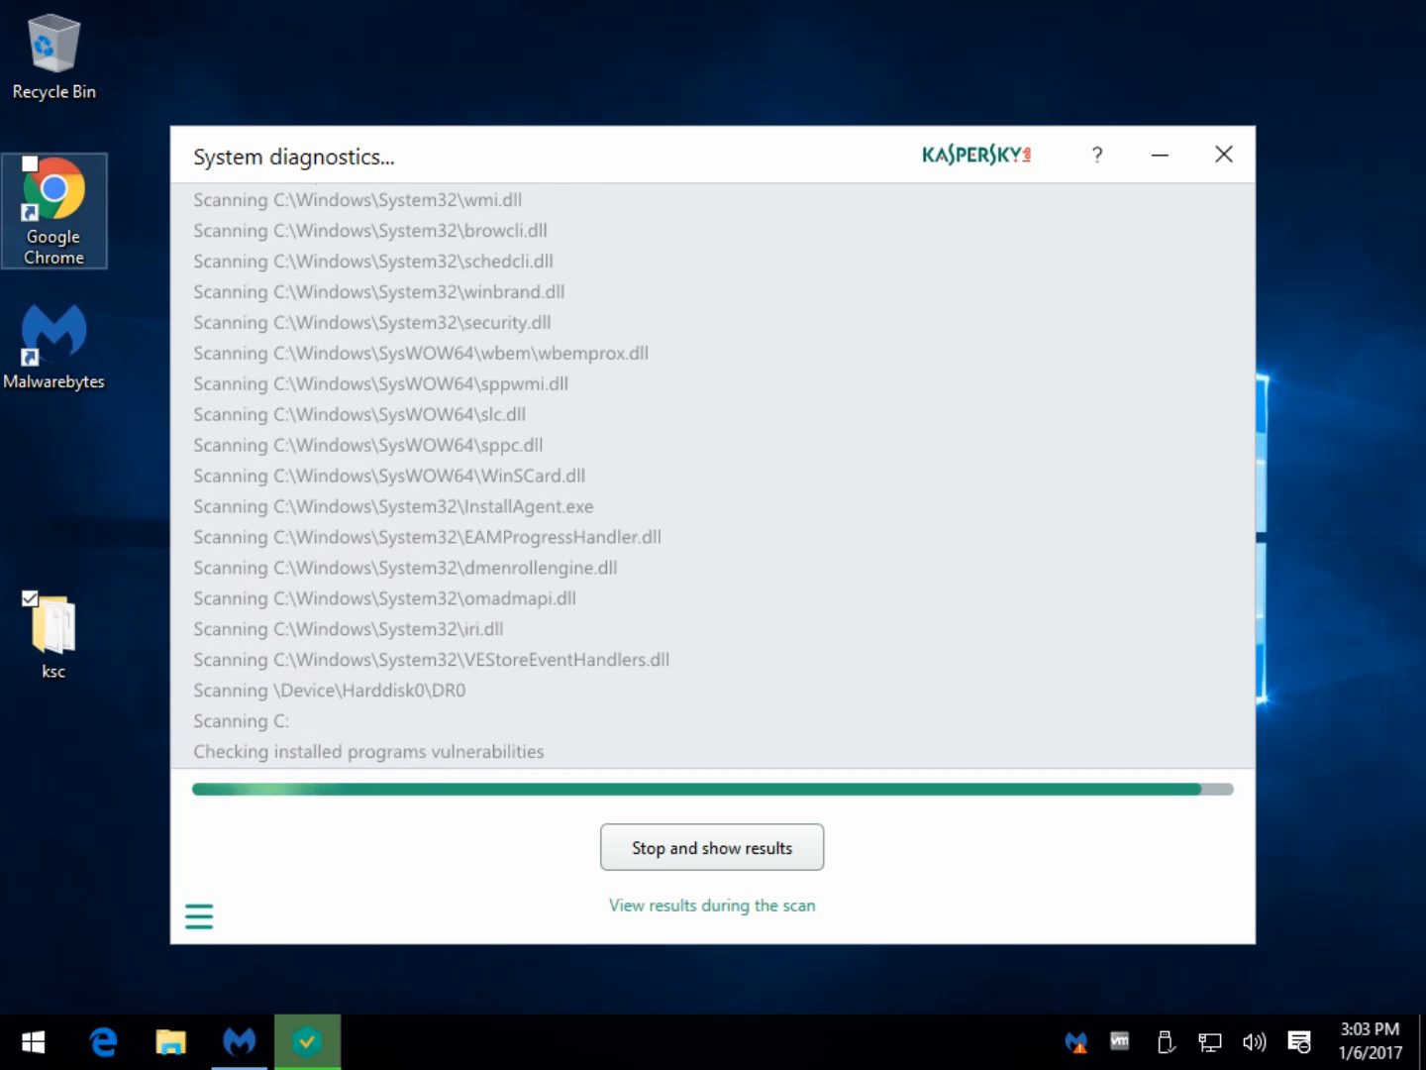
Stop the scan and scroll the Detected Items results from ActiveX warnings down to the UAC warning.
left_click(711, 848)
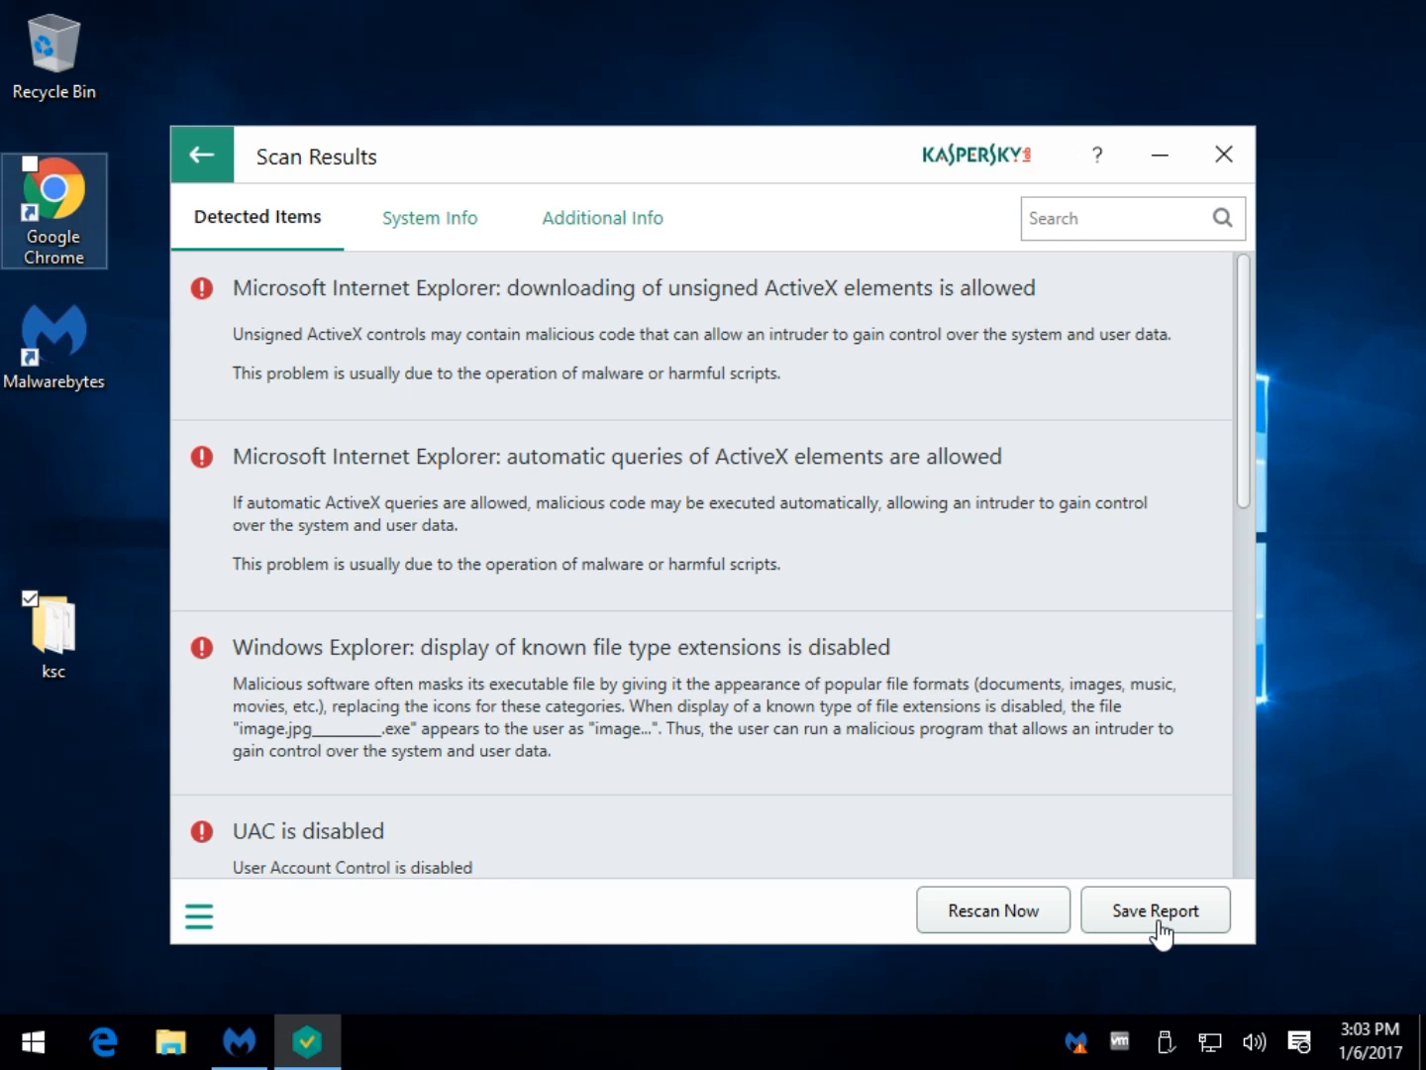
mouse_move(634, 684)
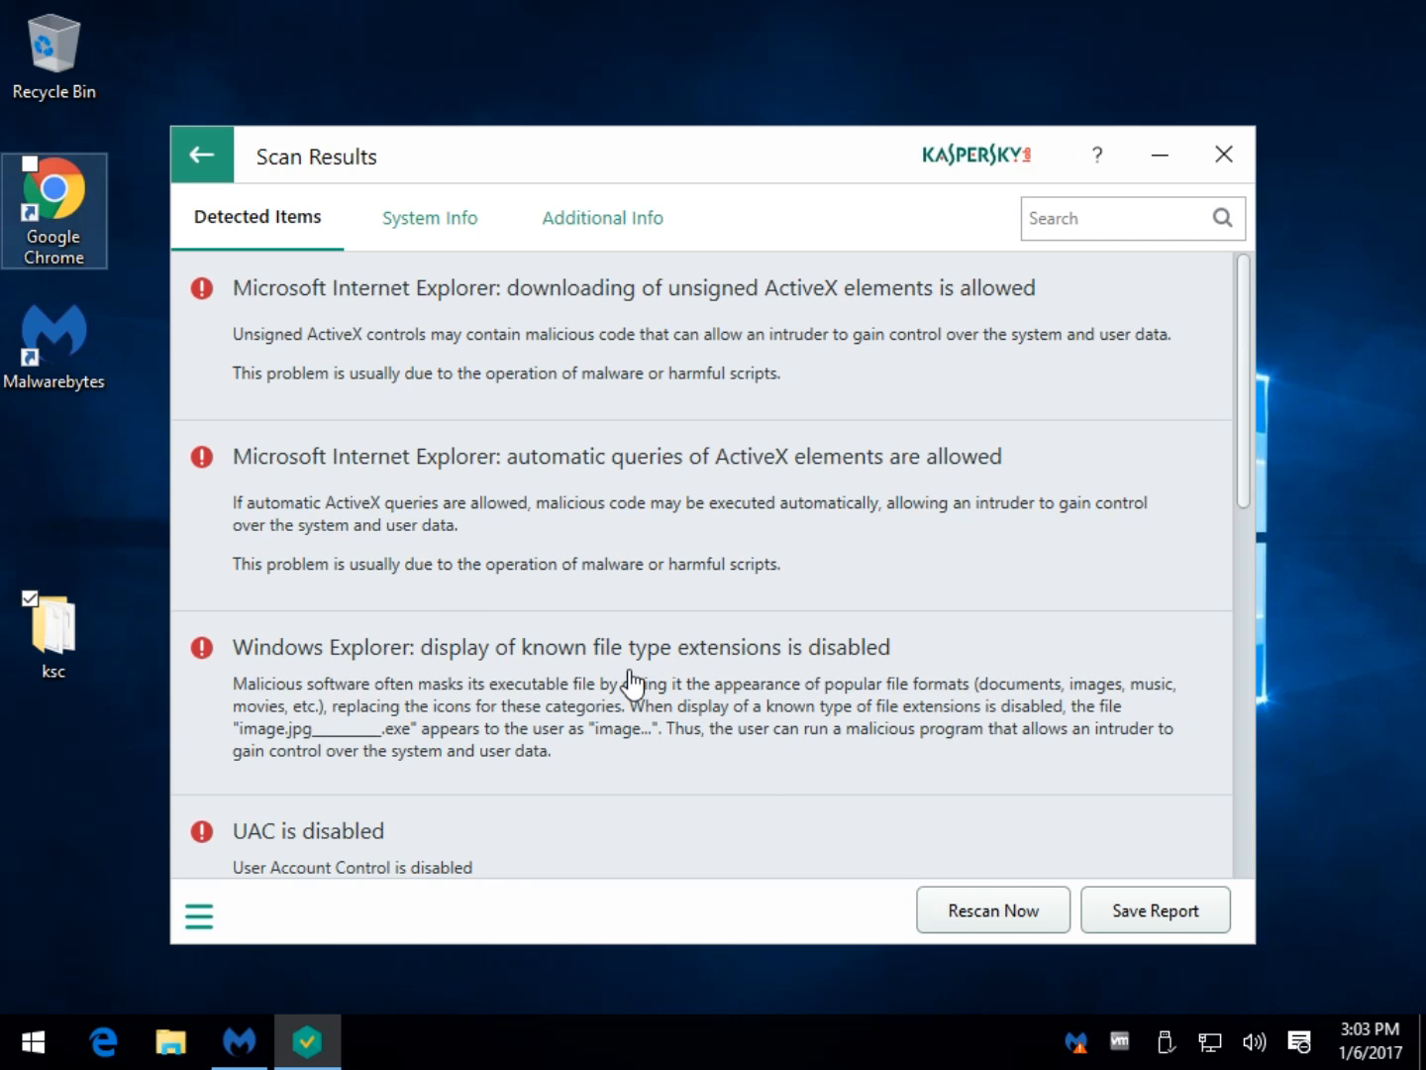
mouse_move(503, 372)
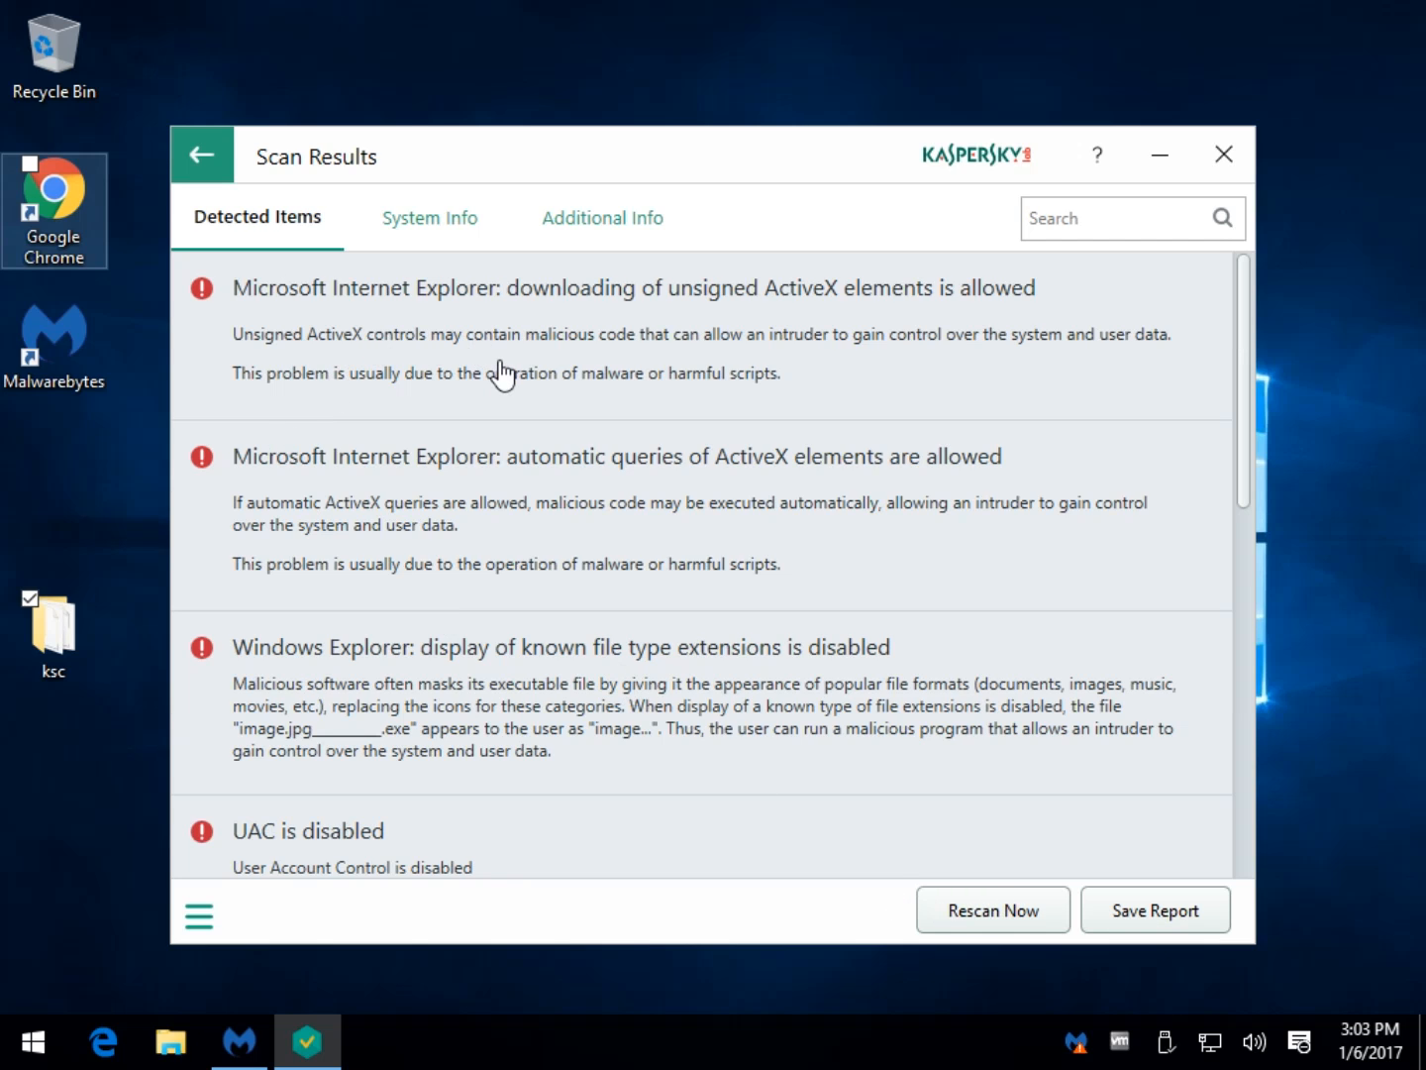
left_click(499, 372)
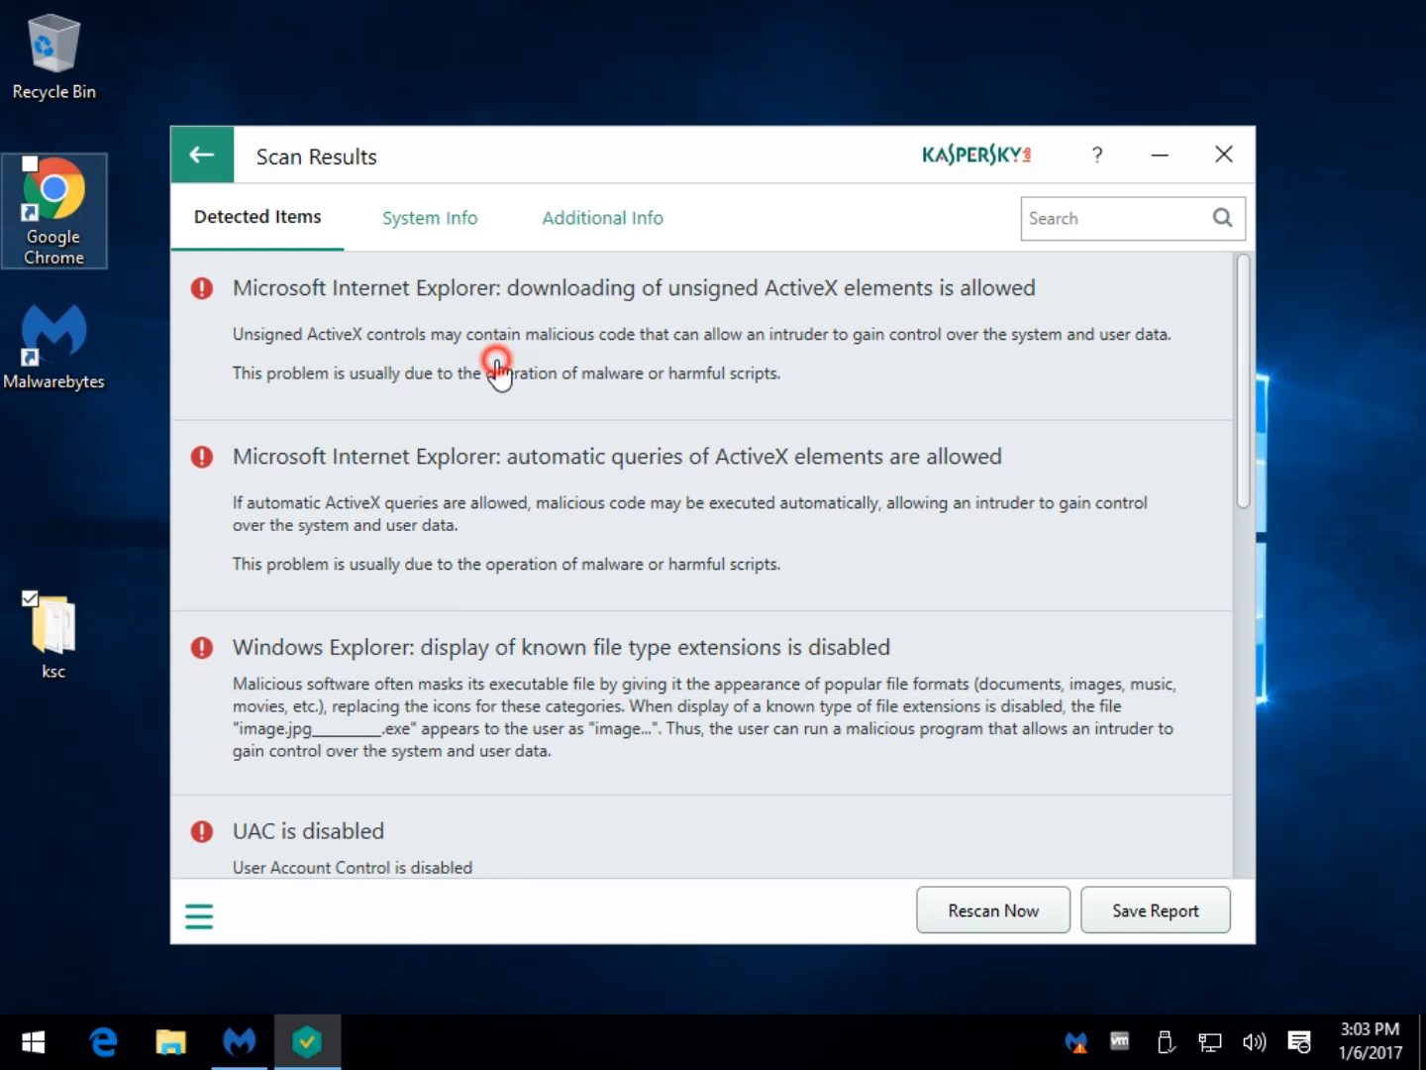
scroll("down", 3)
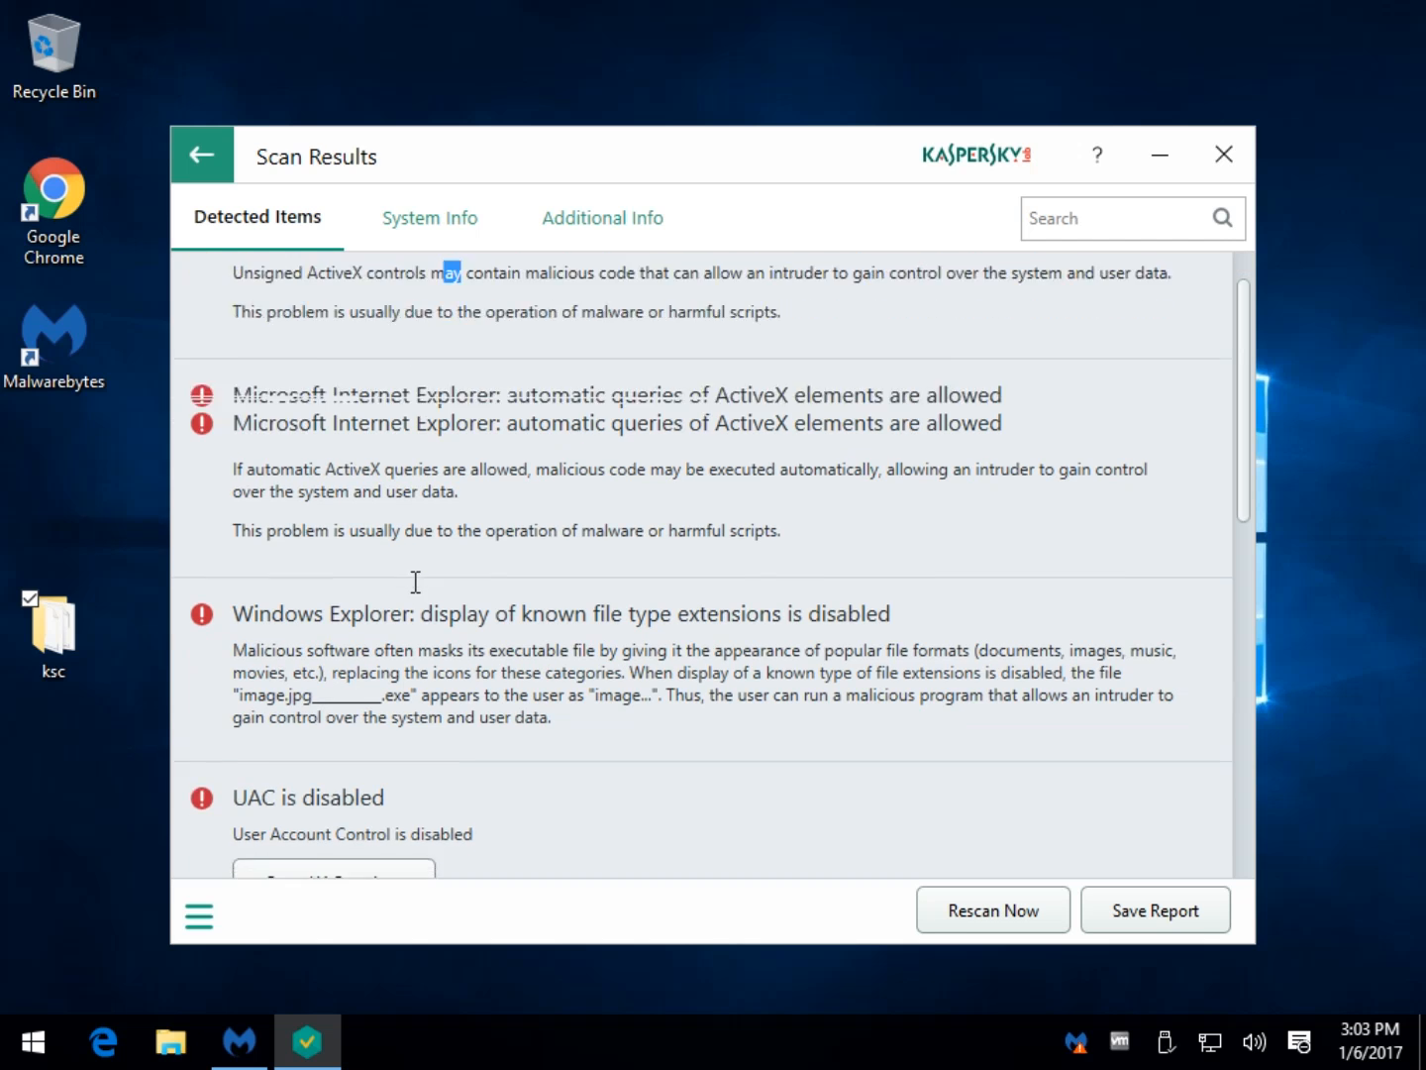
scroll("up", 3)
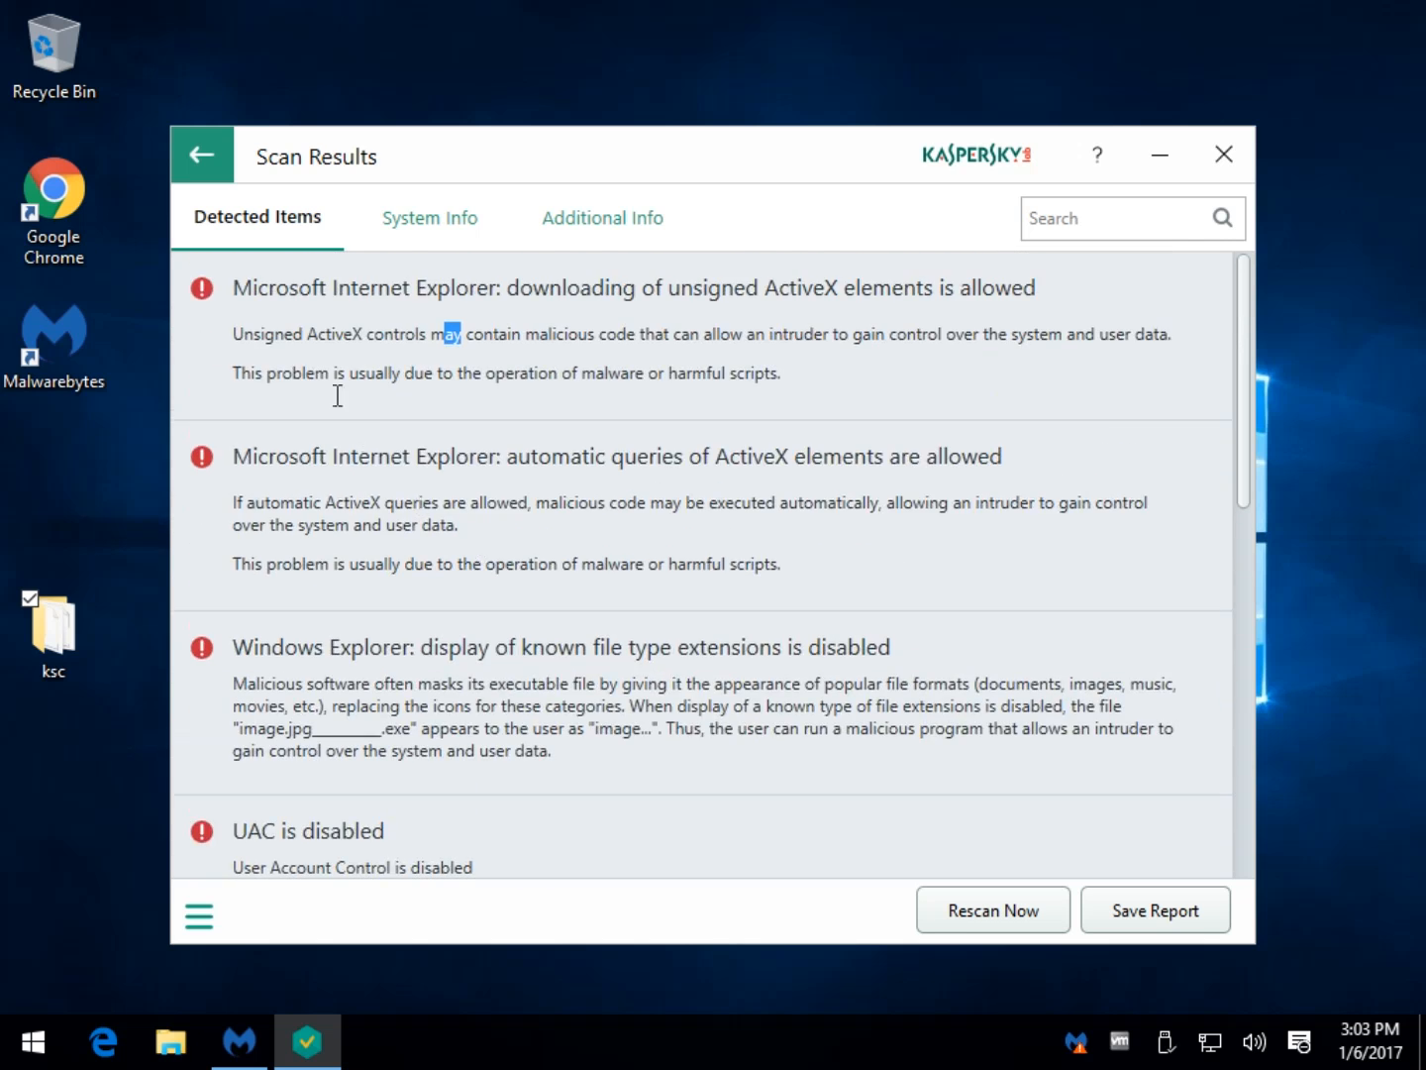
mouse_move(622, 538)
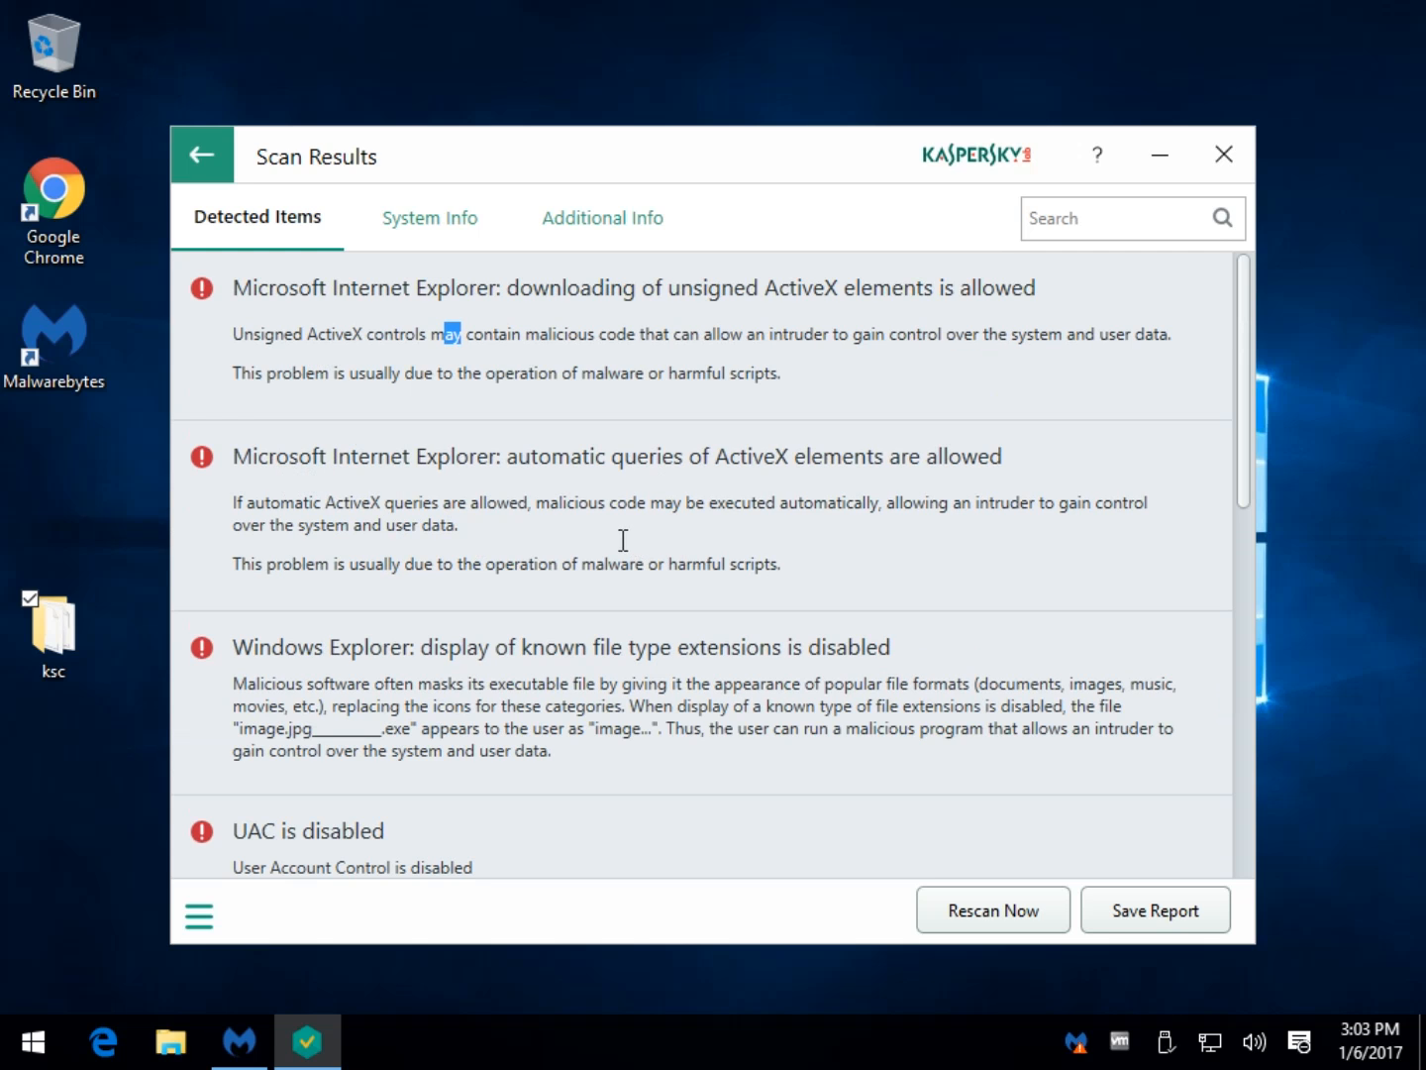
scroll("down", 3)
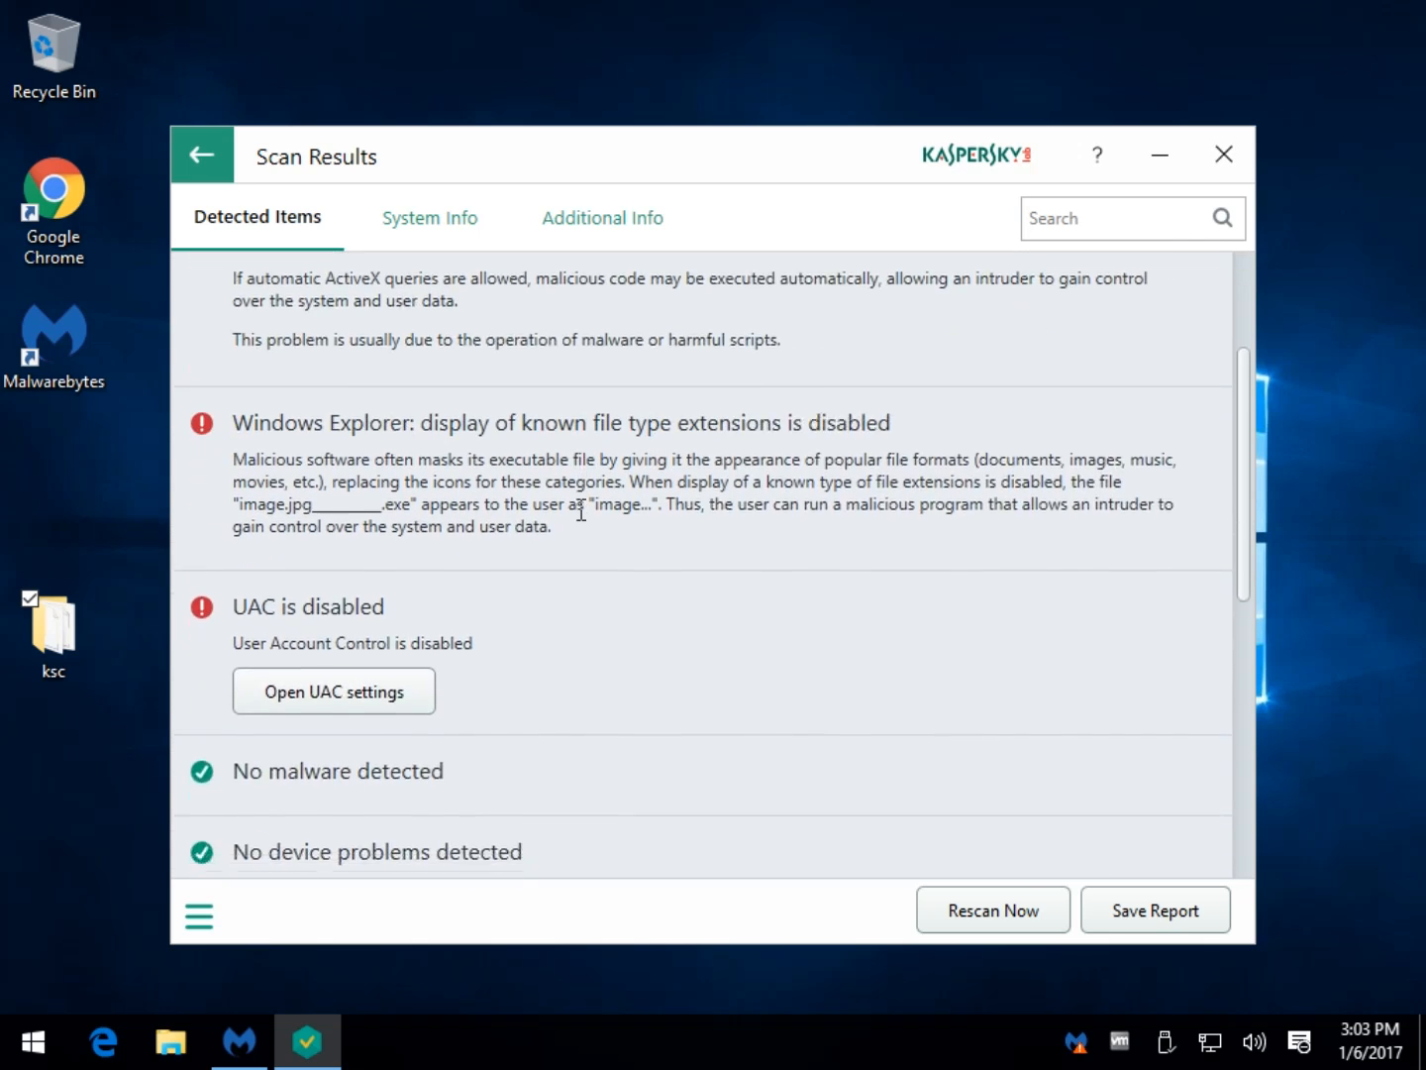
scroll("down", 3)
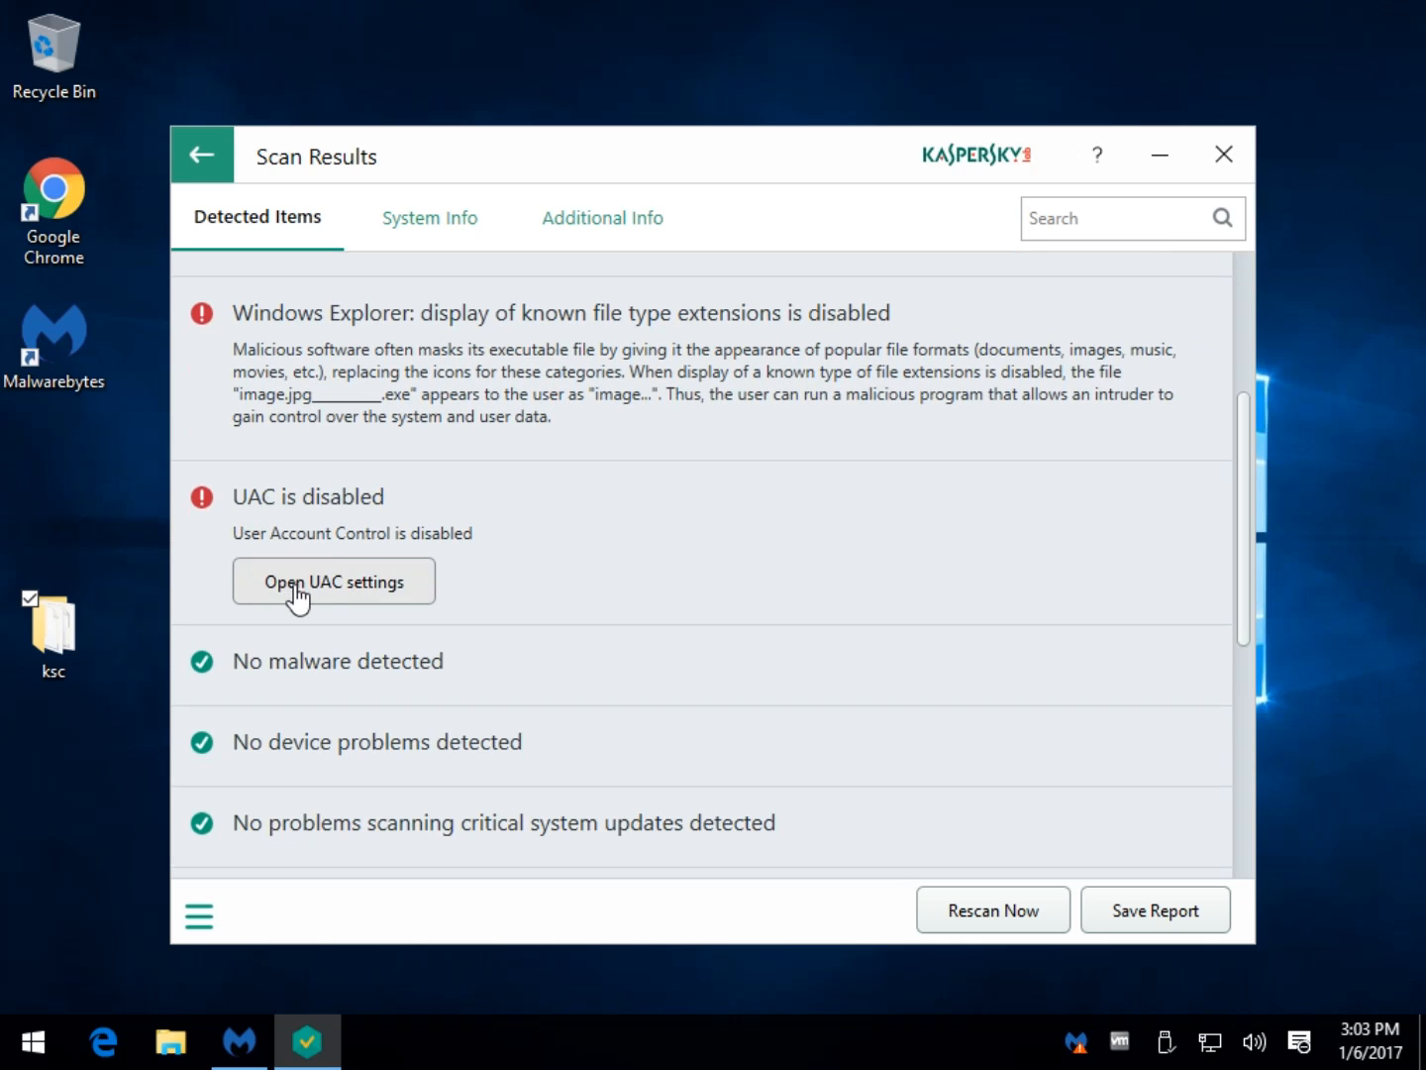
Open the User Account Control settings from the UAC warning and dismiss them.
left_click(333, 582)
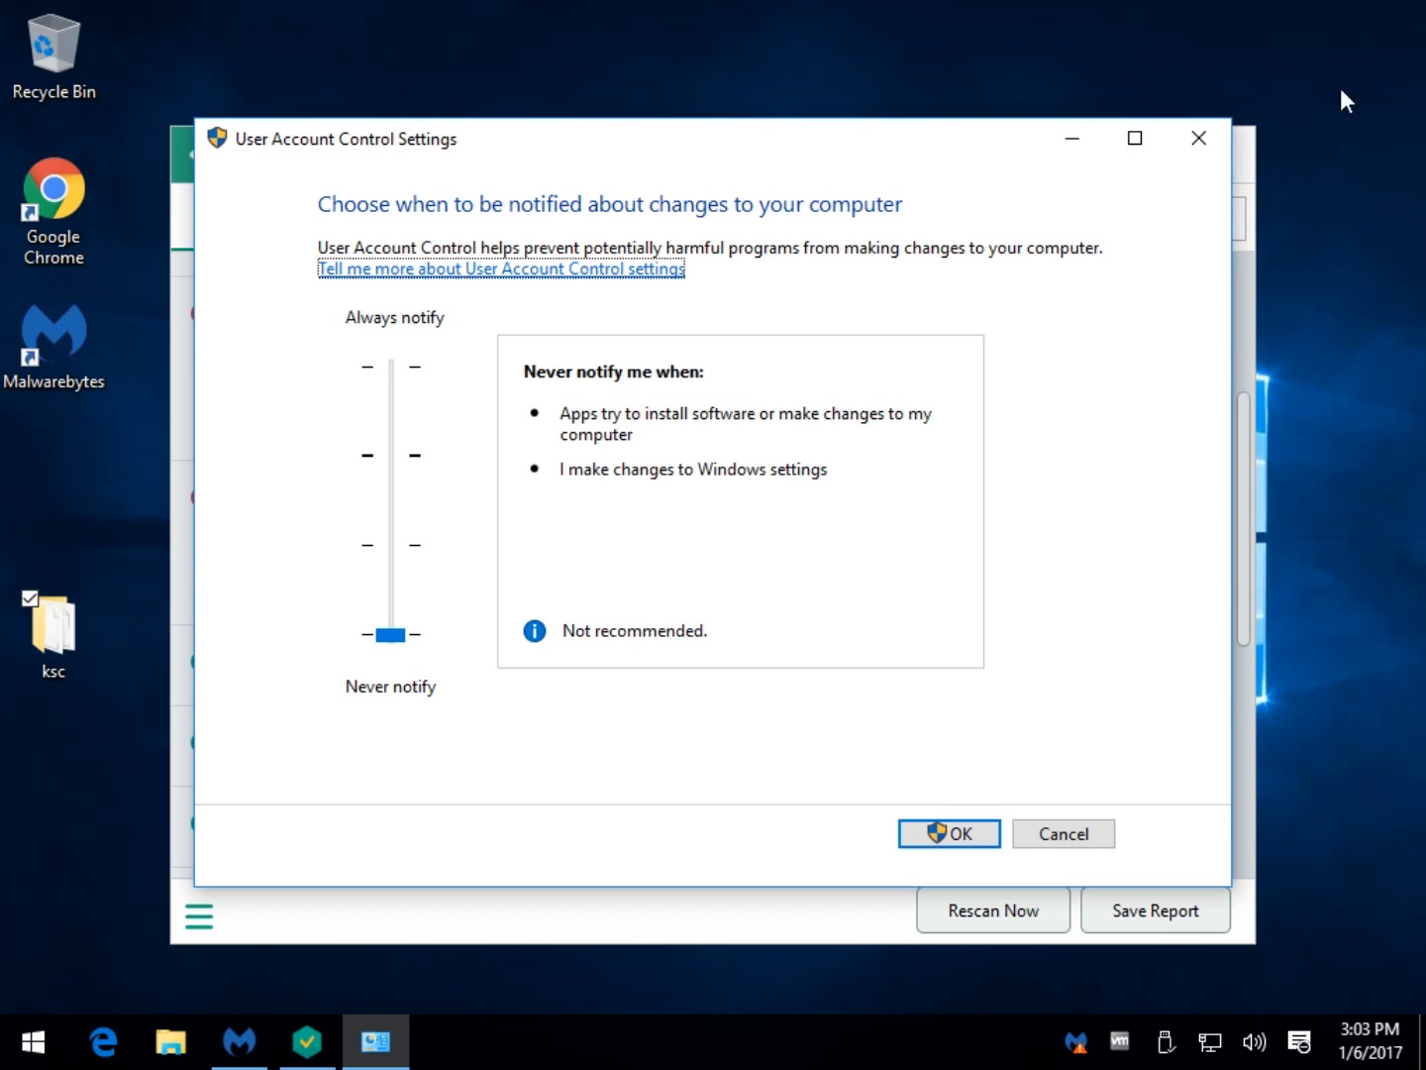
left_click(947, 832)
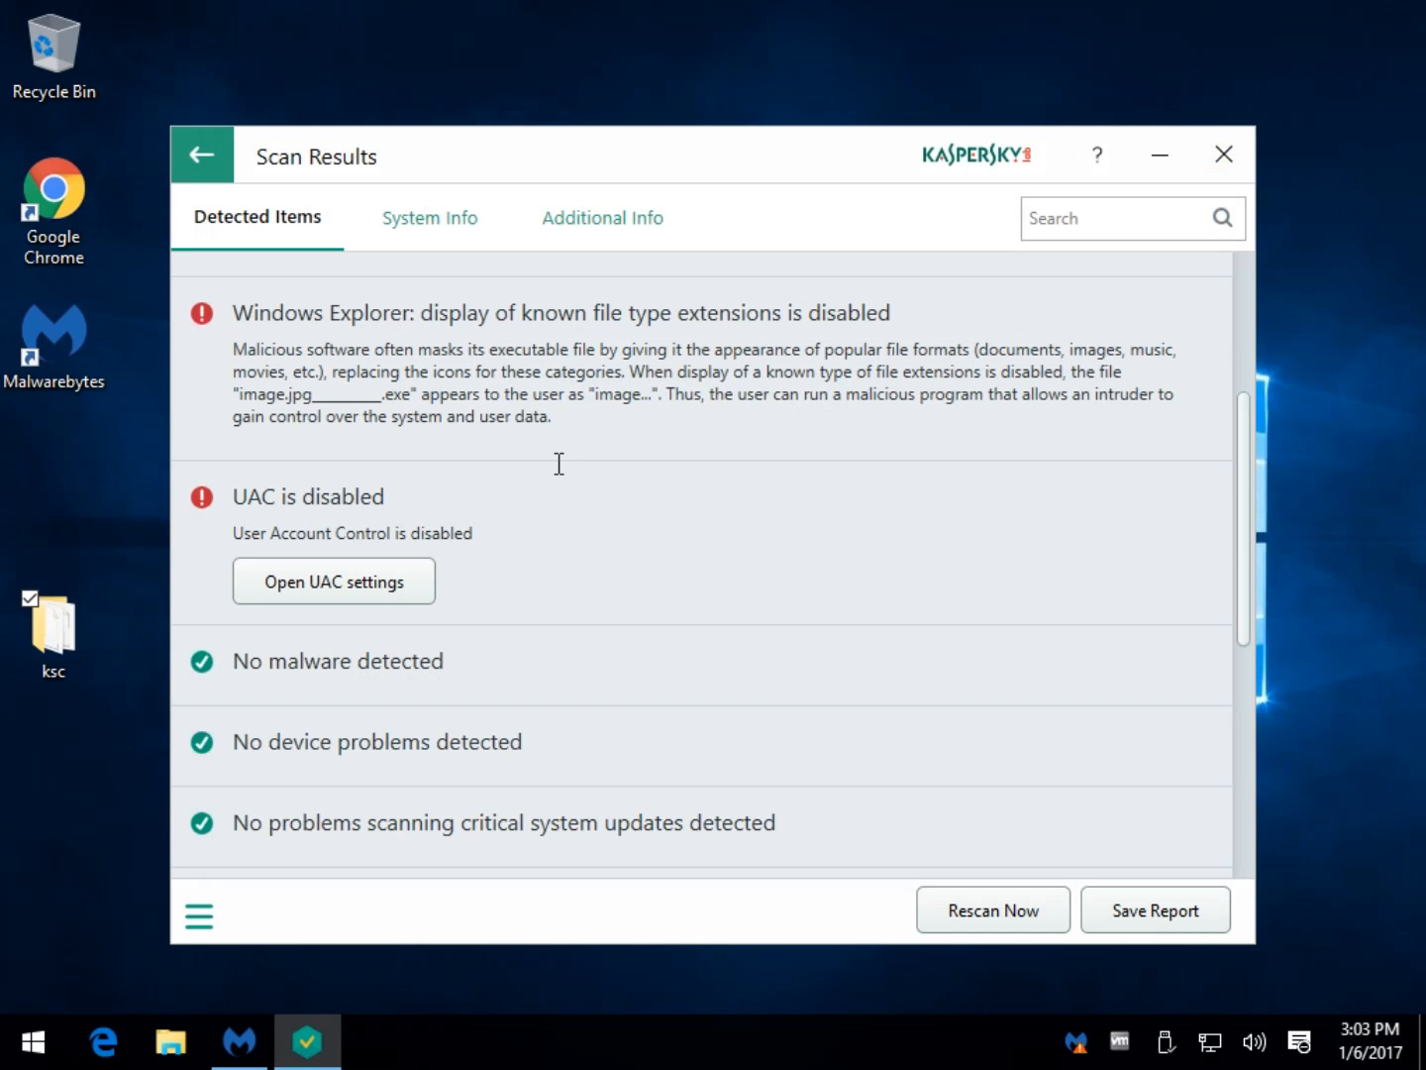
Scroll the Detected Items list and clear the stray text selection in the warning.
scroll("down", 3)
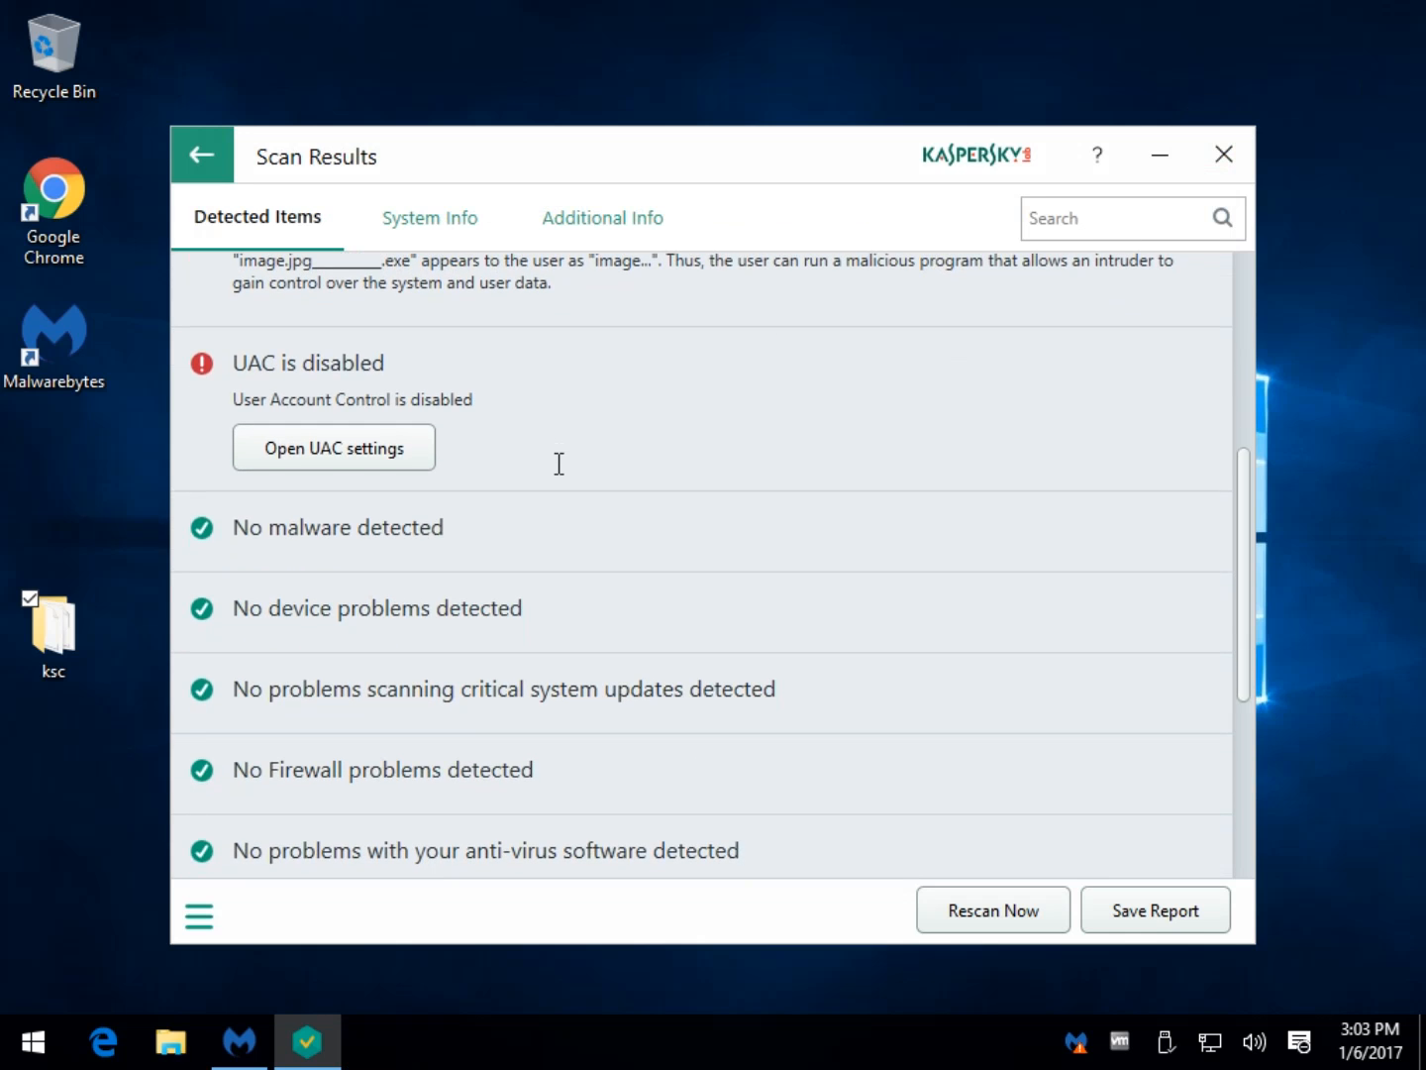
scroll("down", 3)
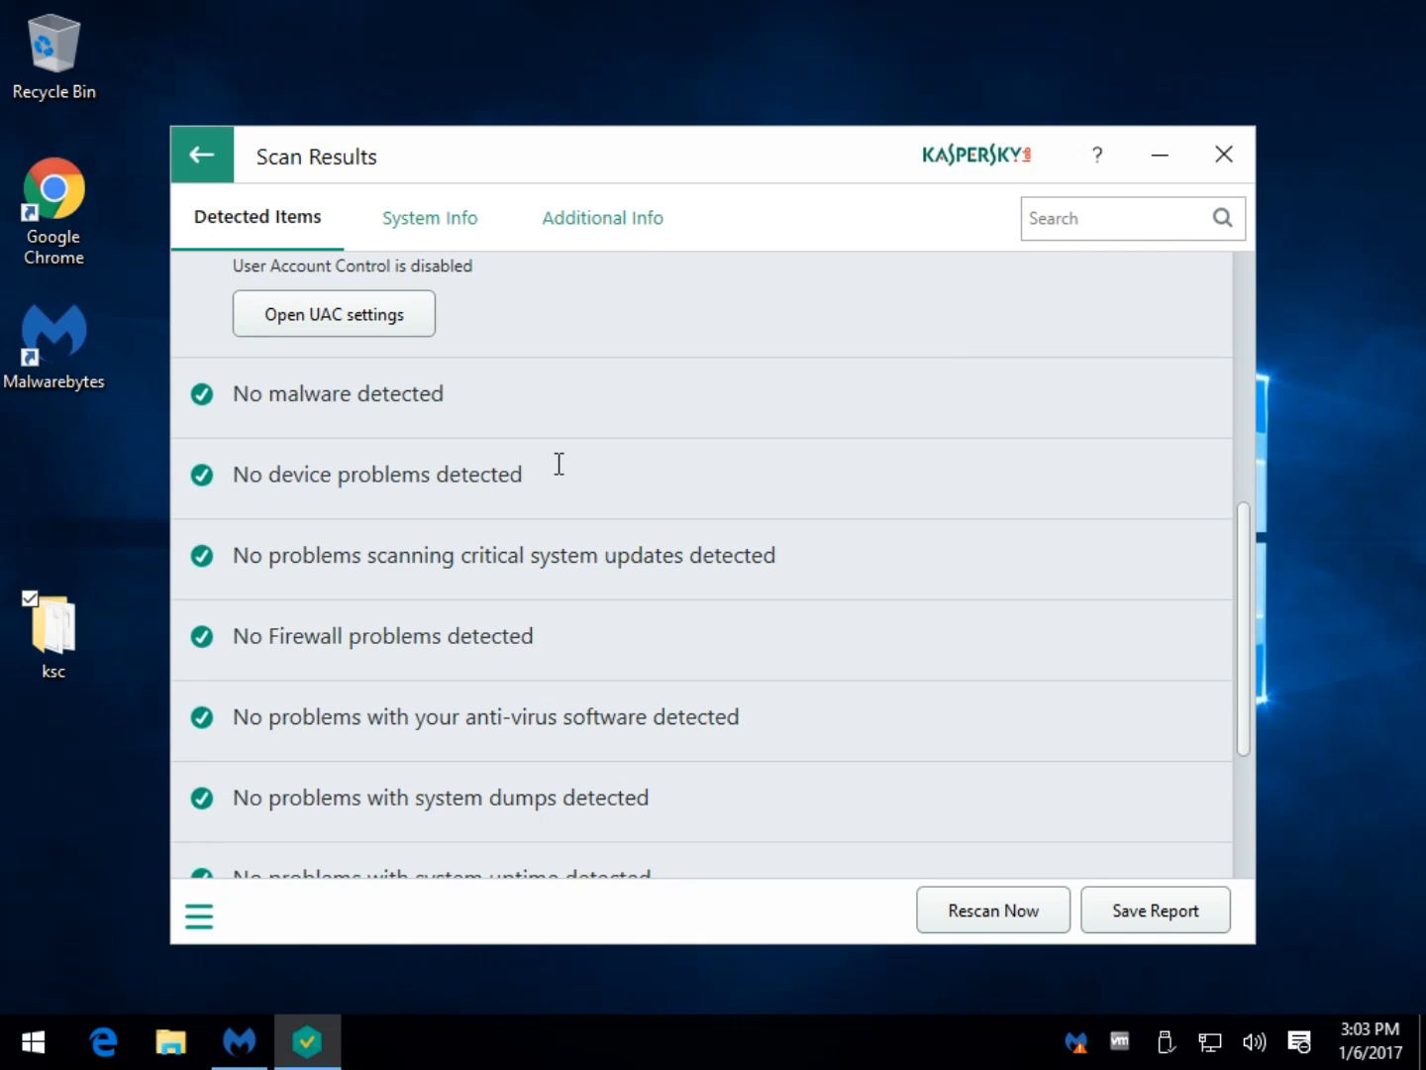
scroll("down", 3)
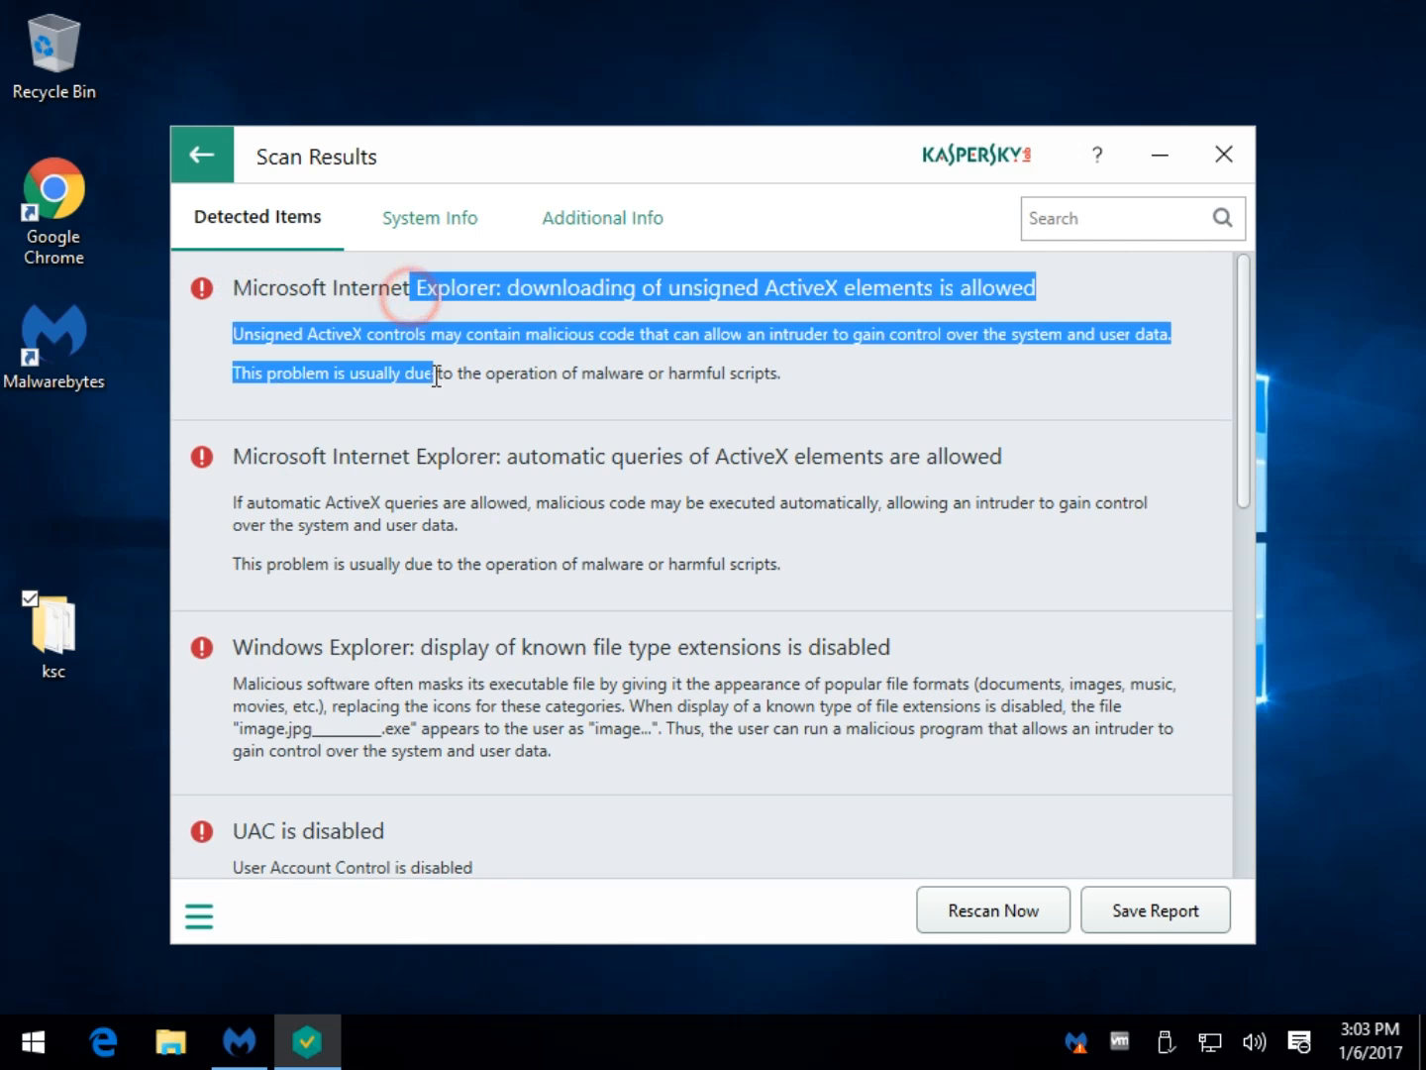
left_click(376, 392)
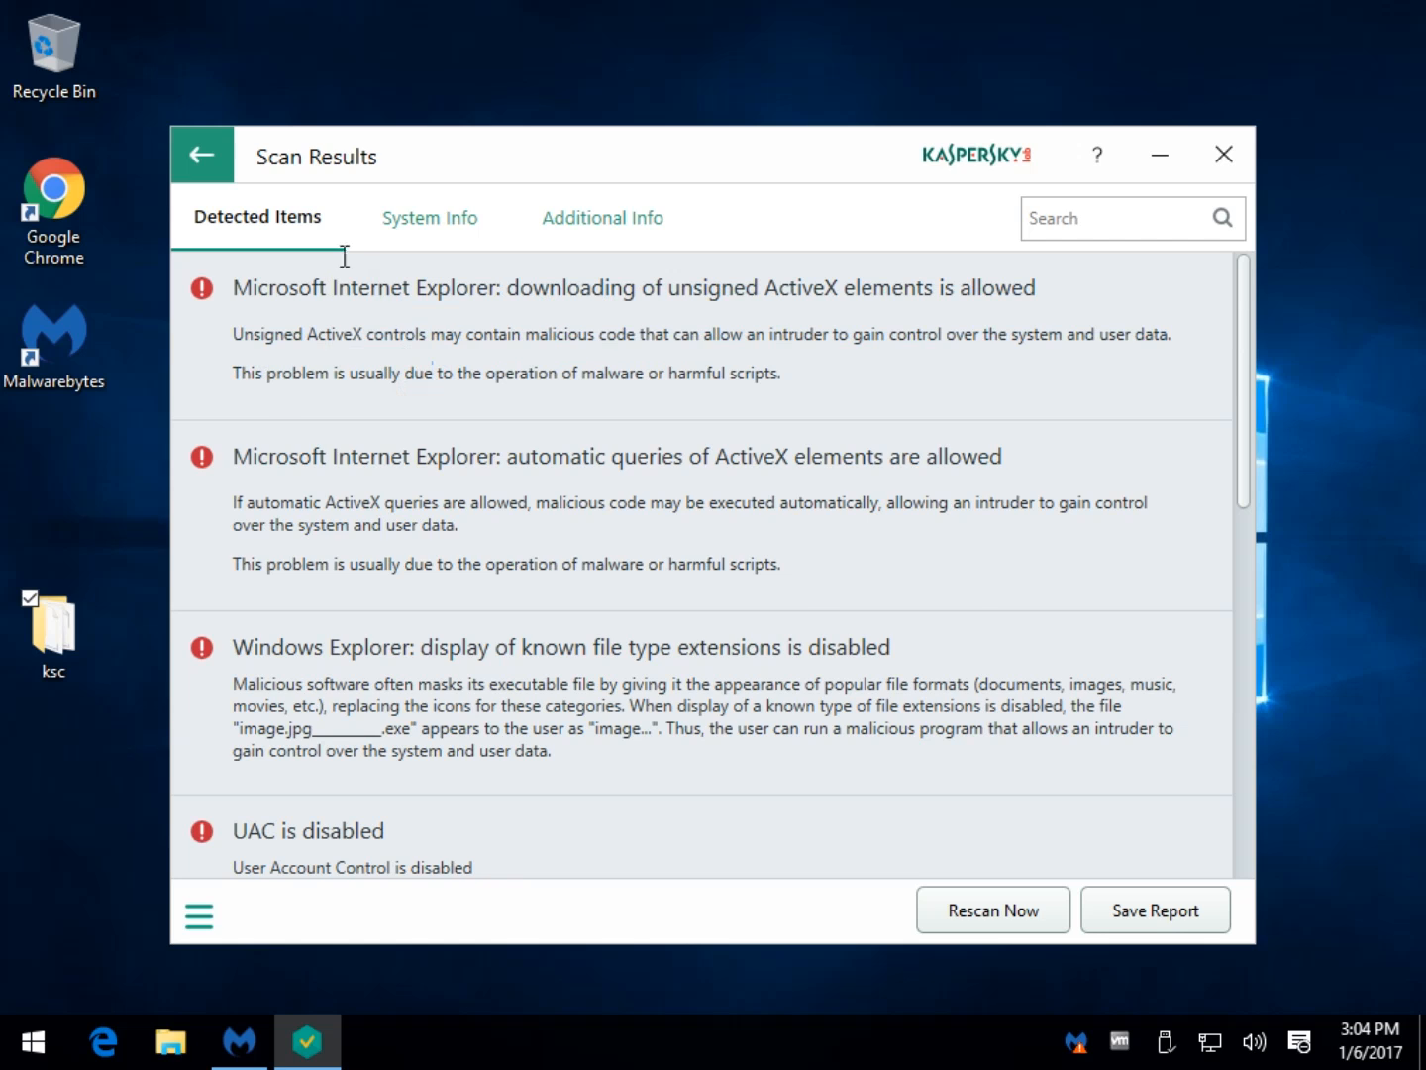
Review About the System hardware and disk details on the System Info tab.
left_click(430, 218)
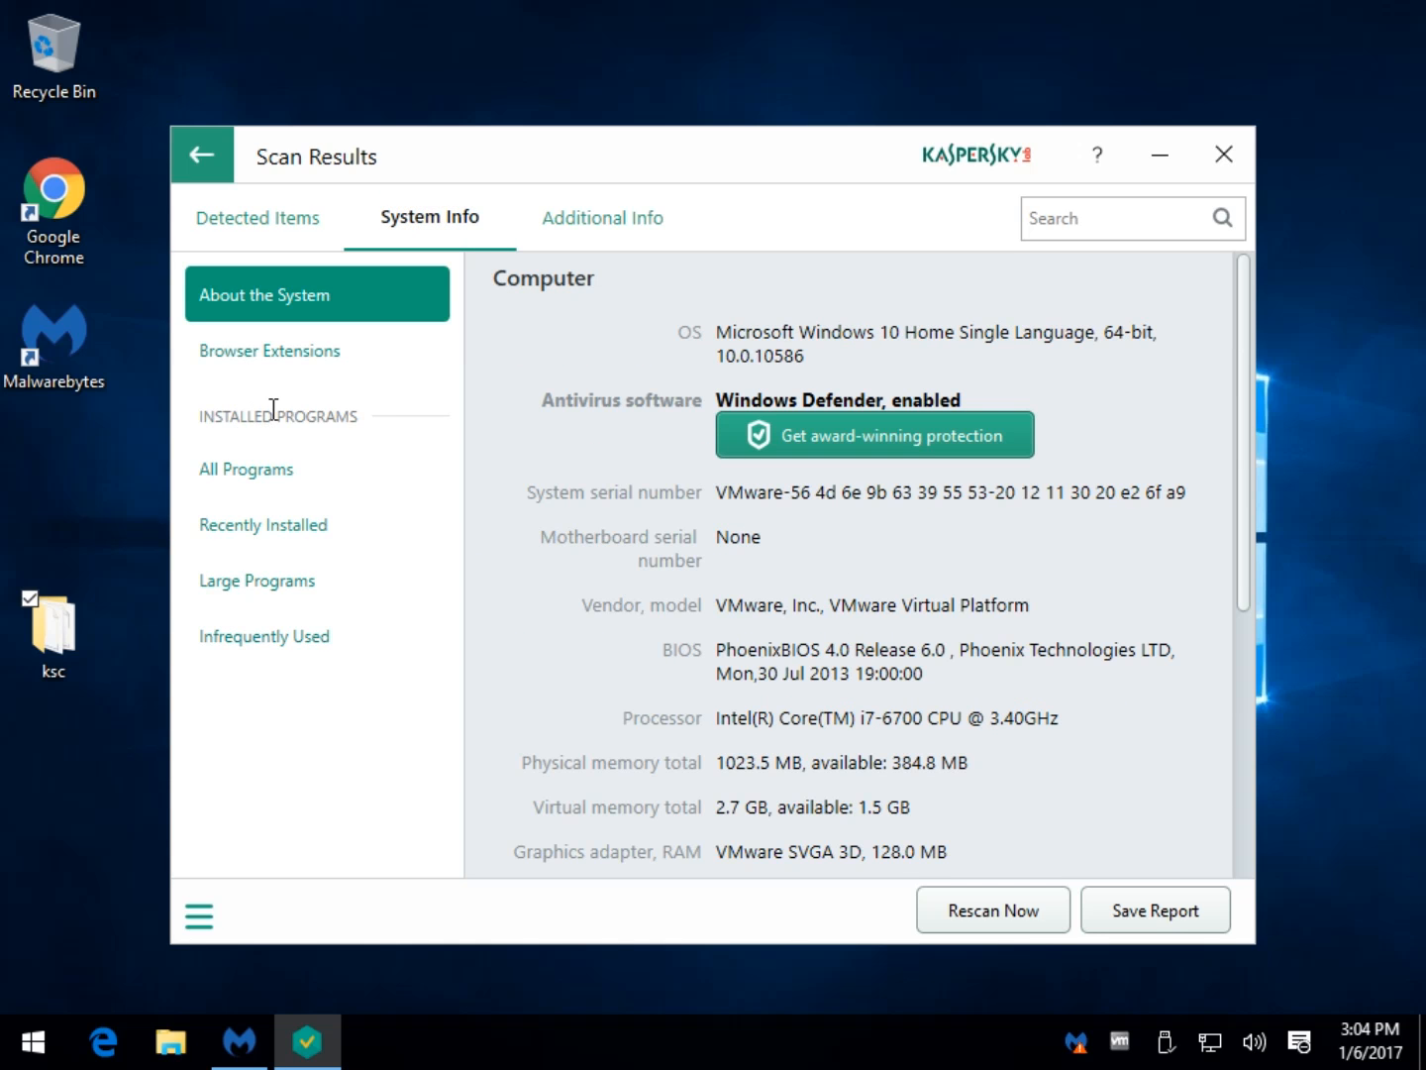
mouse_move(681, 420)
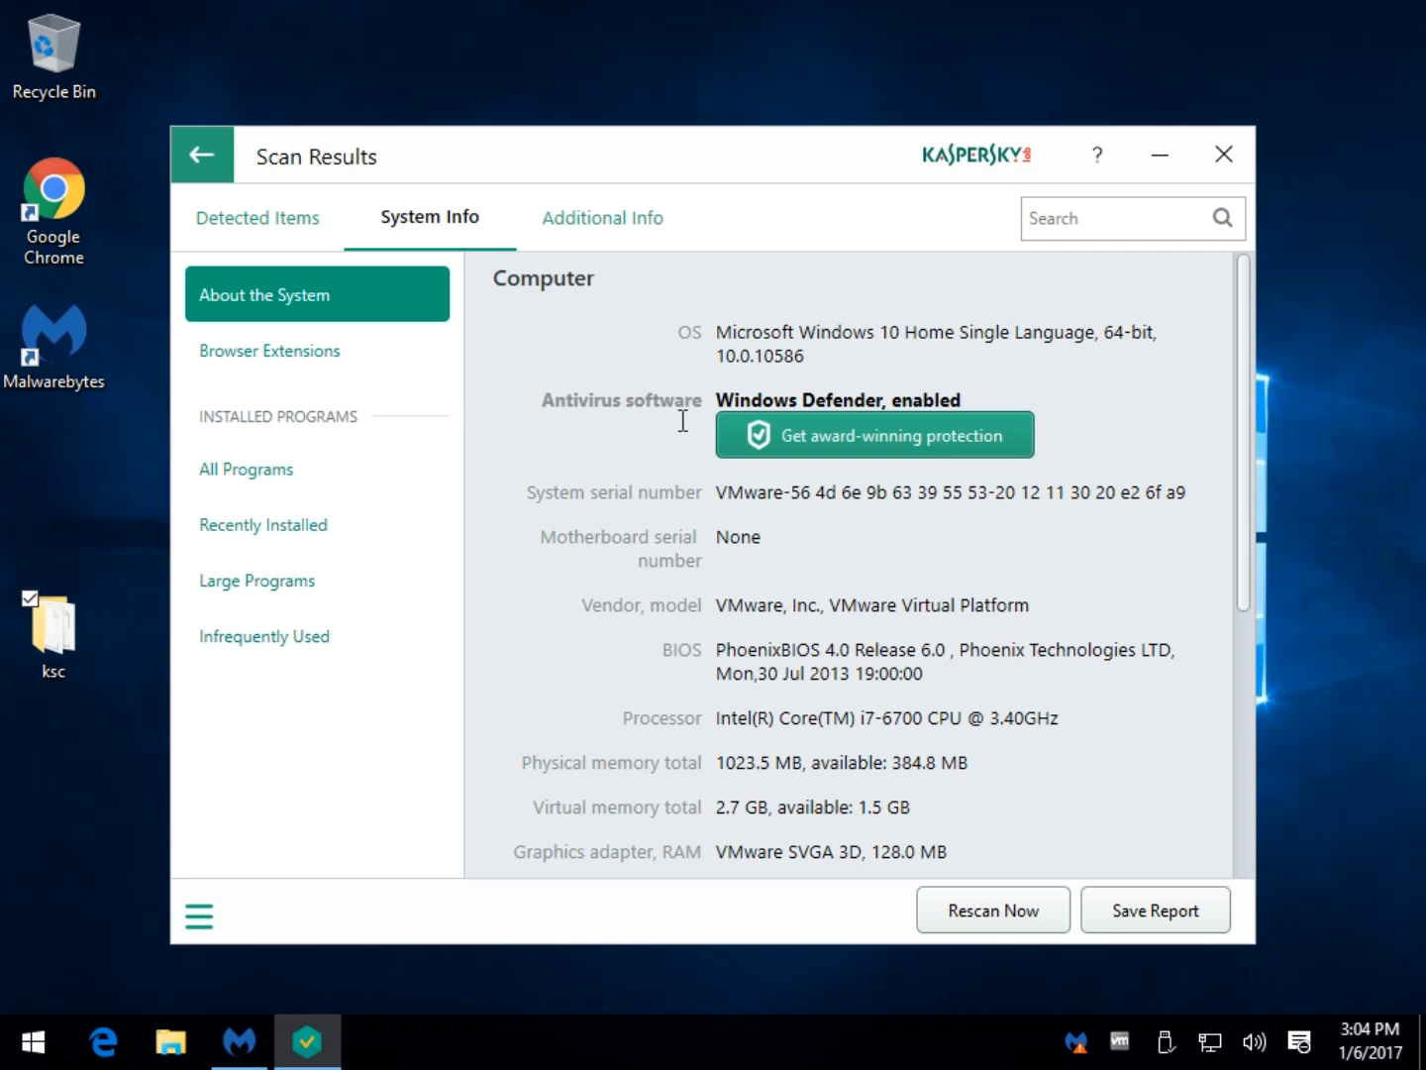
mouse_move(808, 400)
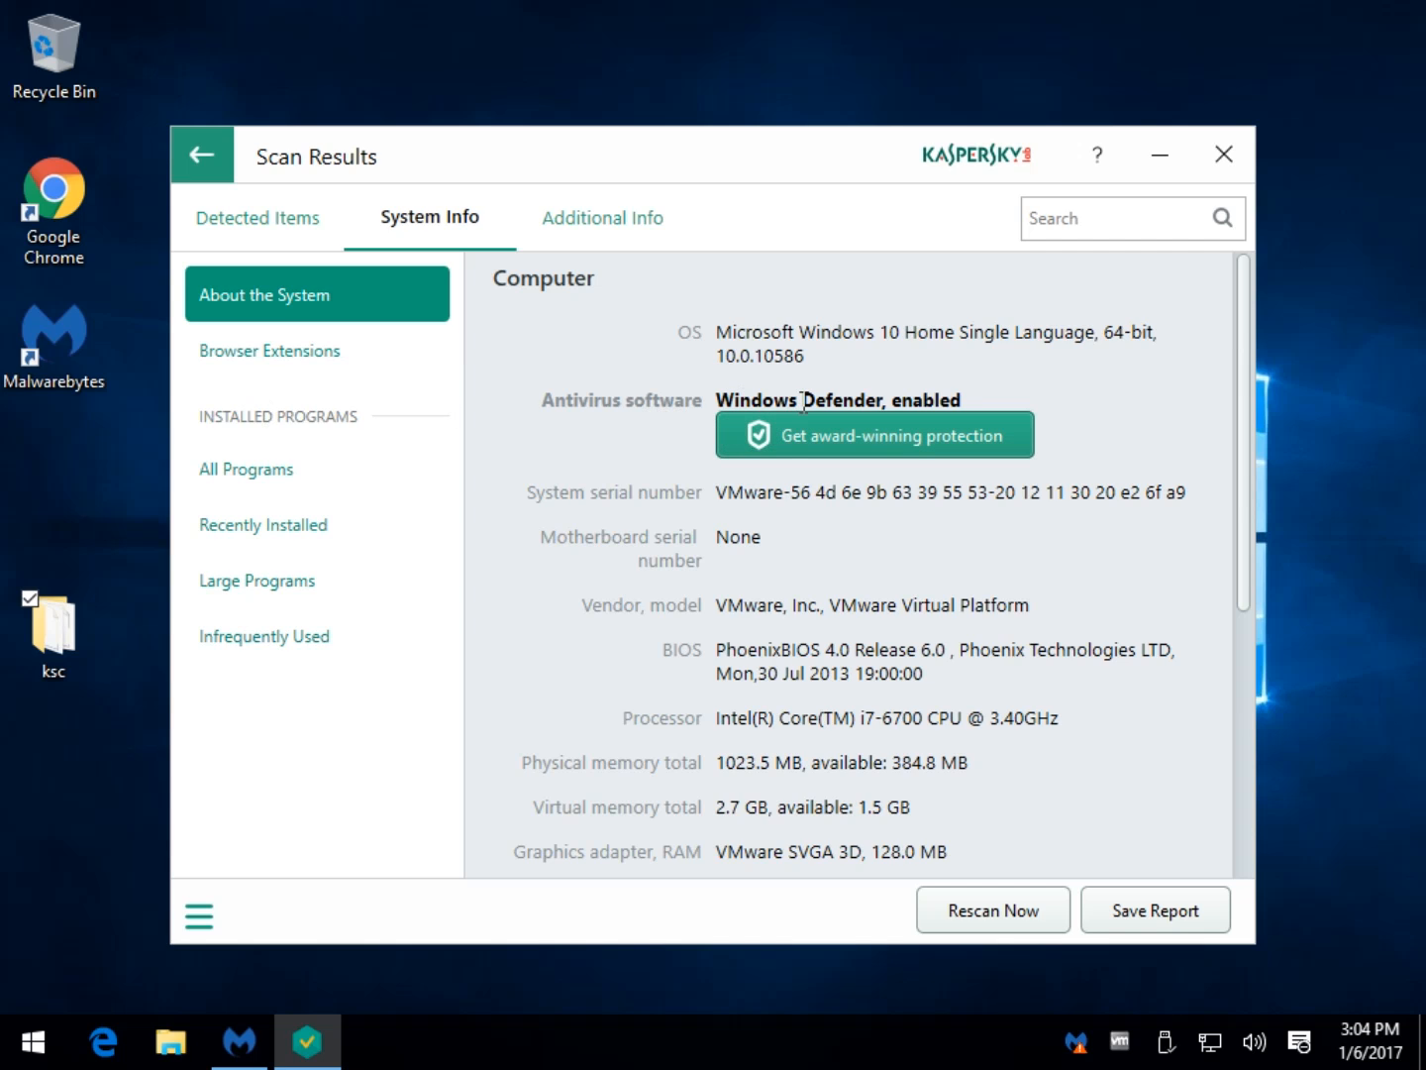
mouse_move(743, 455)
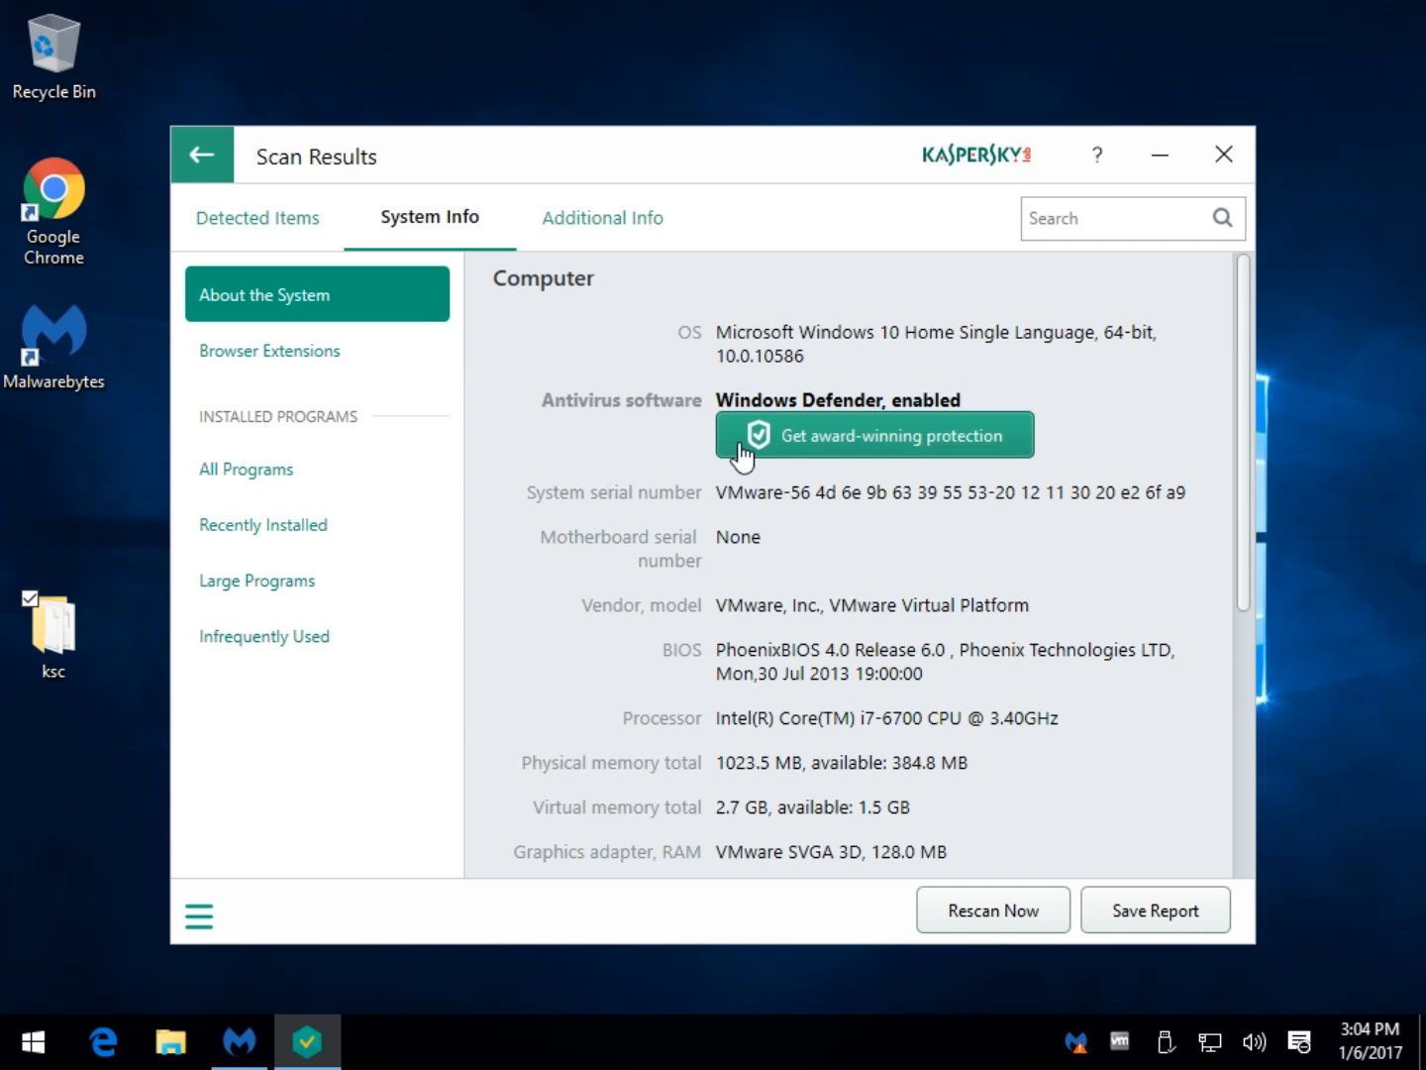
mouse_move(961, 465)
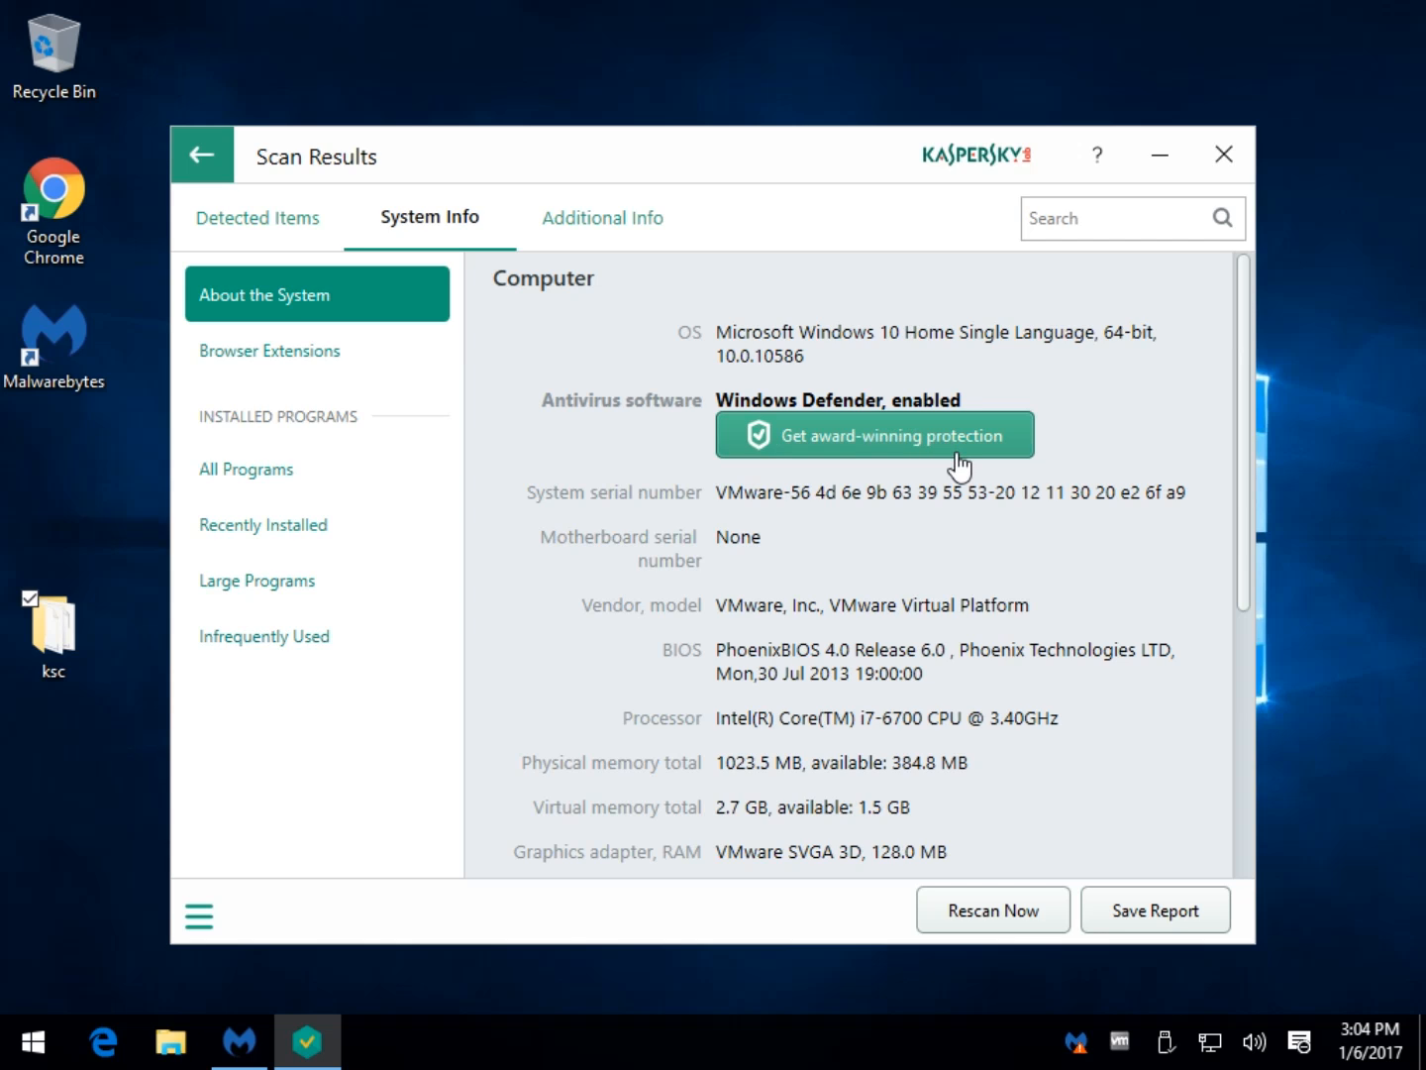
mouse_move(783, 546)
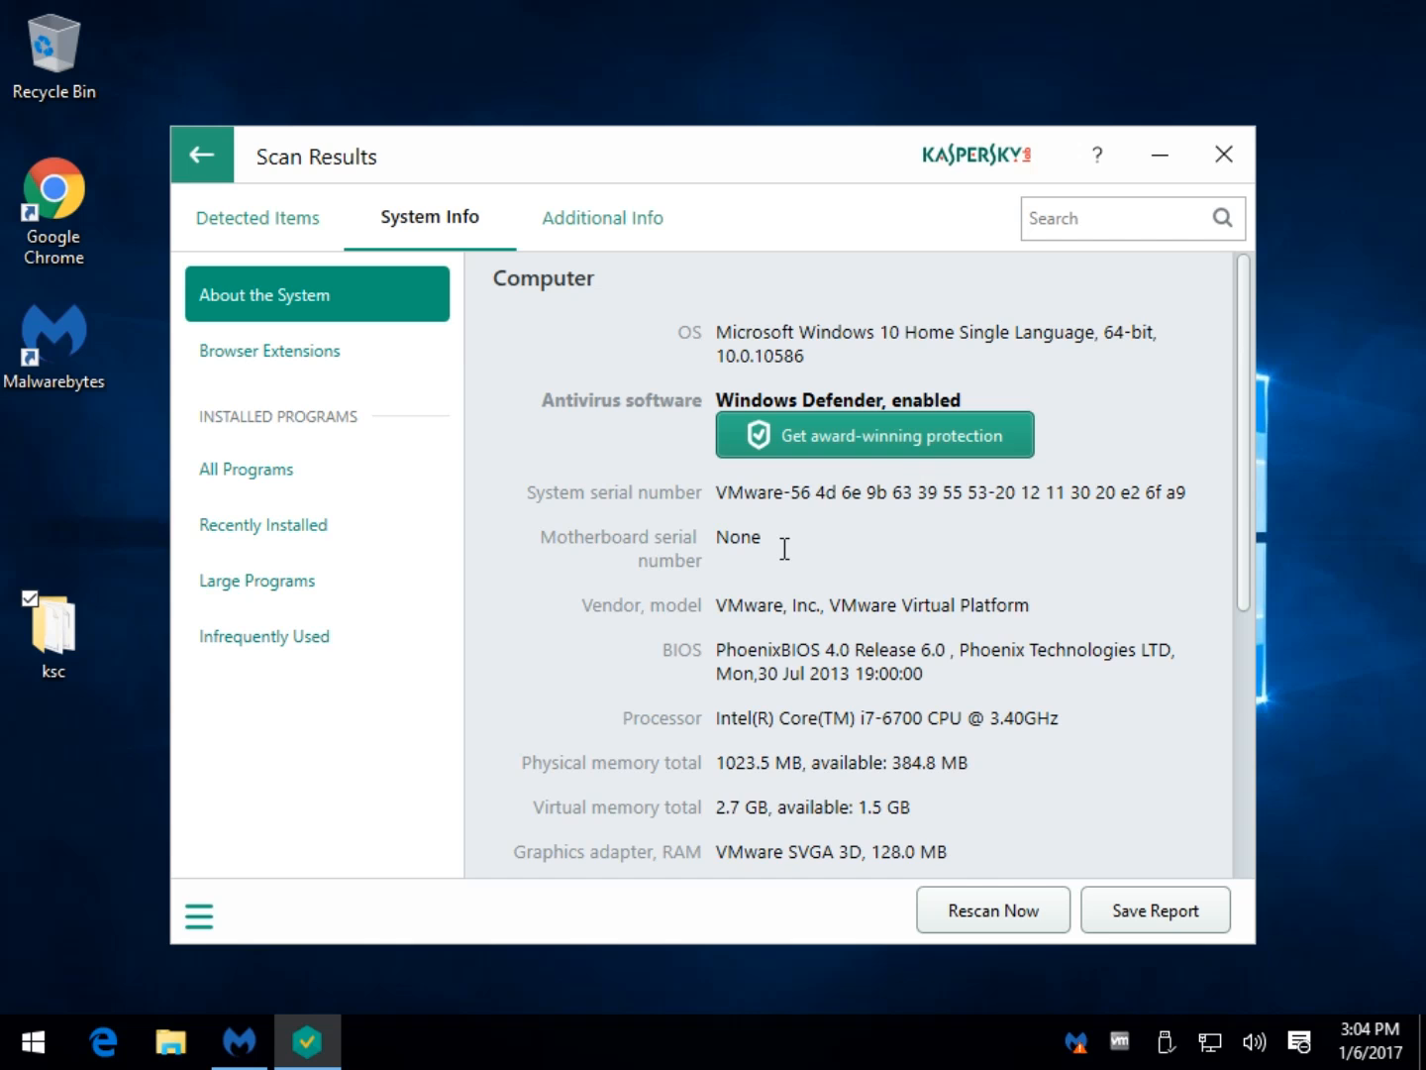
mouse_move(757, 710)
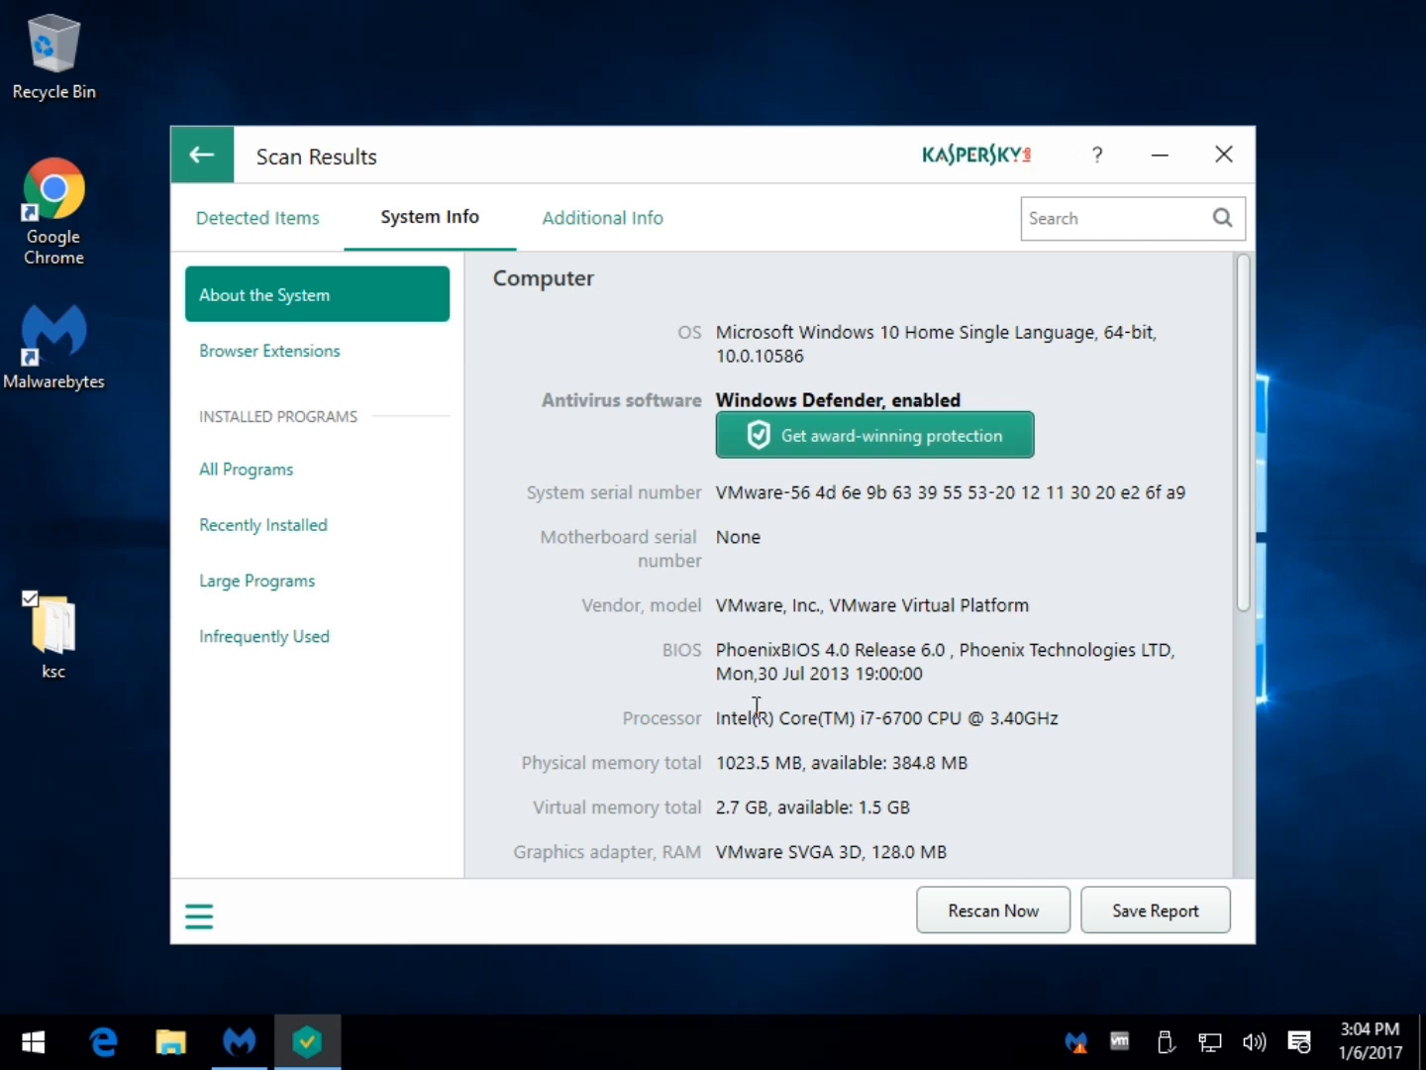
scroll("down", 3)
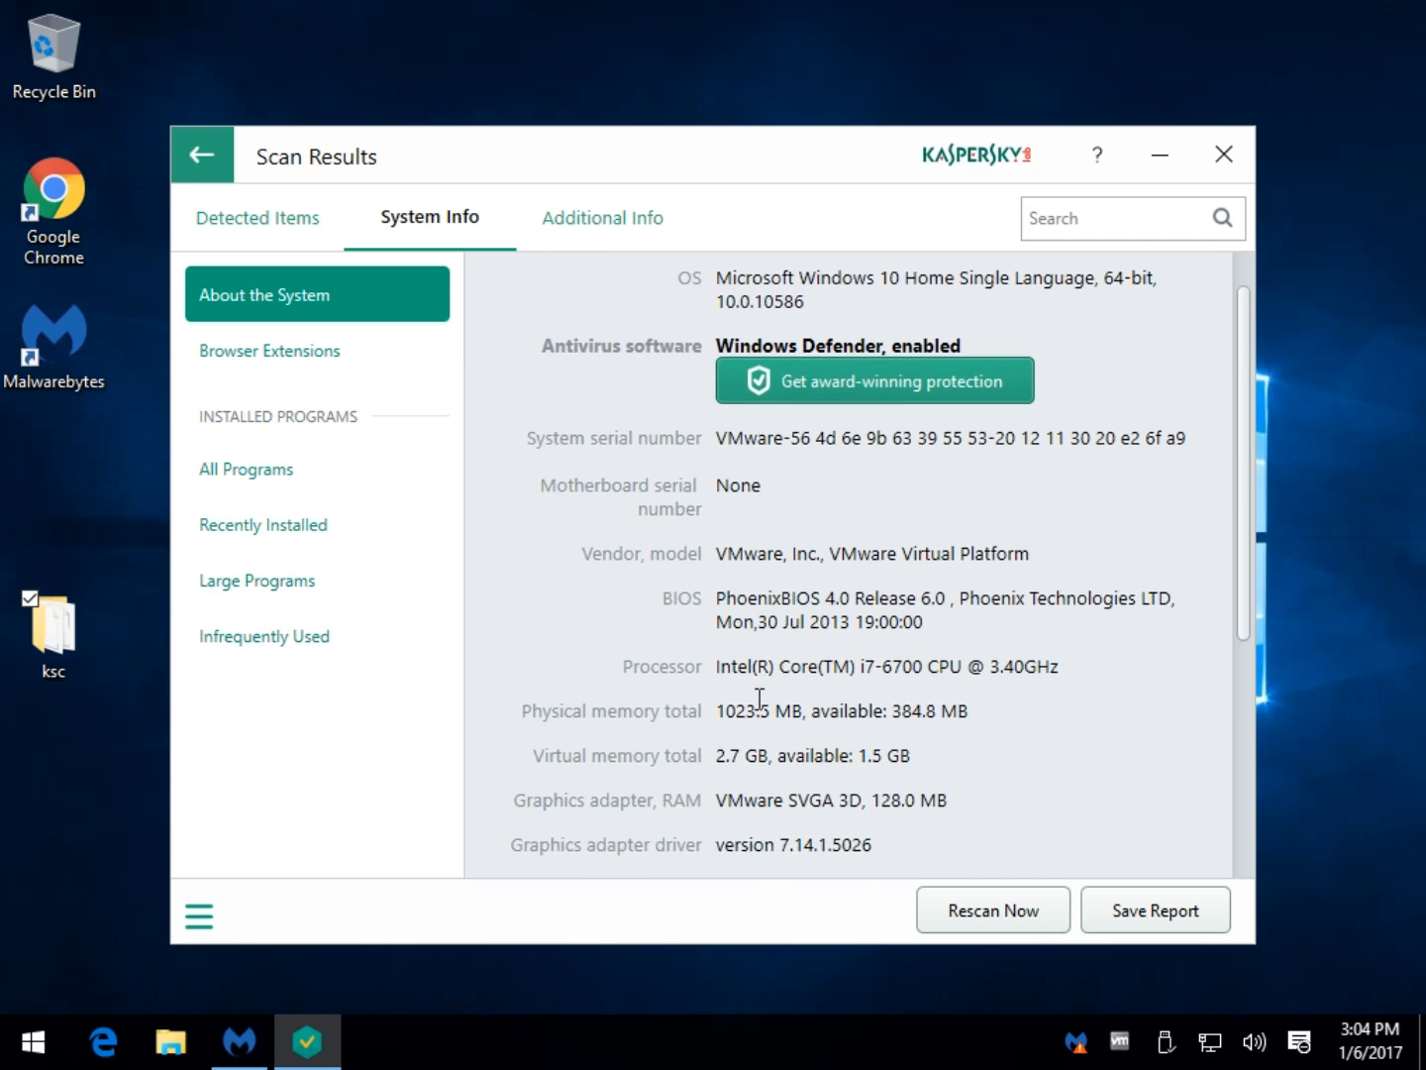
scroll("down", 3)
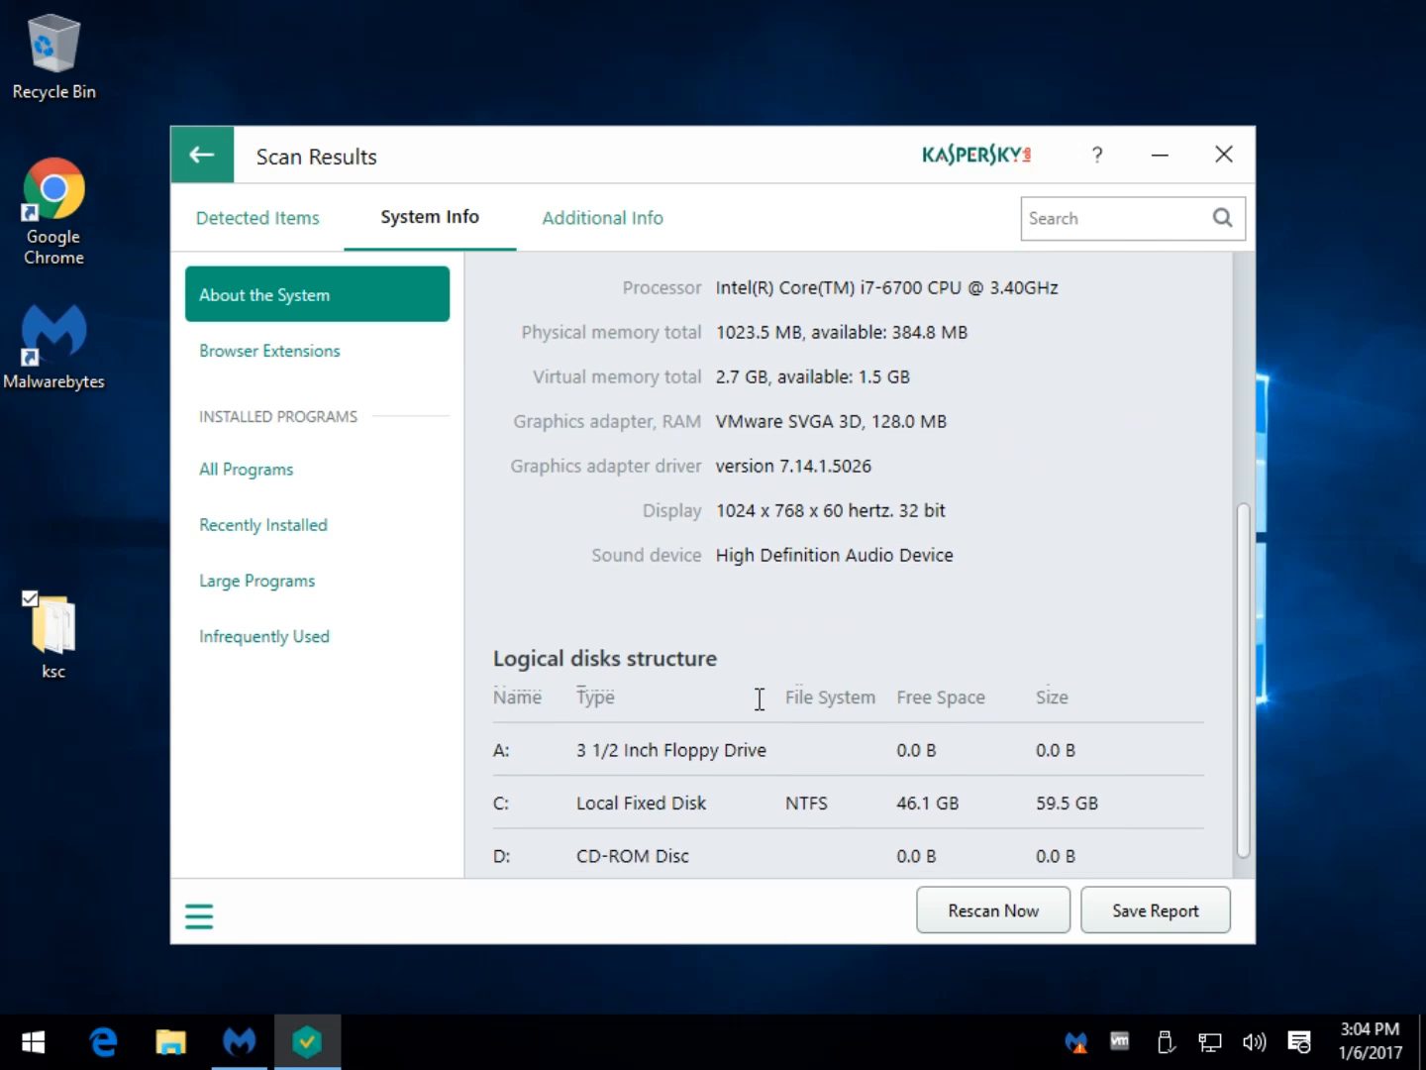
scroll("up", 3)
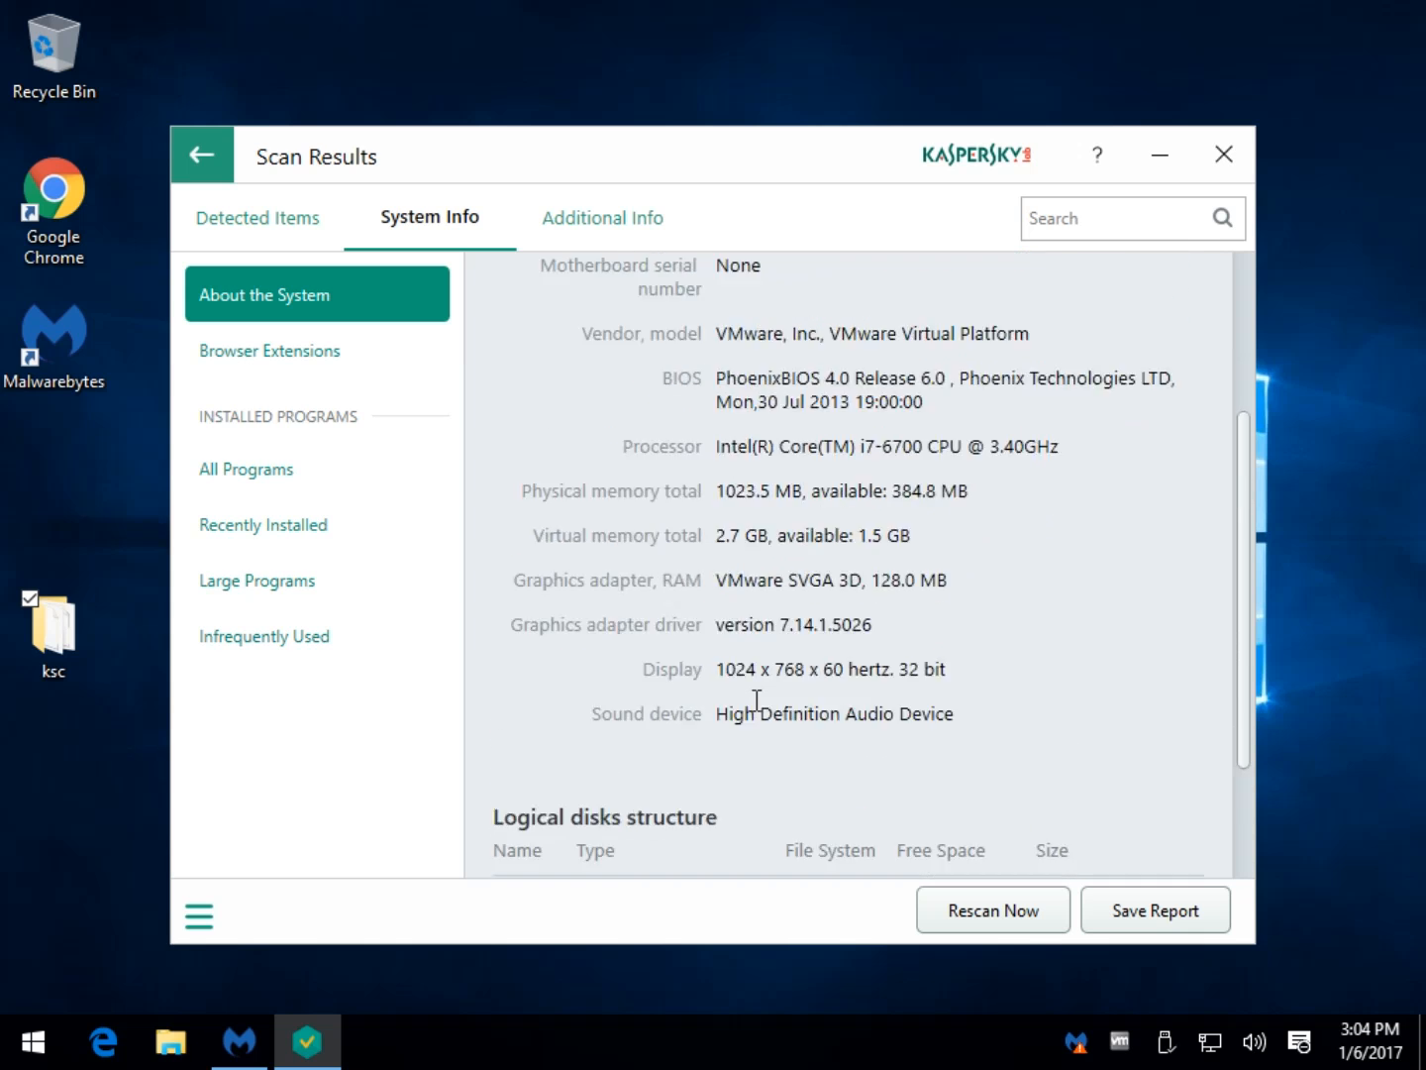
Show the list of Google Chrome browser extensions found.
left_click(270, 348)
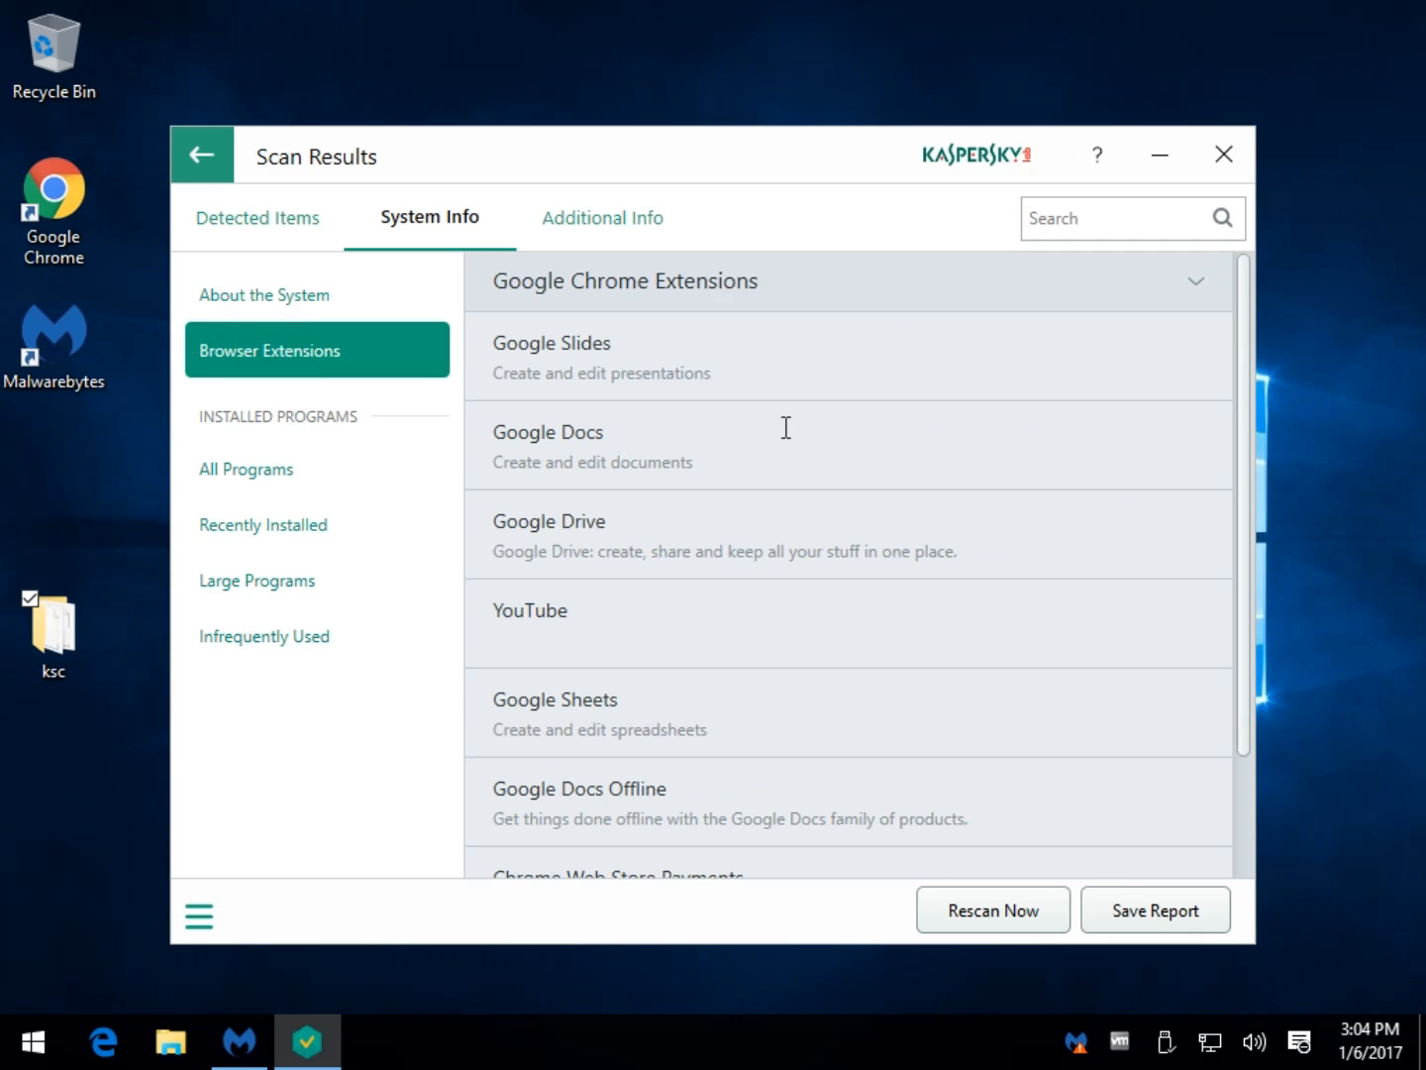
mouse_move(311, 416)
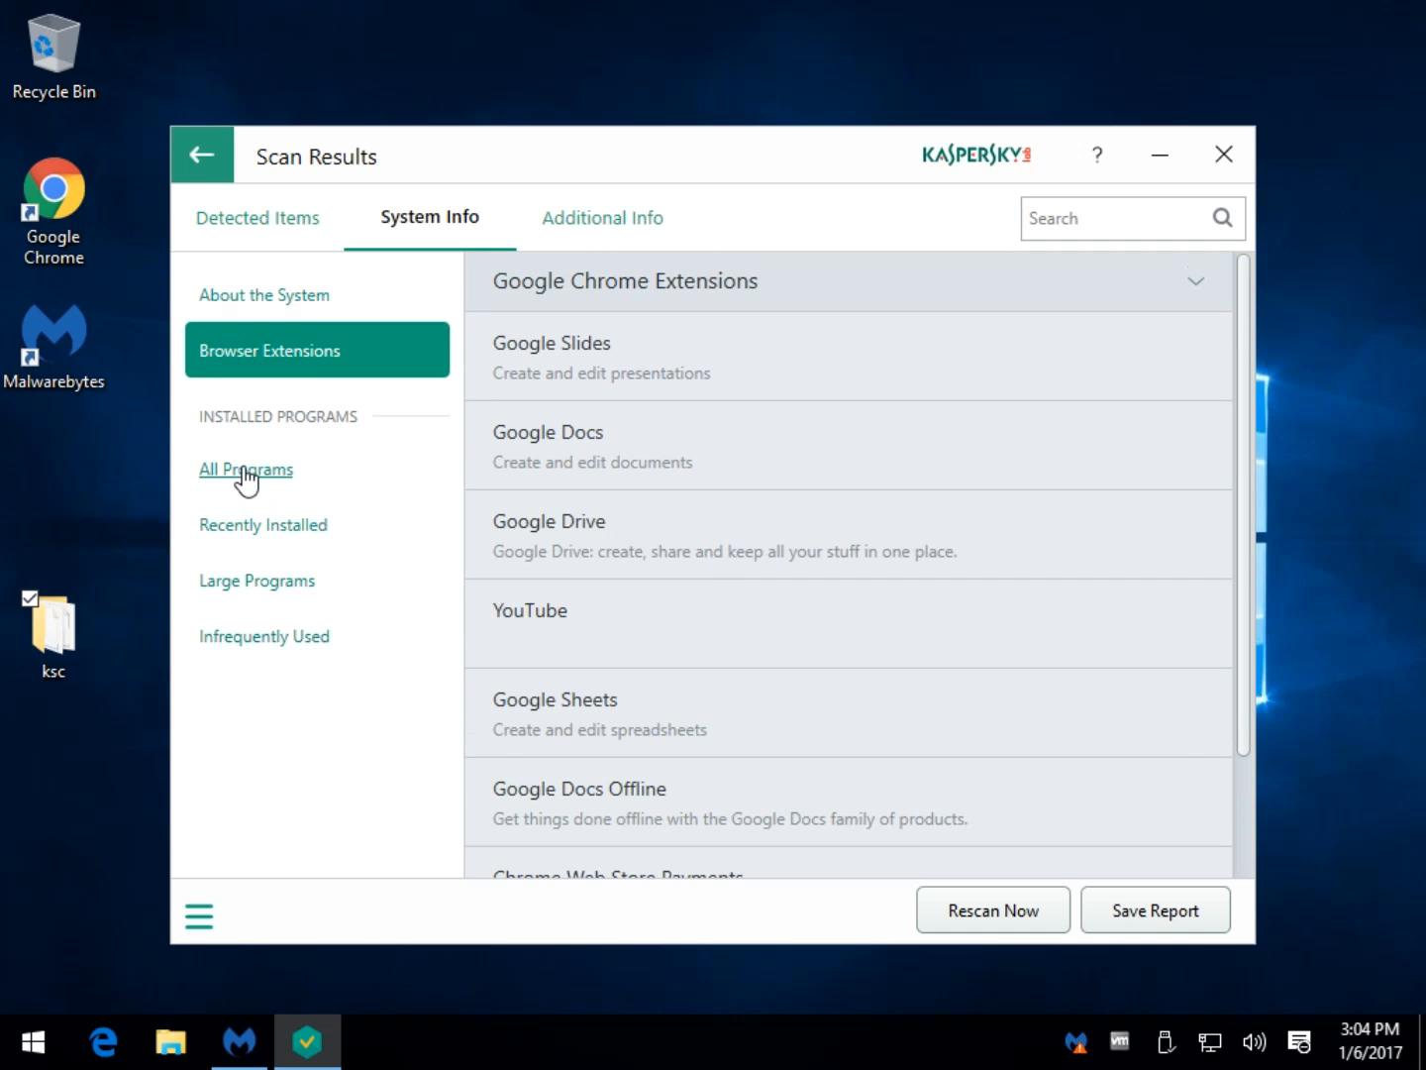
Browse All Programs, Large Programs, Recently Installed and Infrequently Used lists, ending on Recently Installed showing Malwarebytes.
left_click(246, 468)
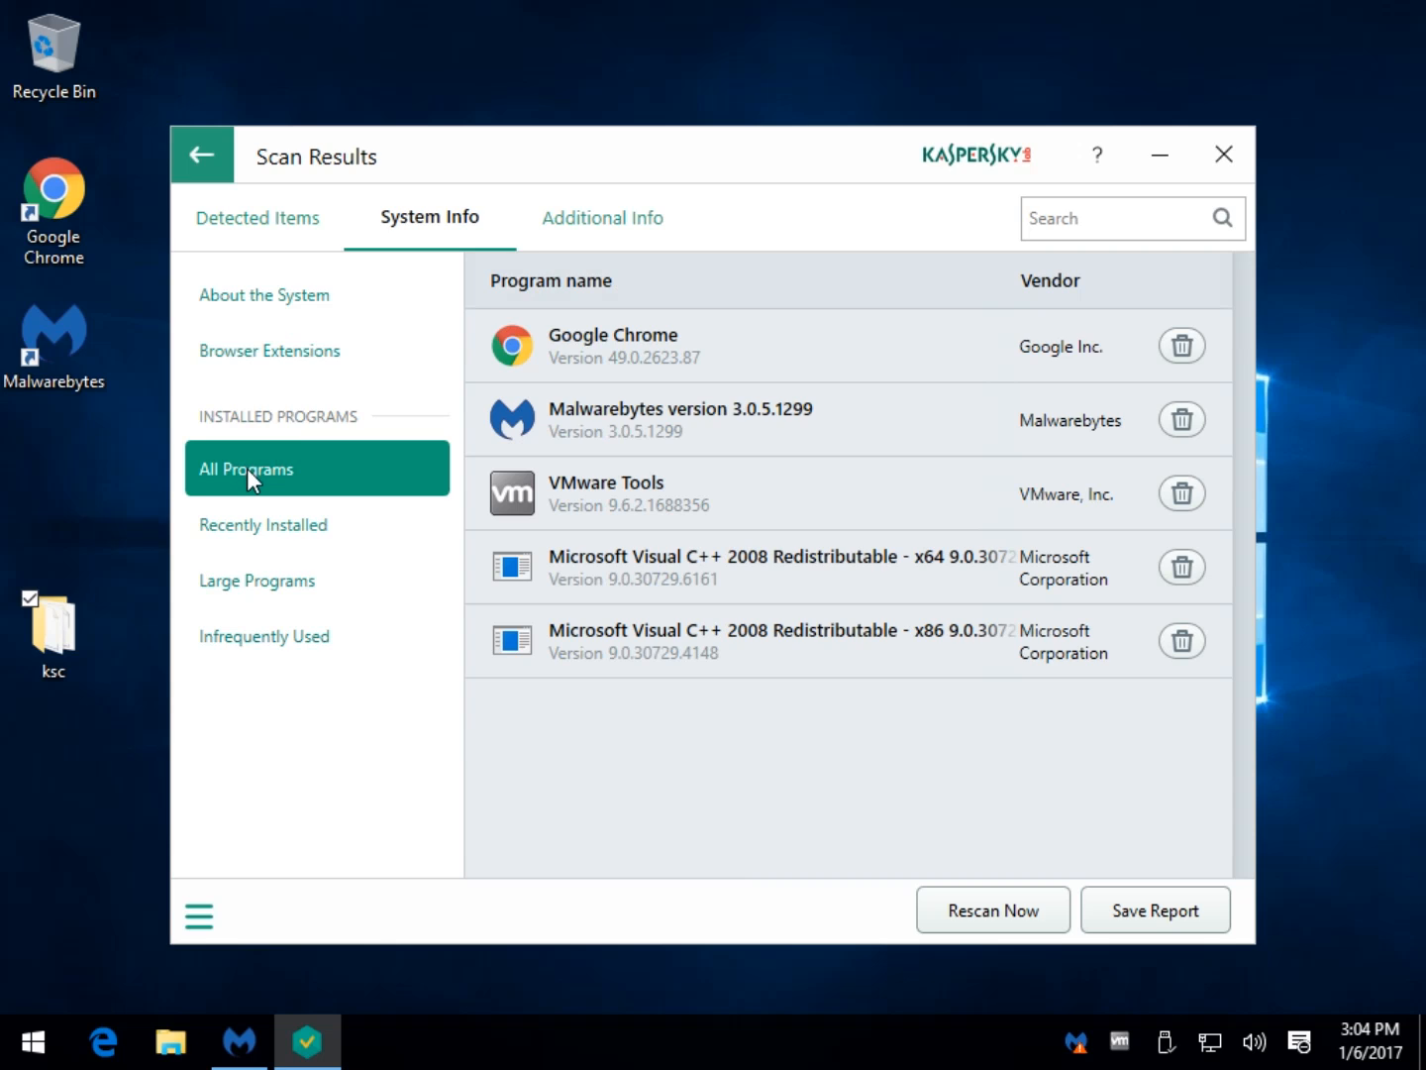
mouse_move(261, 523)
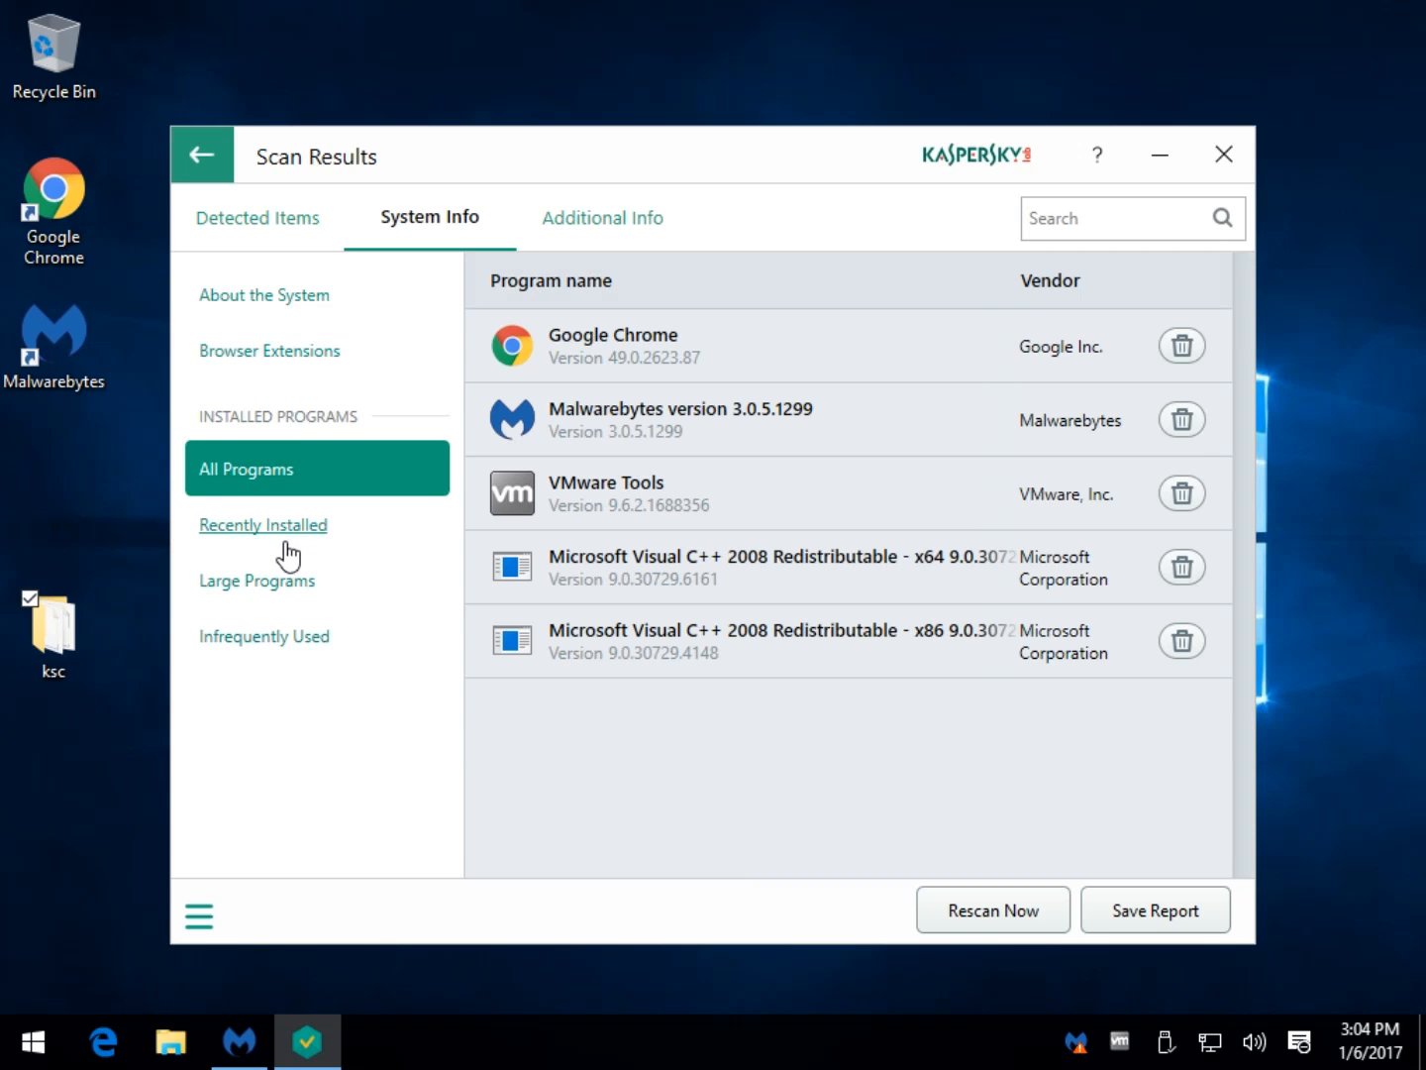
mouse_move(254, 598)
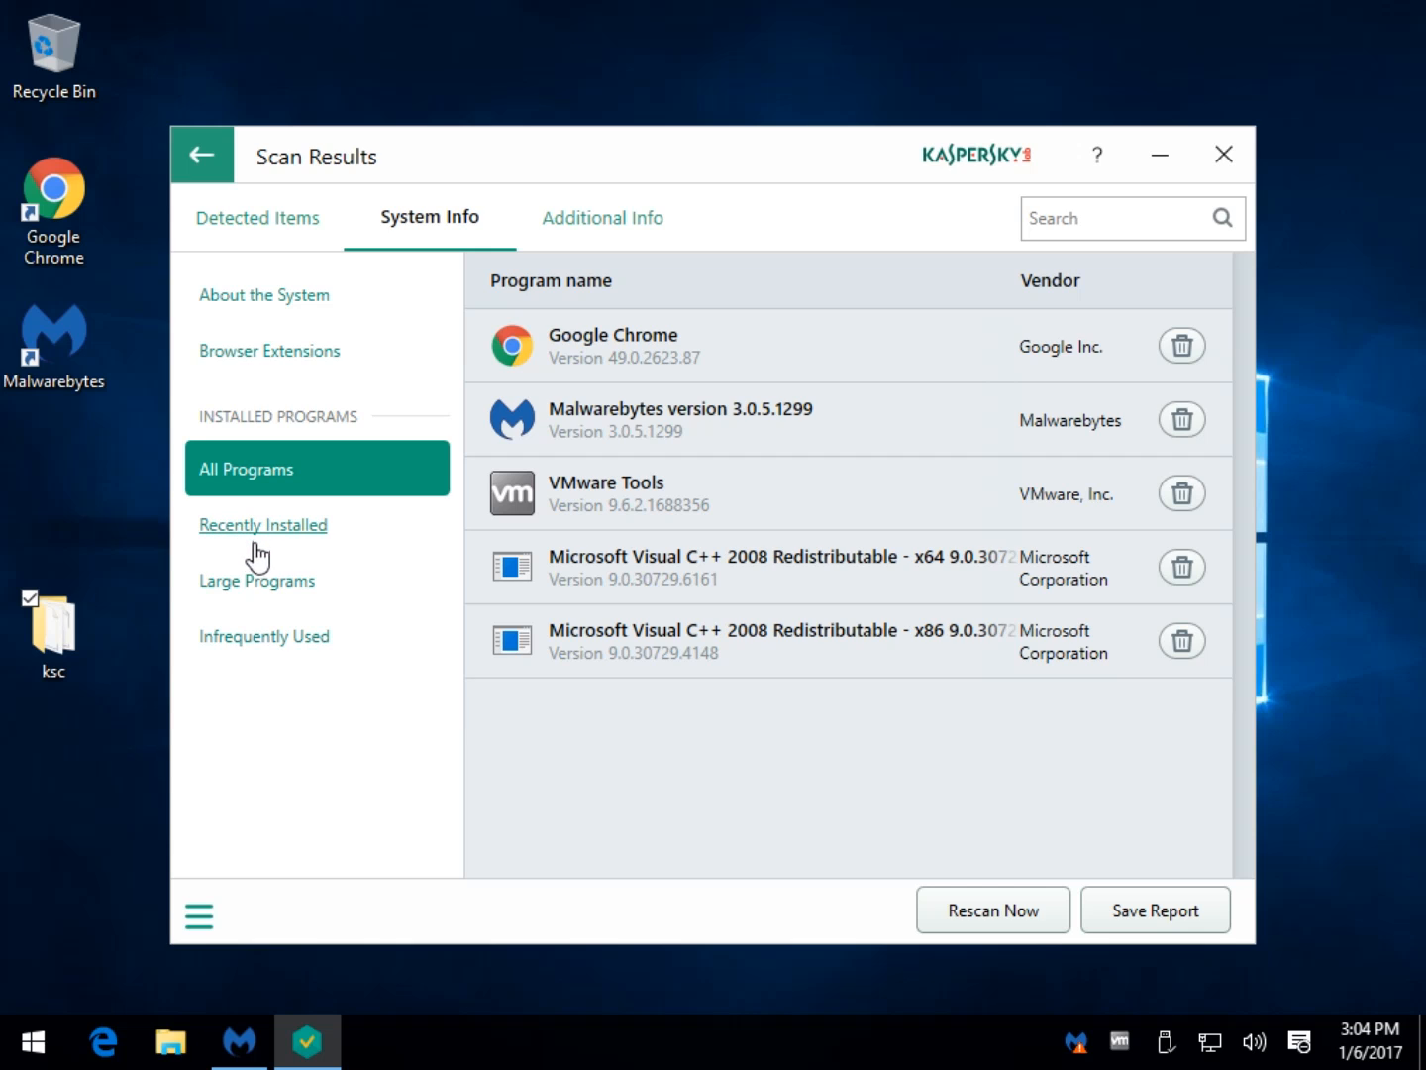
left_click(257, 578)
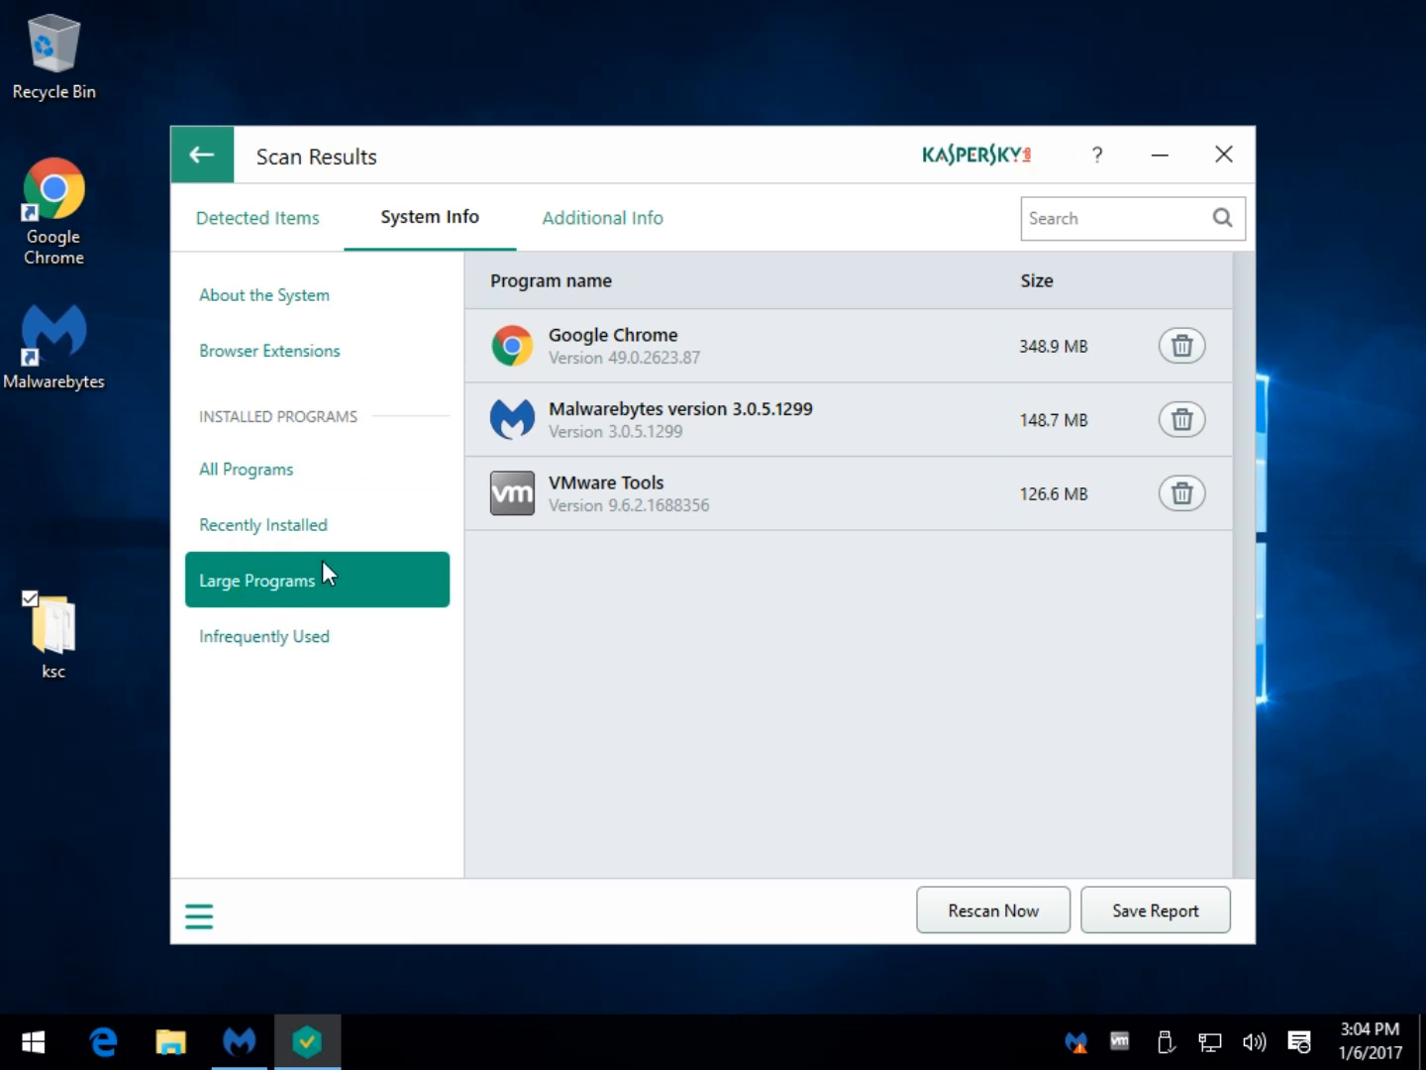
mouse_move(1000, 420)
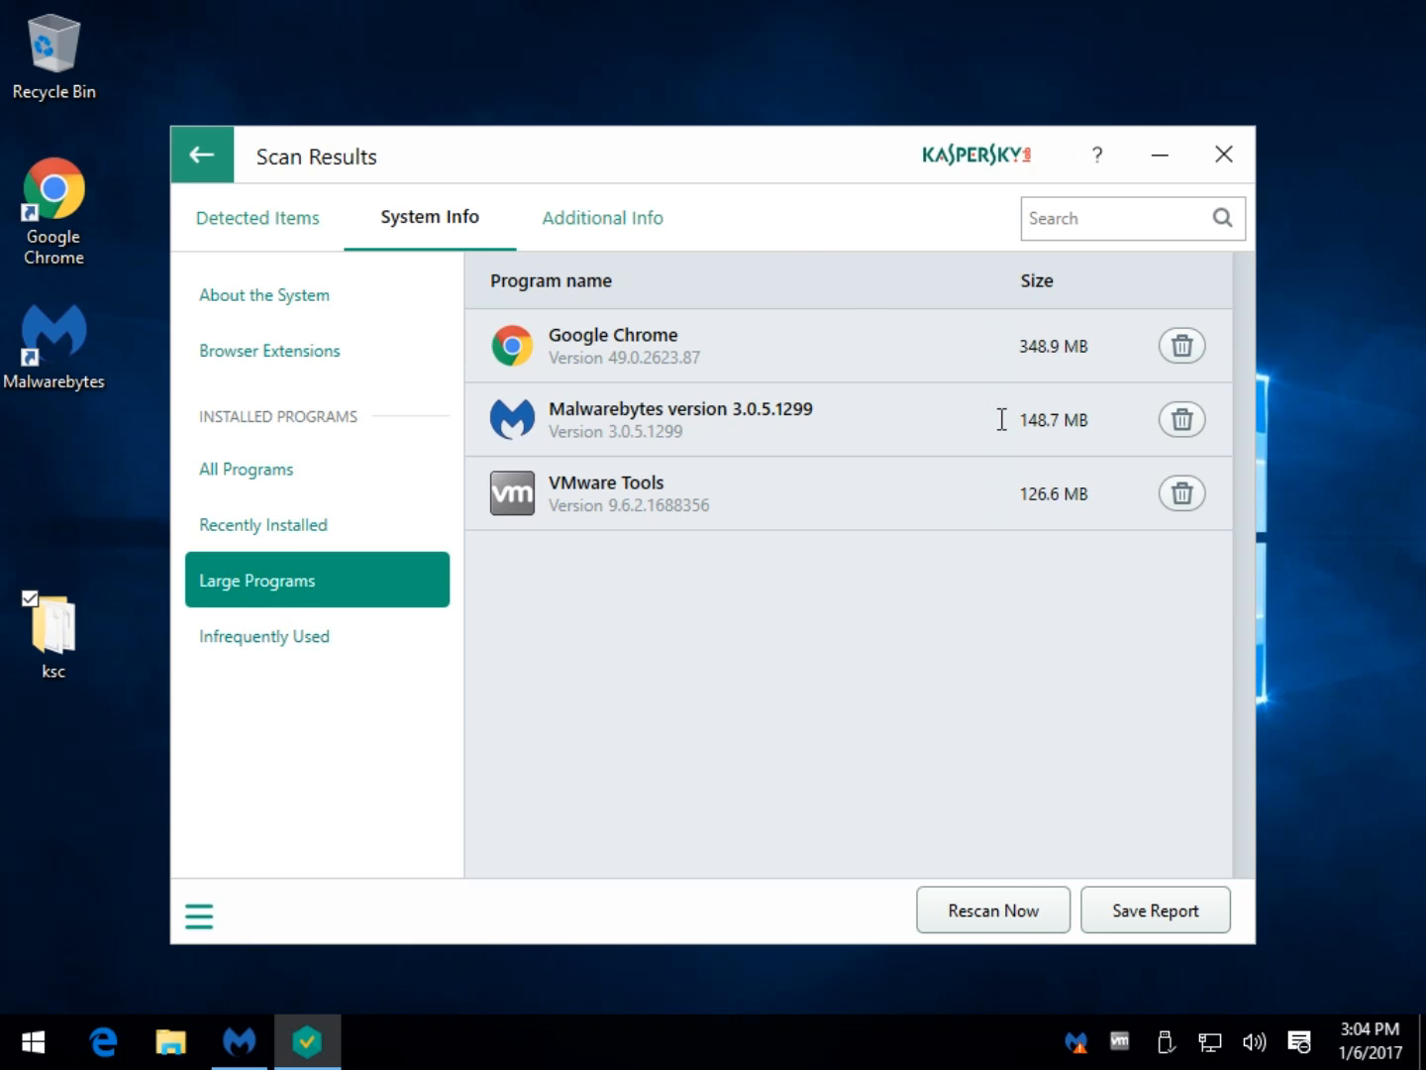
left_click(262, 523)
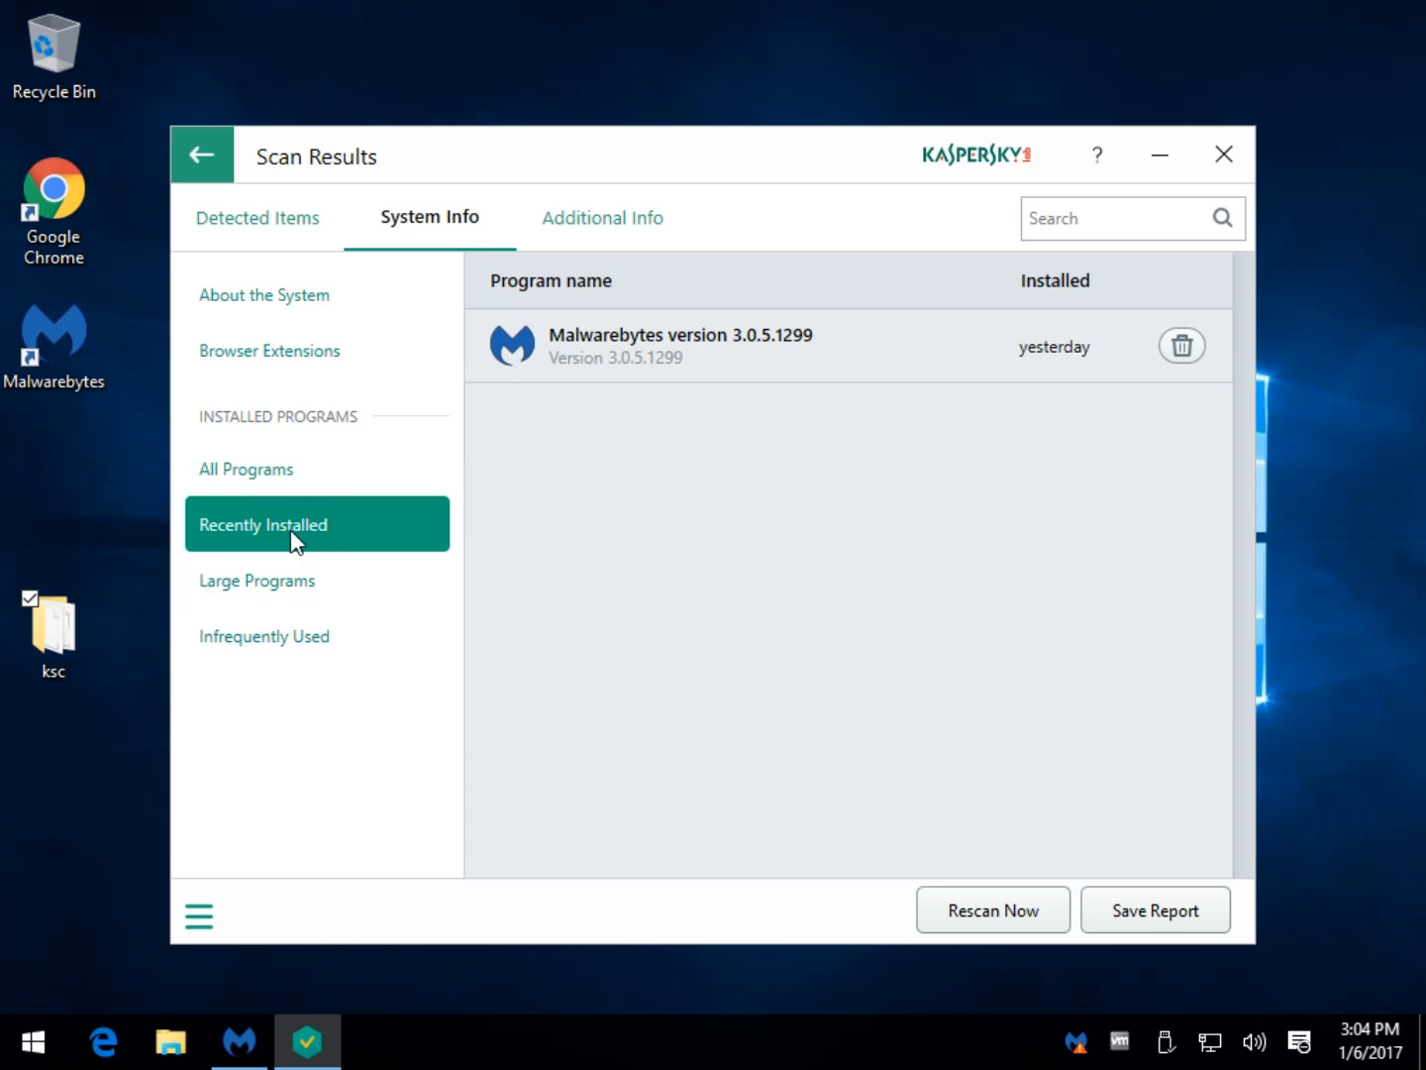
left_click(317, 634)
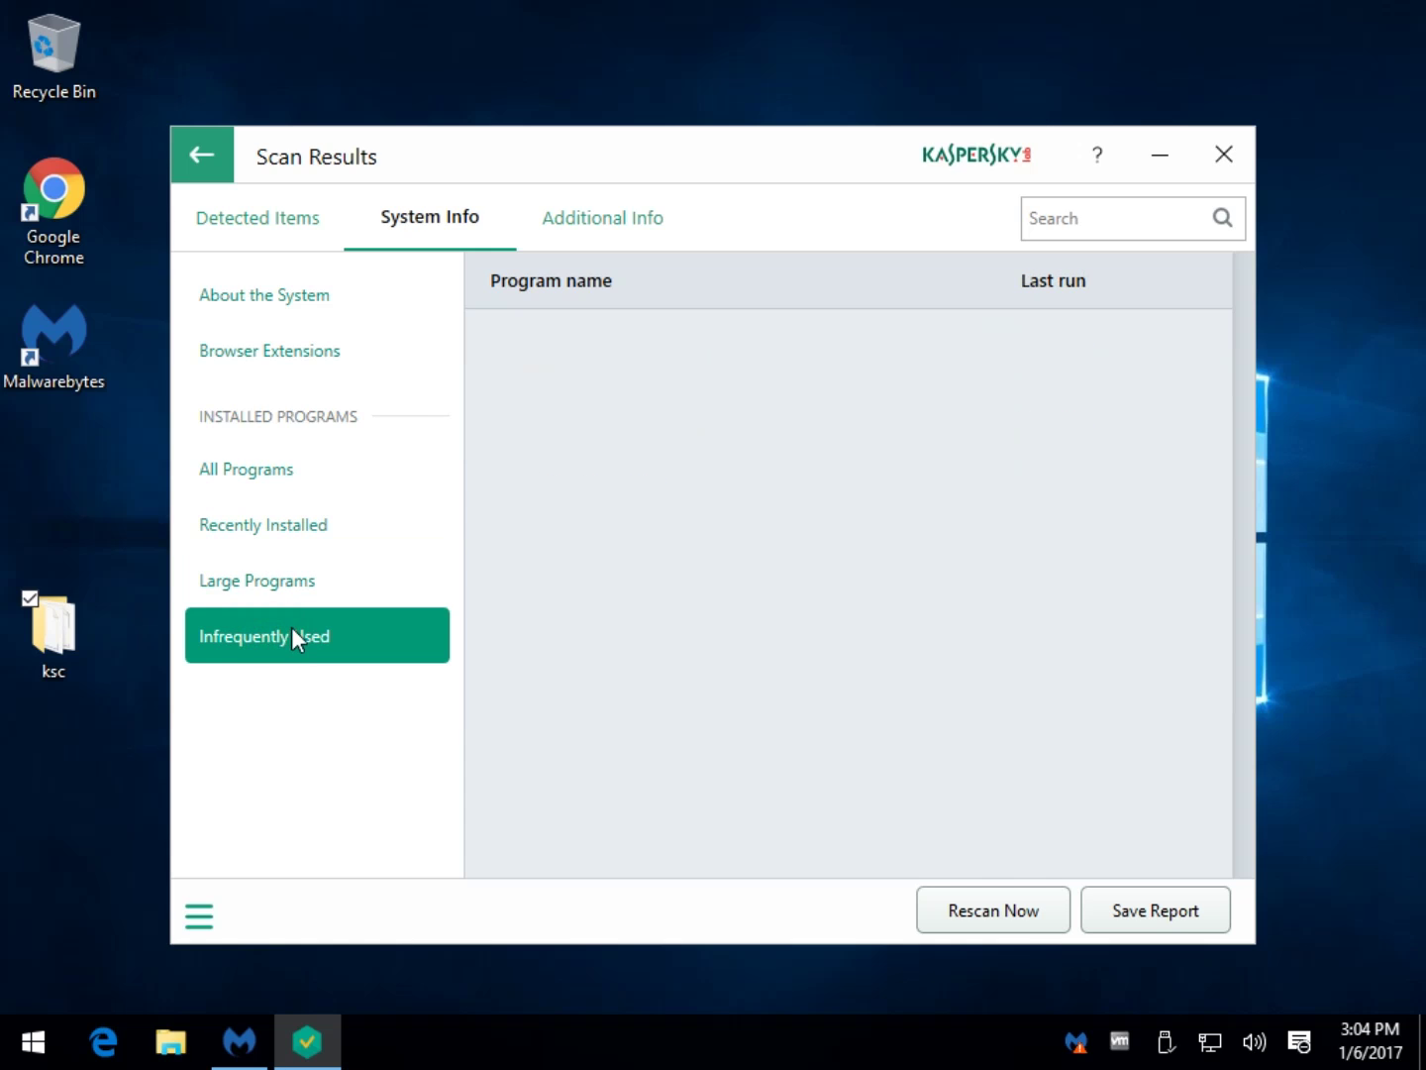
mouse_move(183, 539)
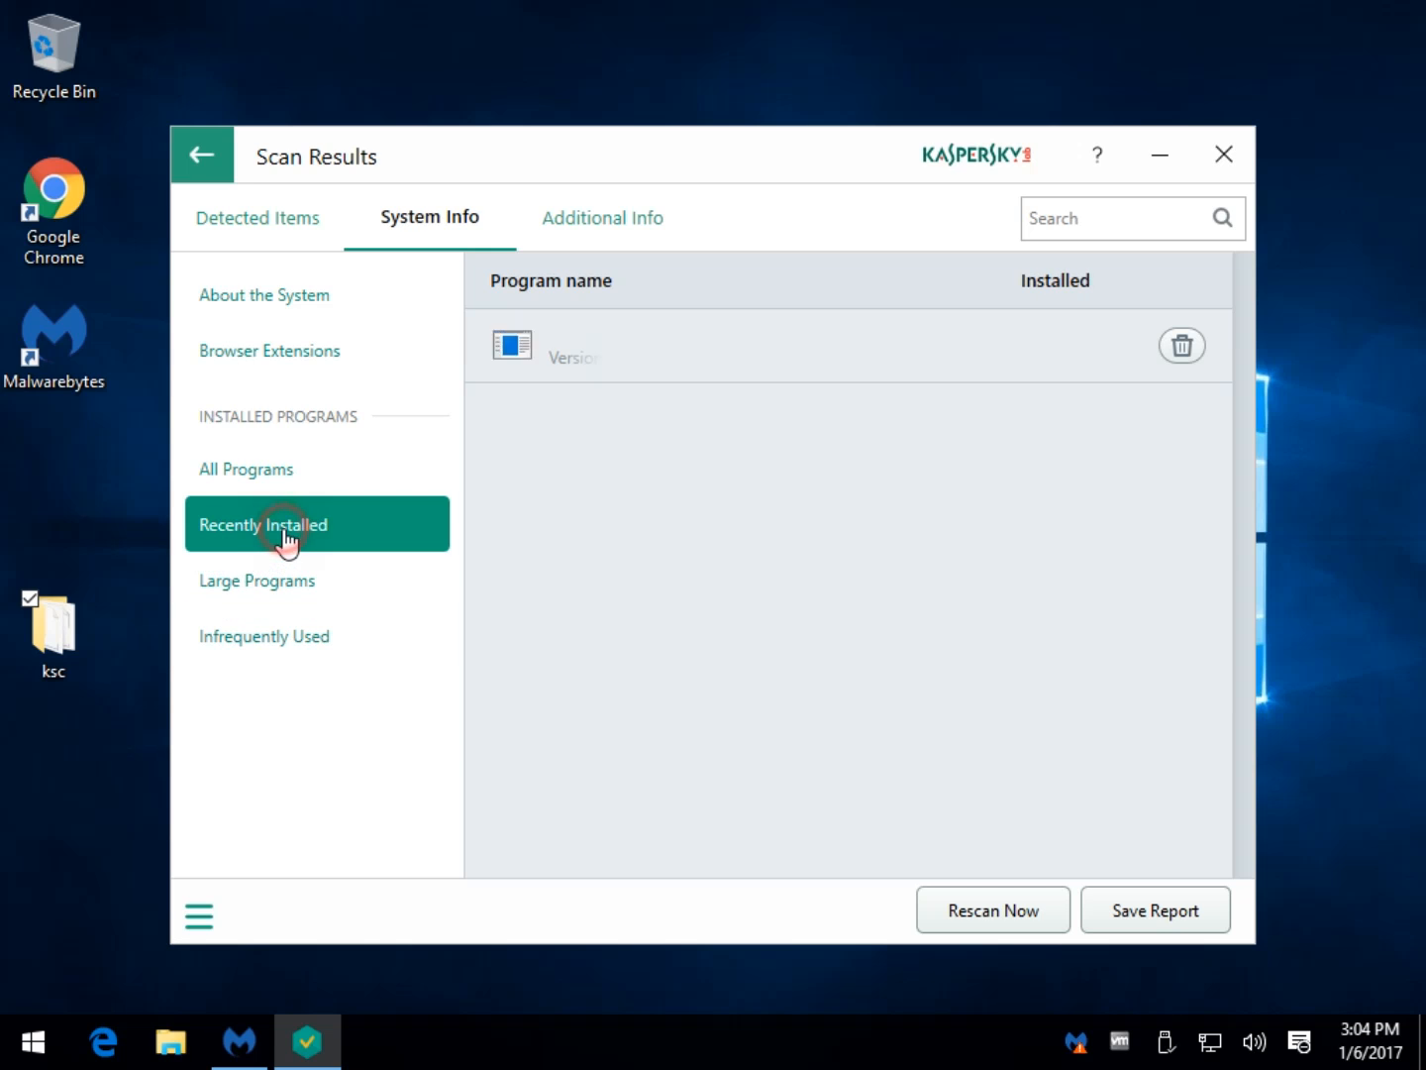
left_click(317, 523)
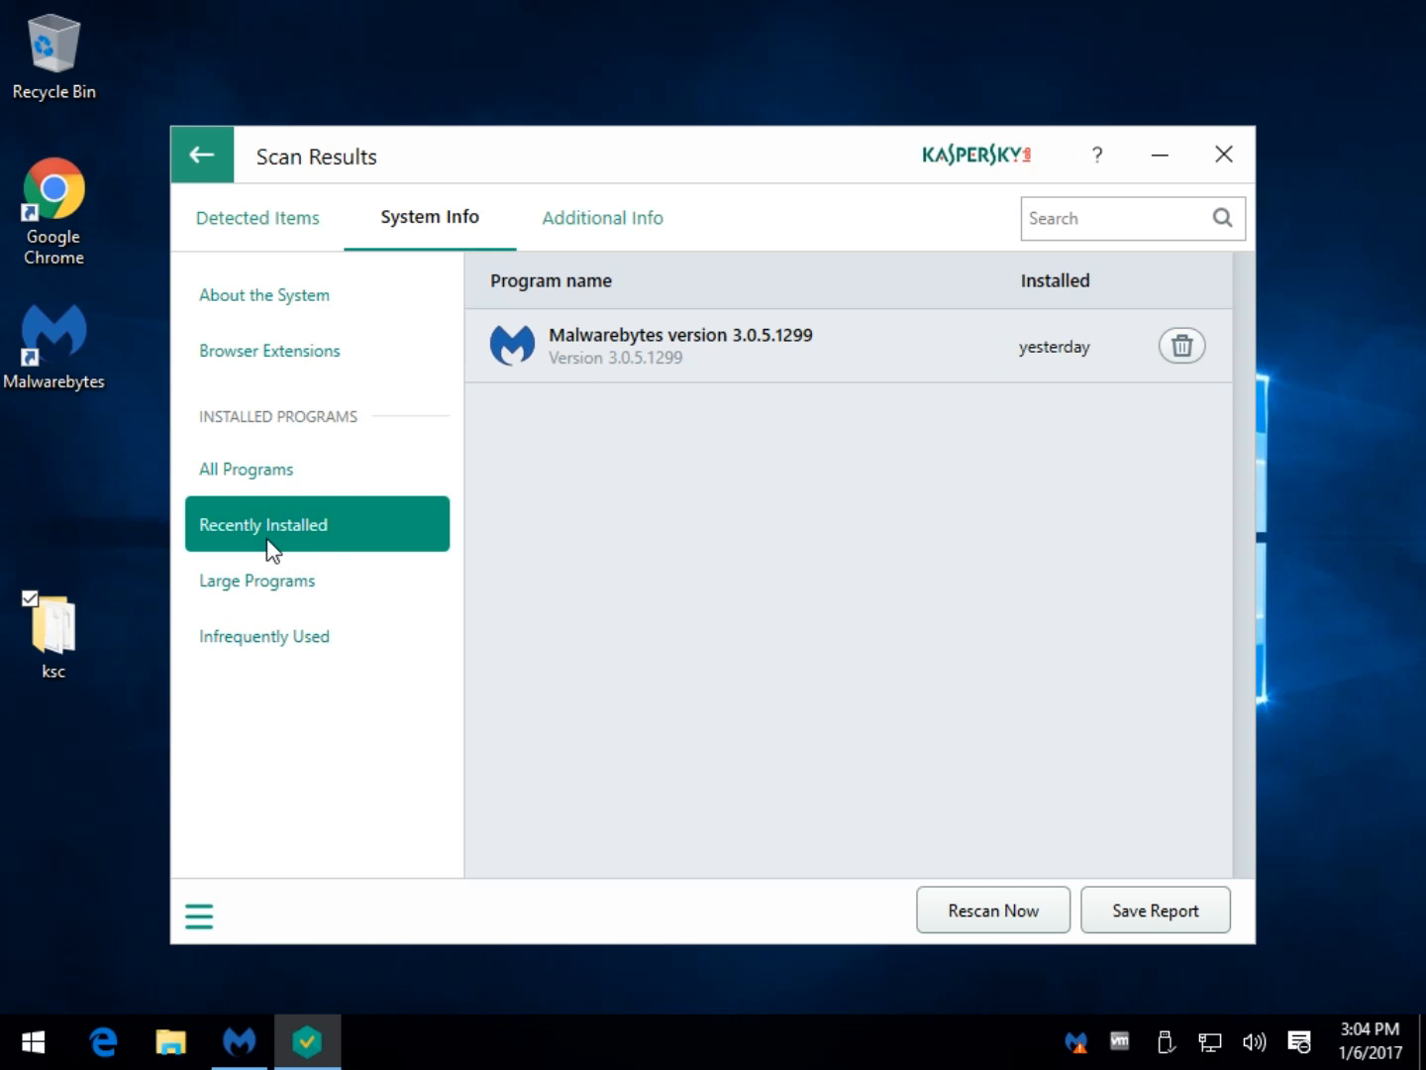
mouse_move(186, 491)
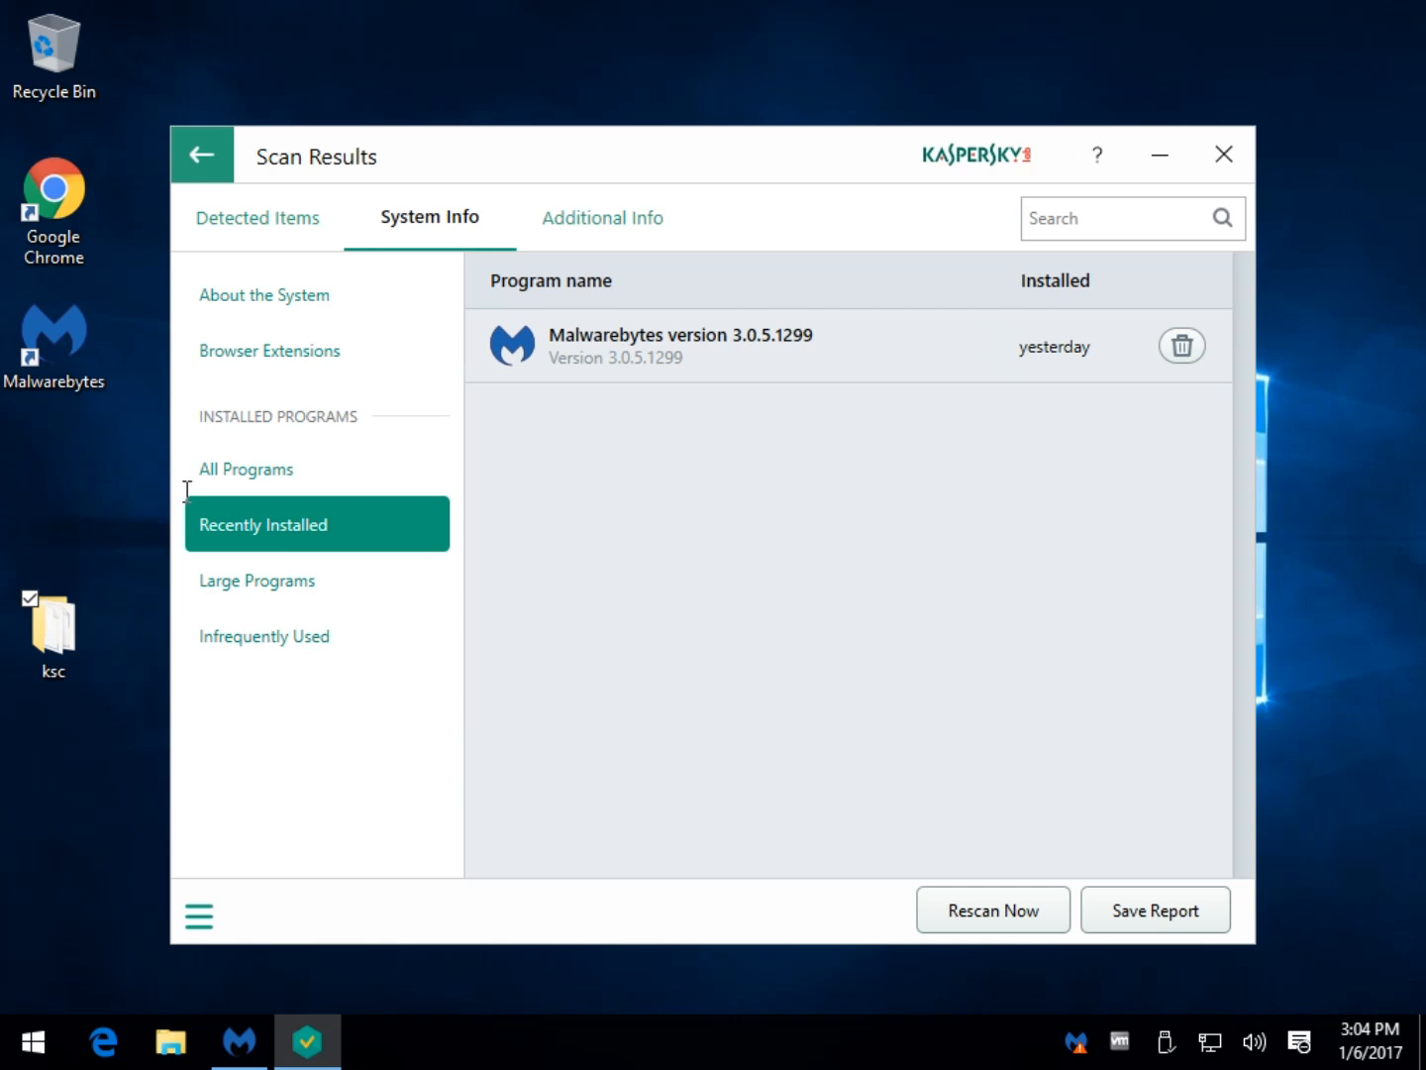
Read down the Additional Info warnings to the Internet Explorer error-report and saved-cookie items.
left_click(602, 218)
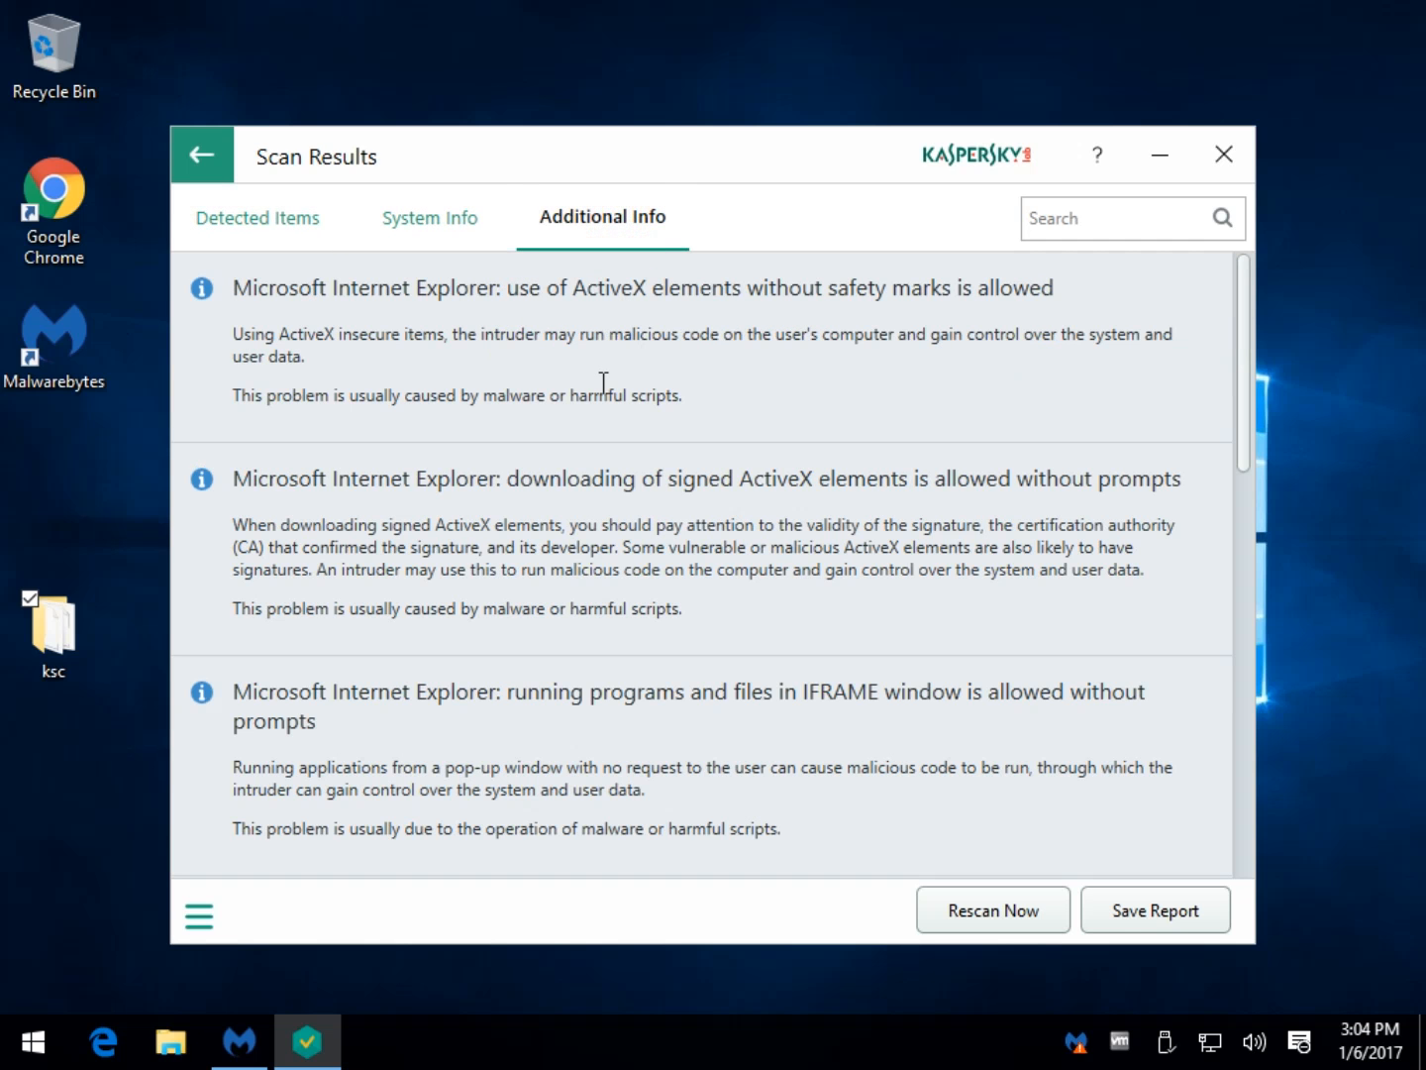
mouse_move(507, 493)
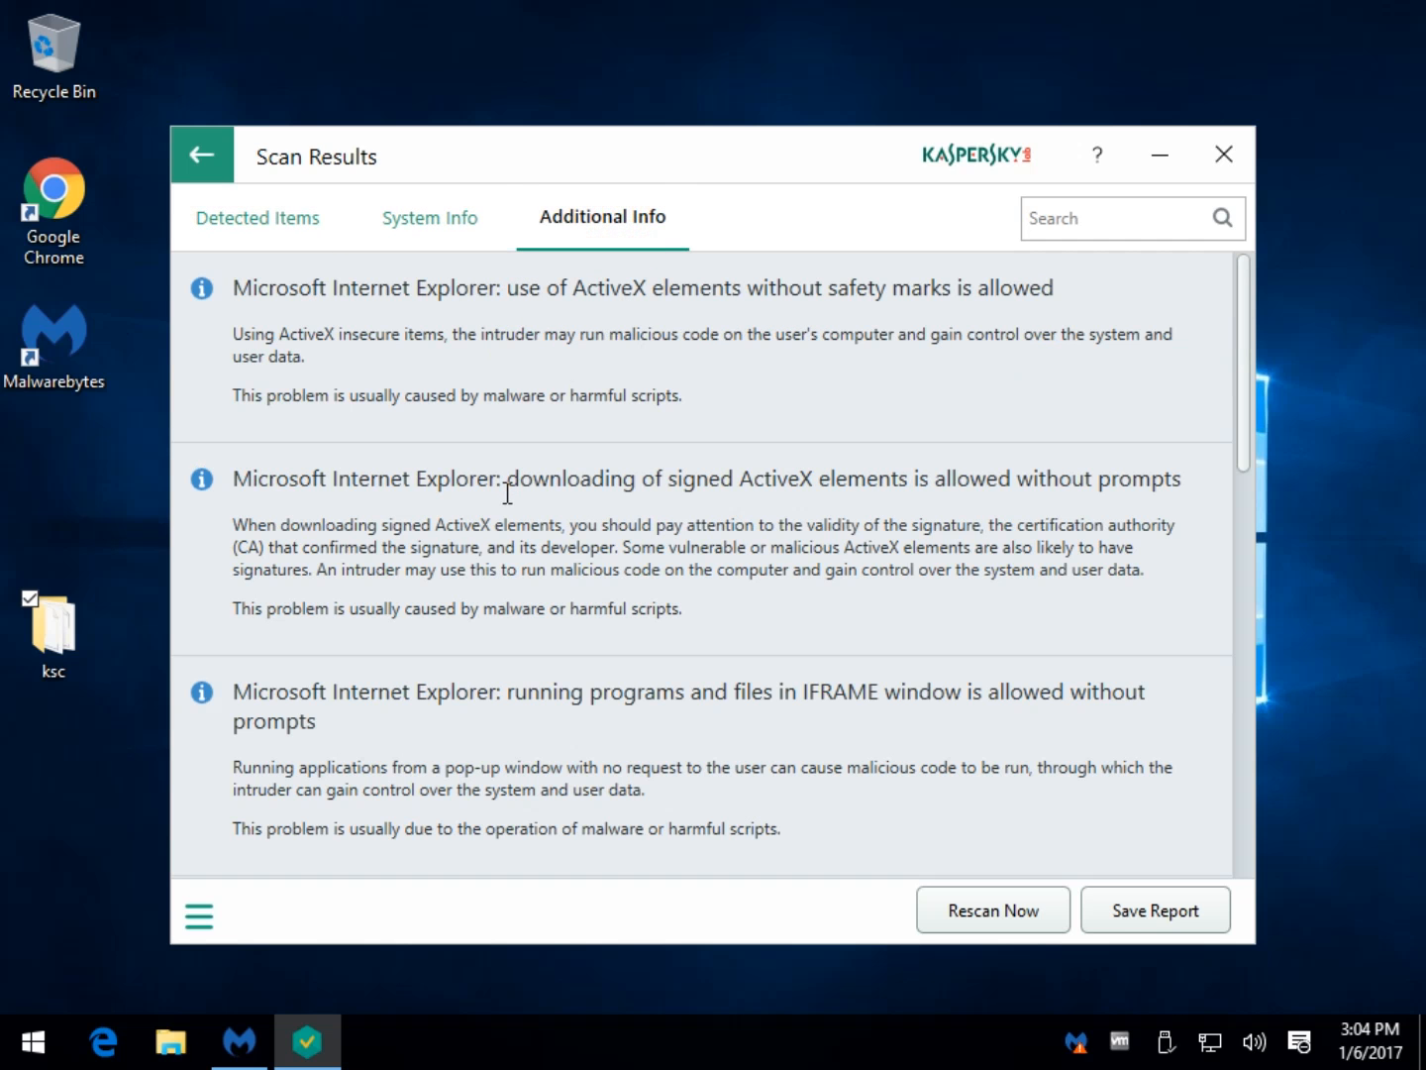
scroll("down", 3)
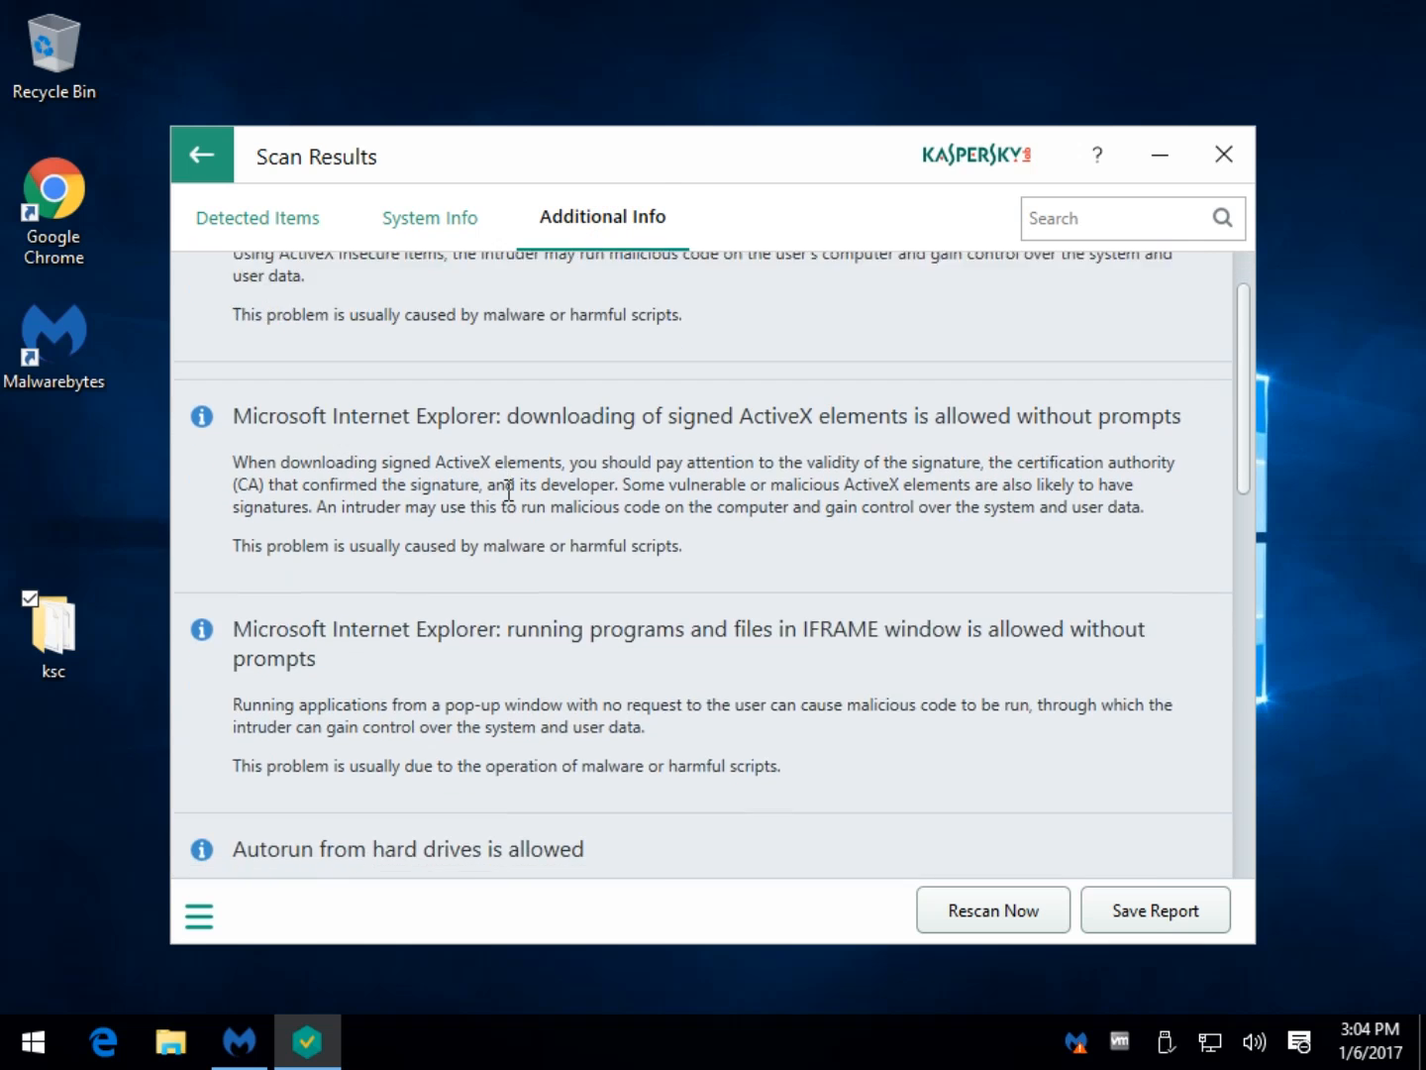
scroll("down", 3)
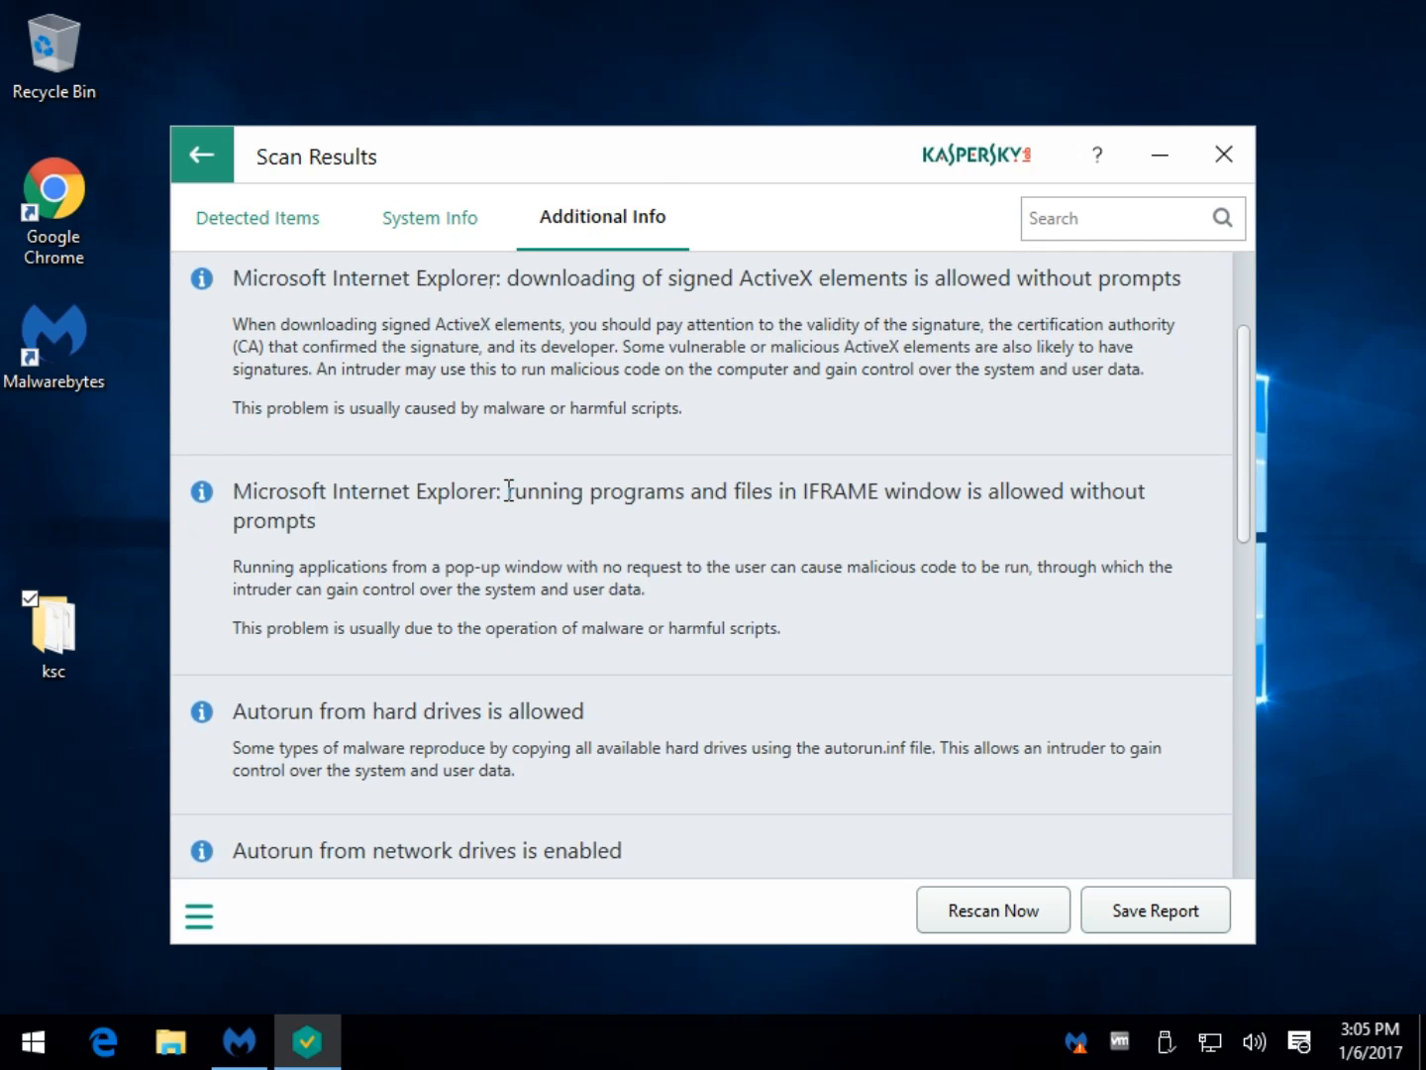
scroll("down", 3)
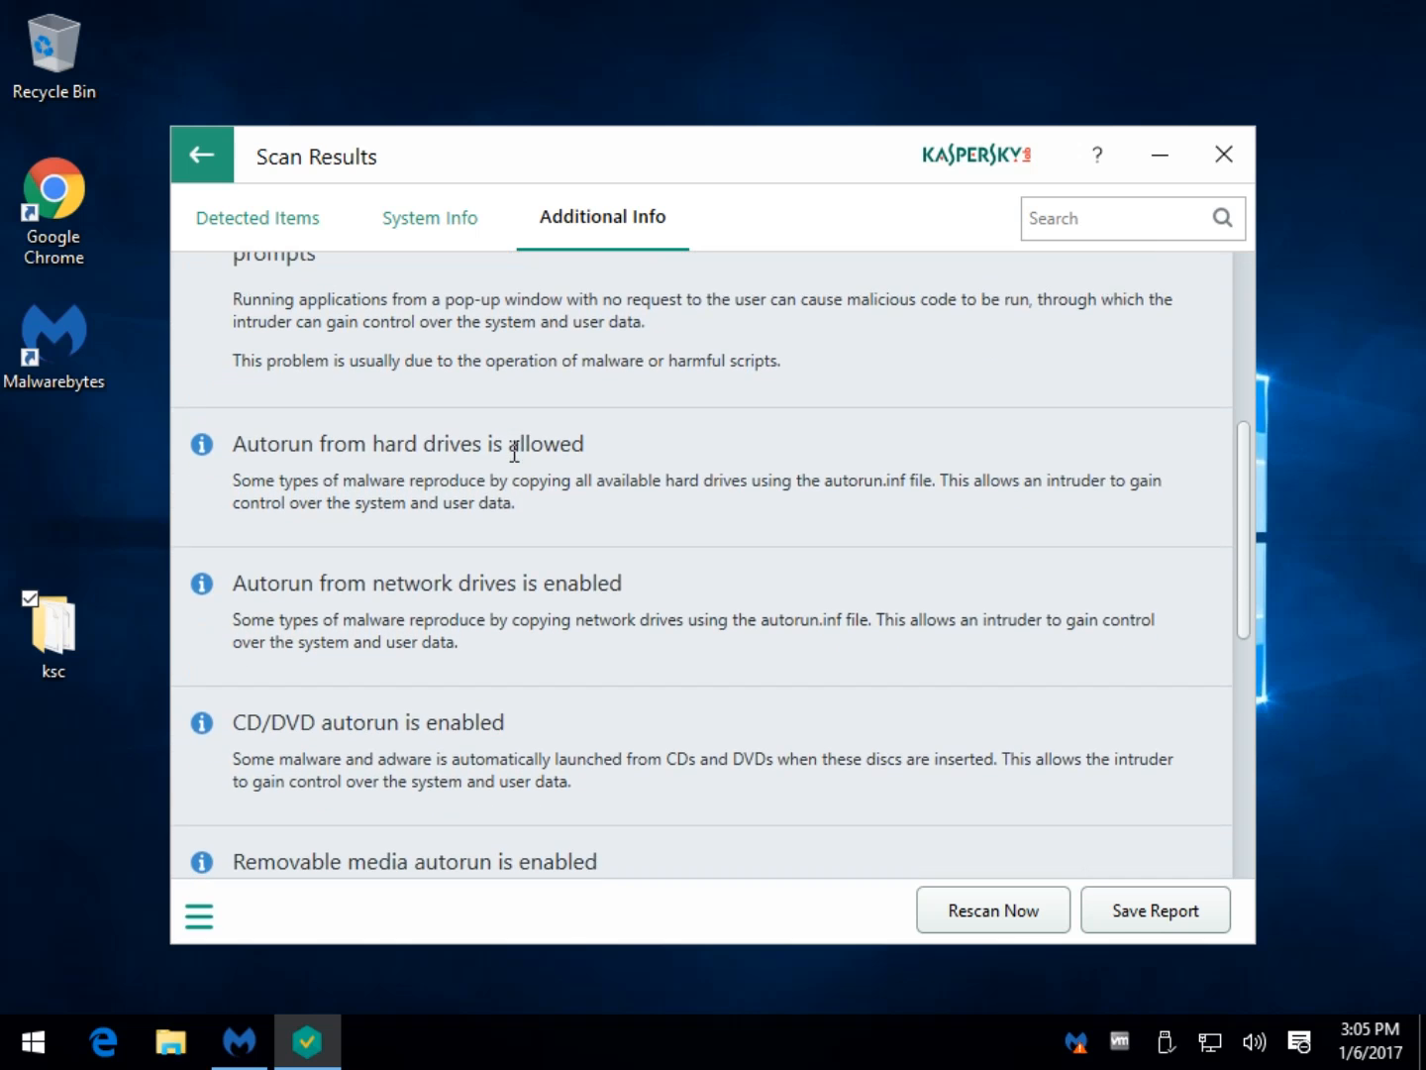
scroll("down", 3)
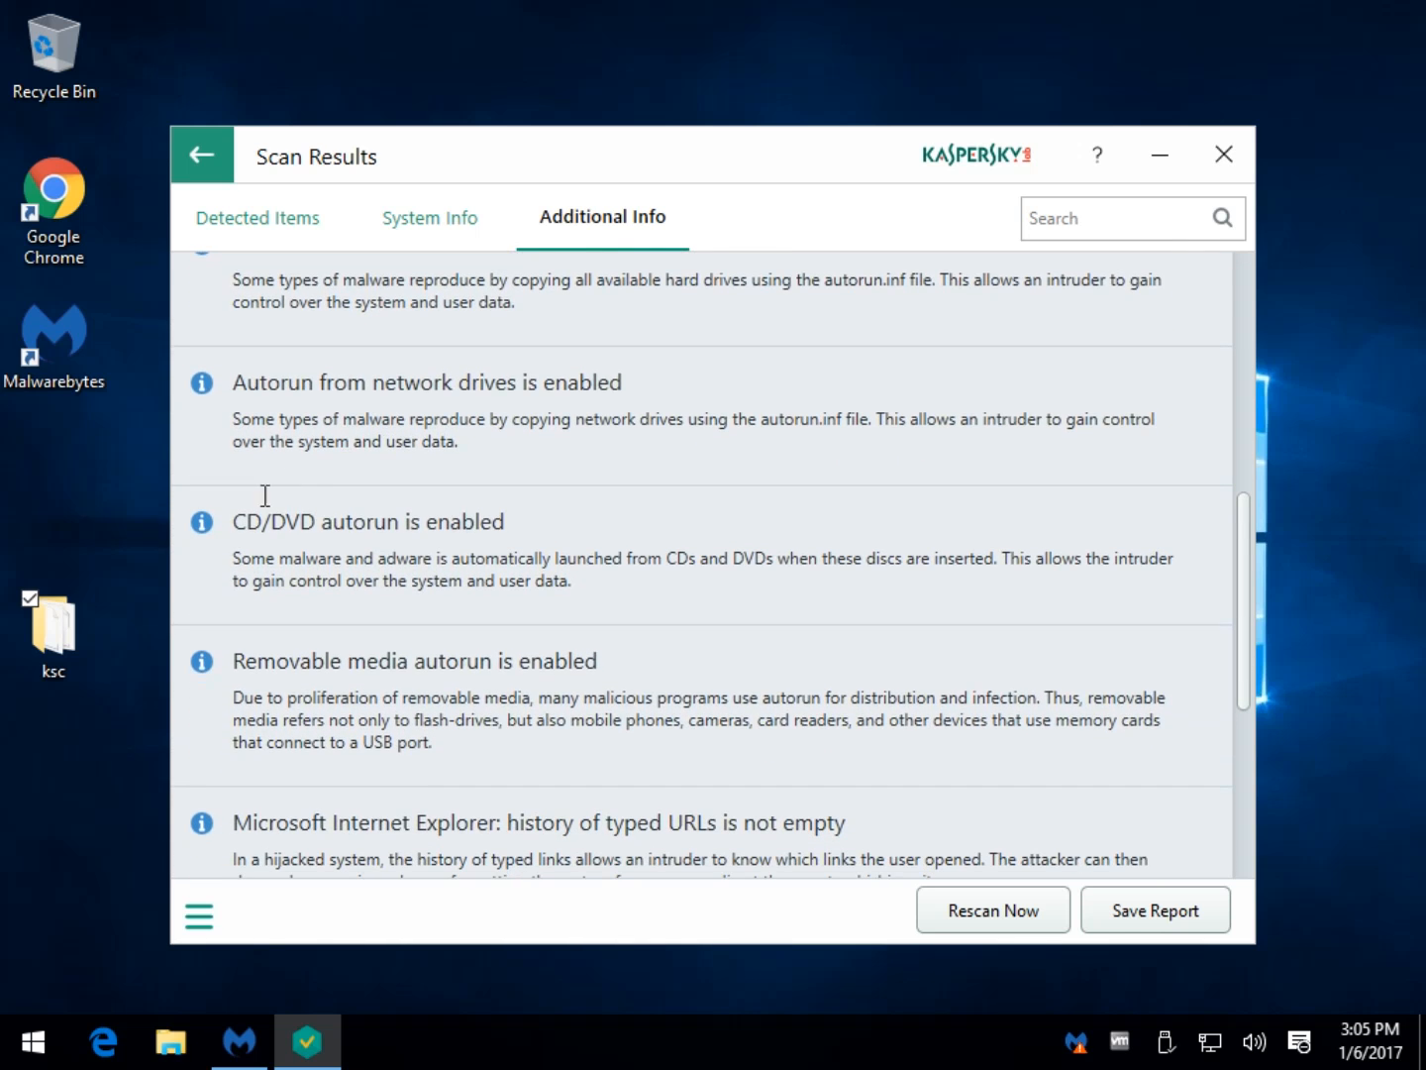
scroll("down", 3)
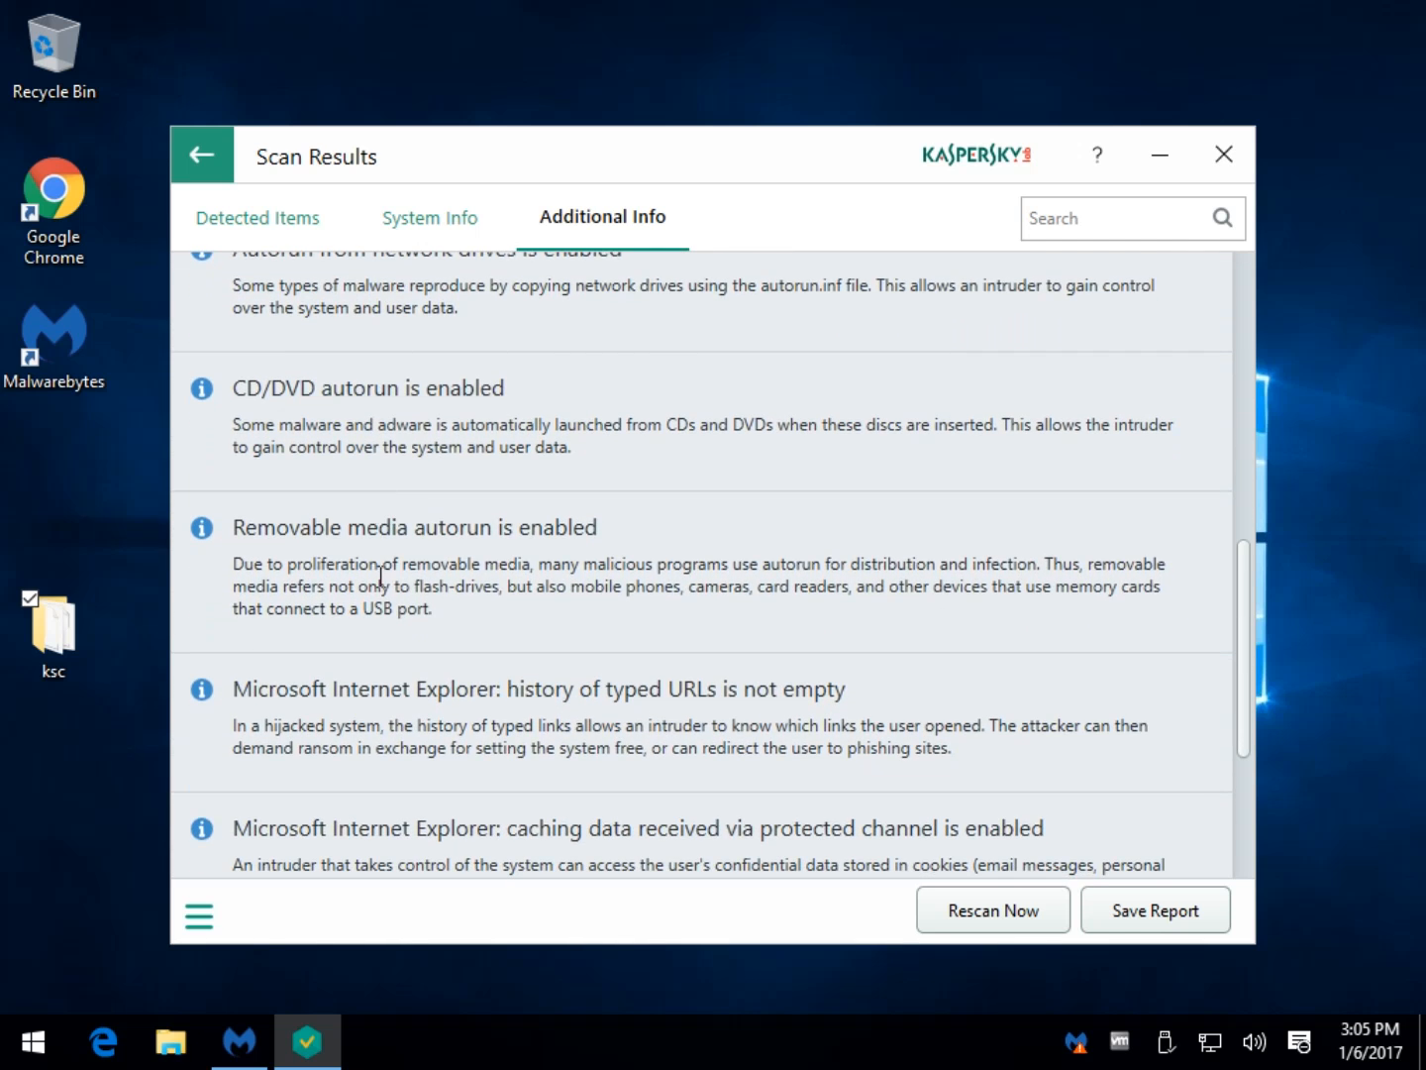
scroll("down", 3)
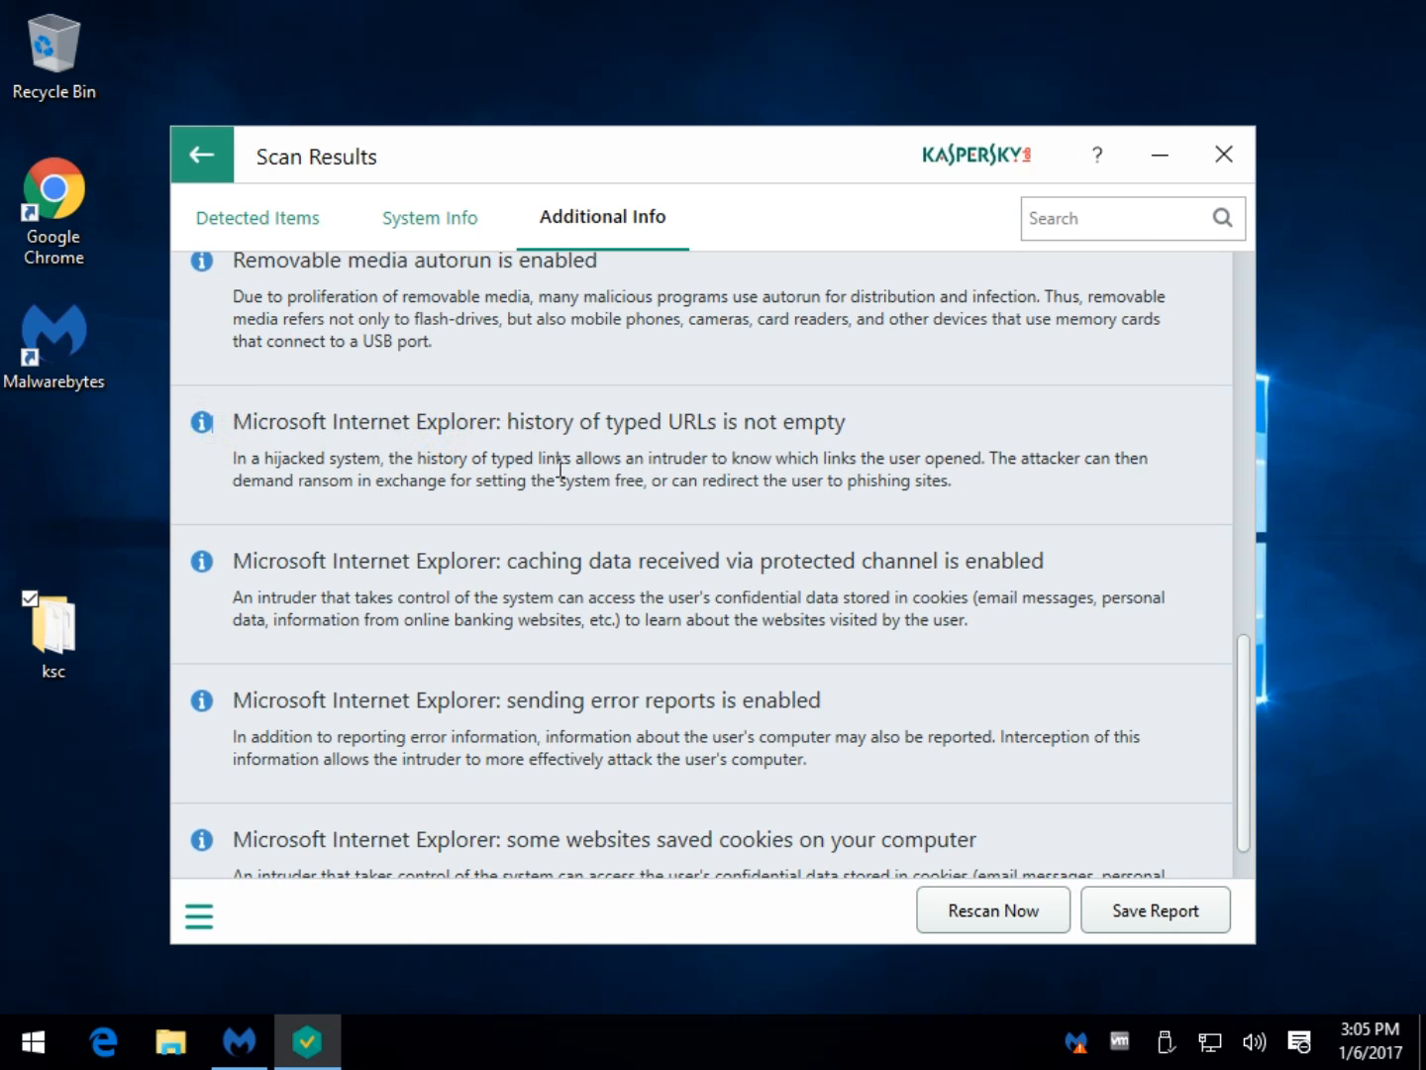
scroll("down", 3)
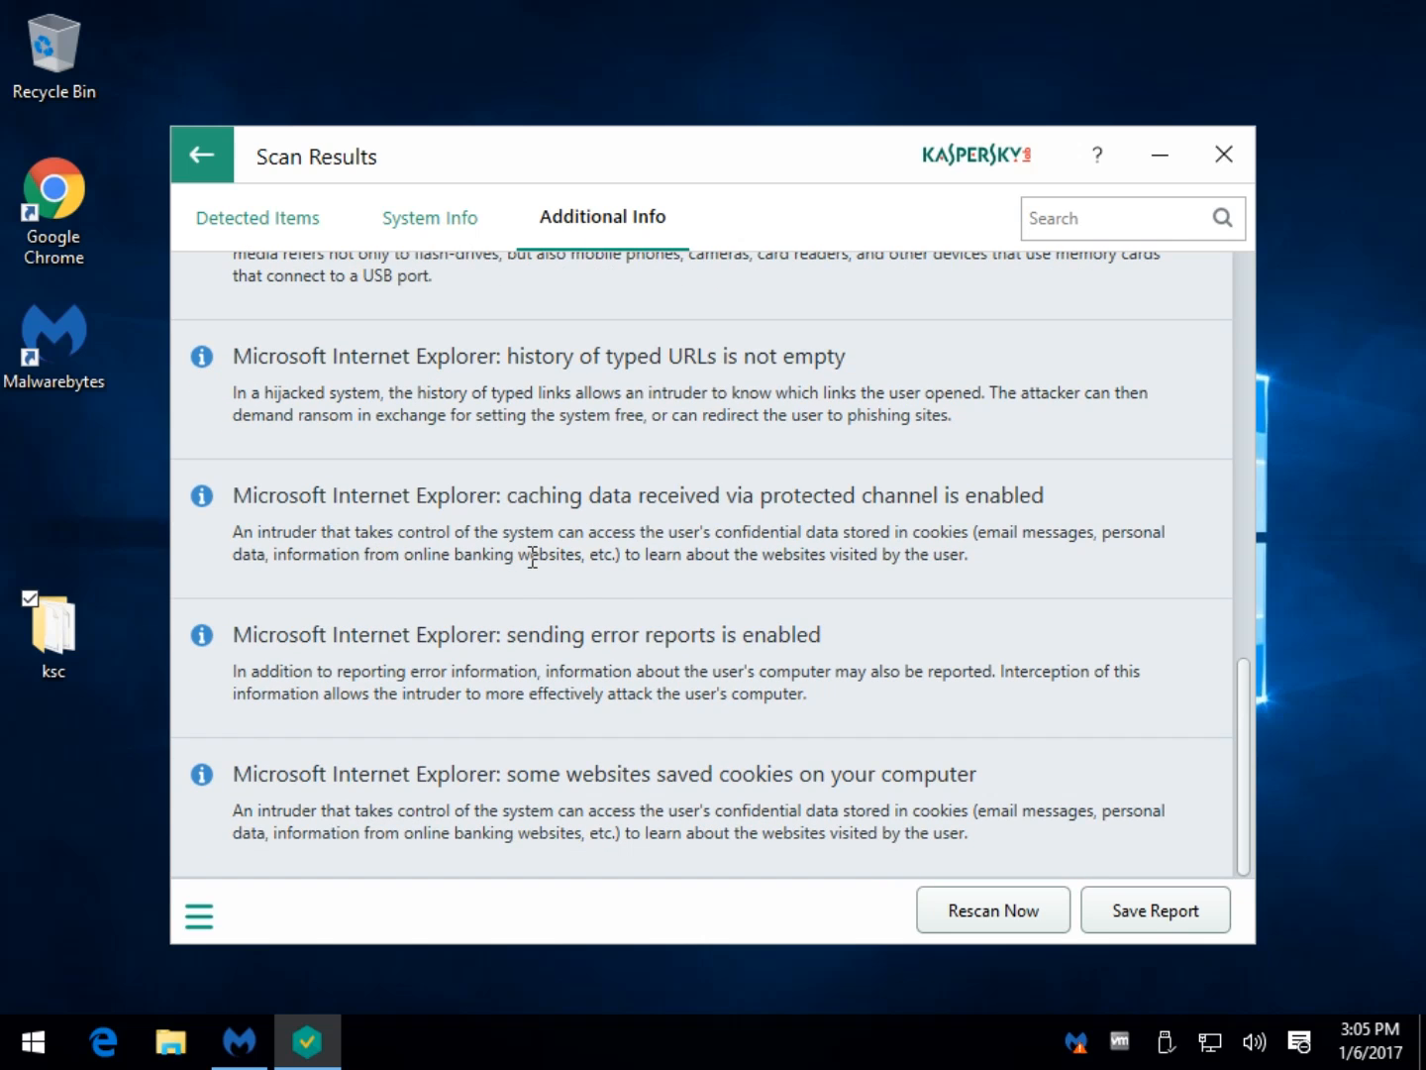
mouse_move(289, 428)
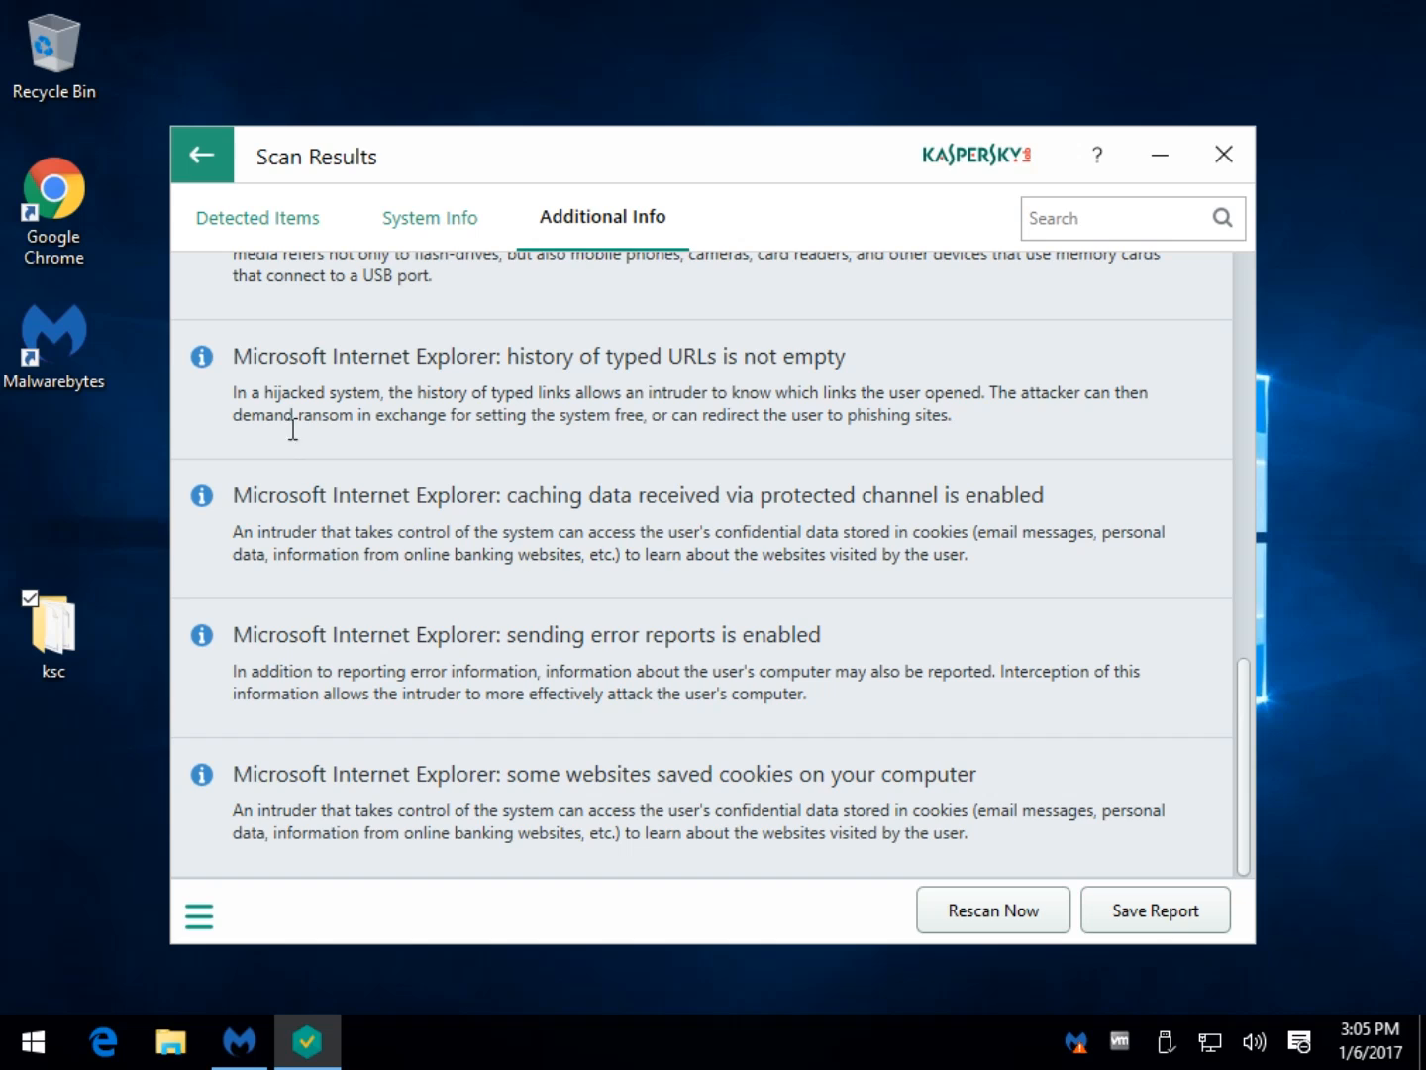
scroll("up", 3)
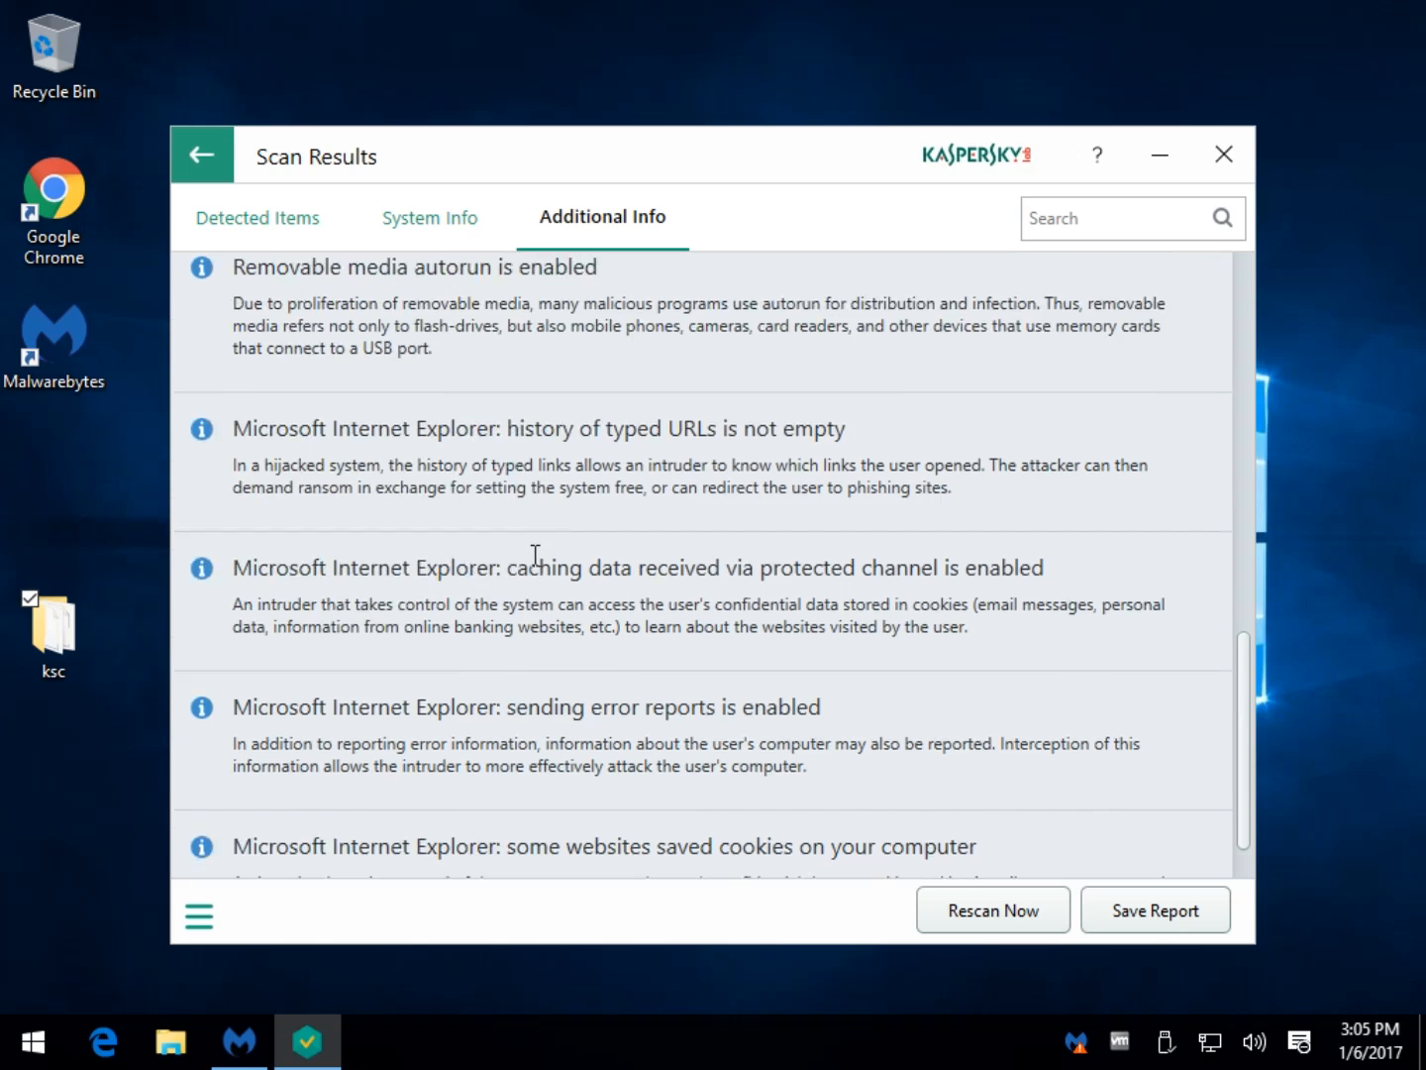
scroll("down", 3)
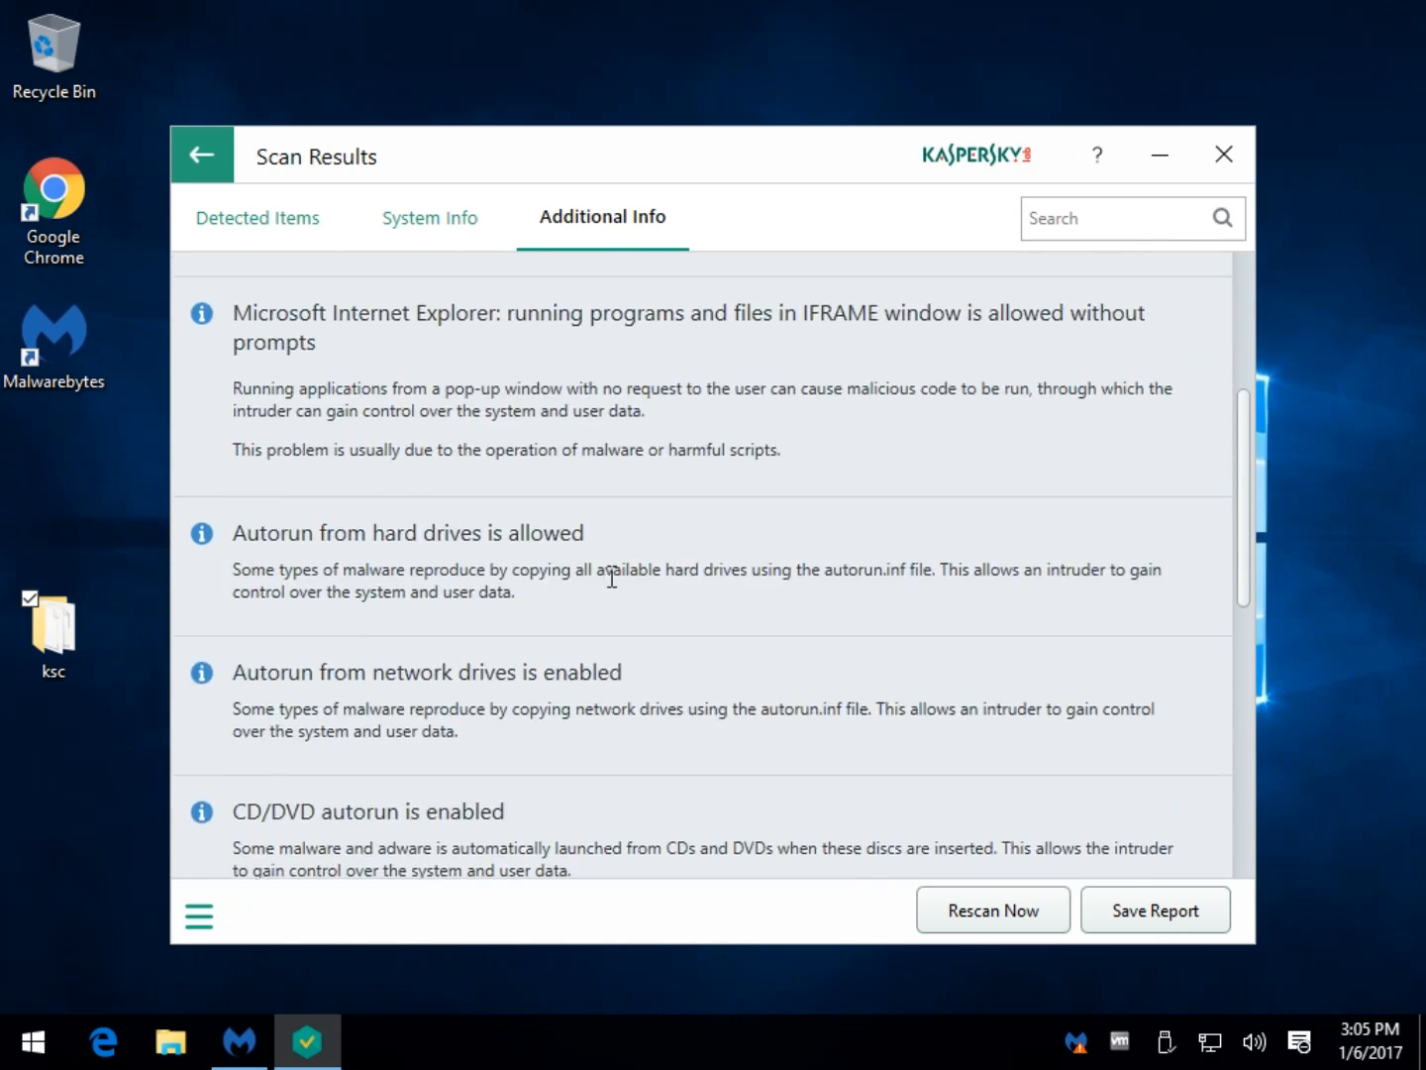
scroll("down", 3)
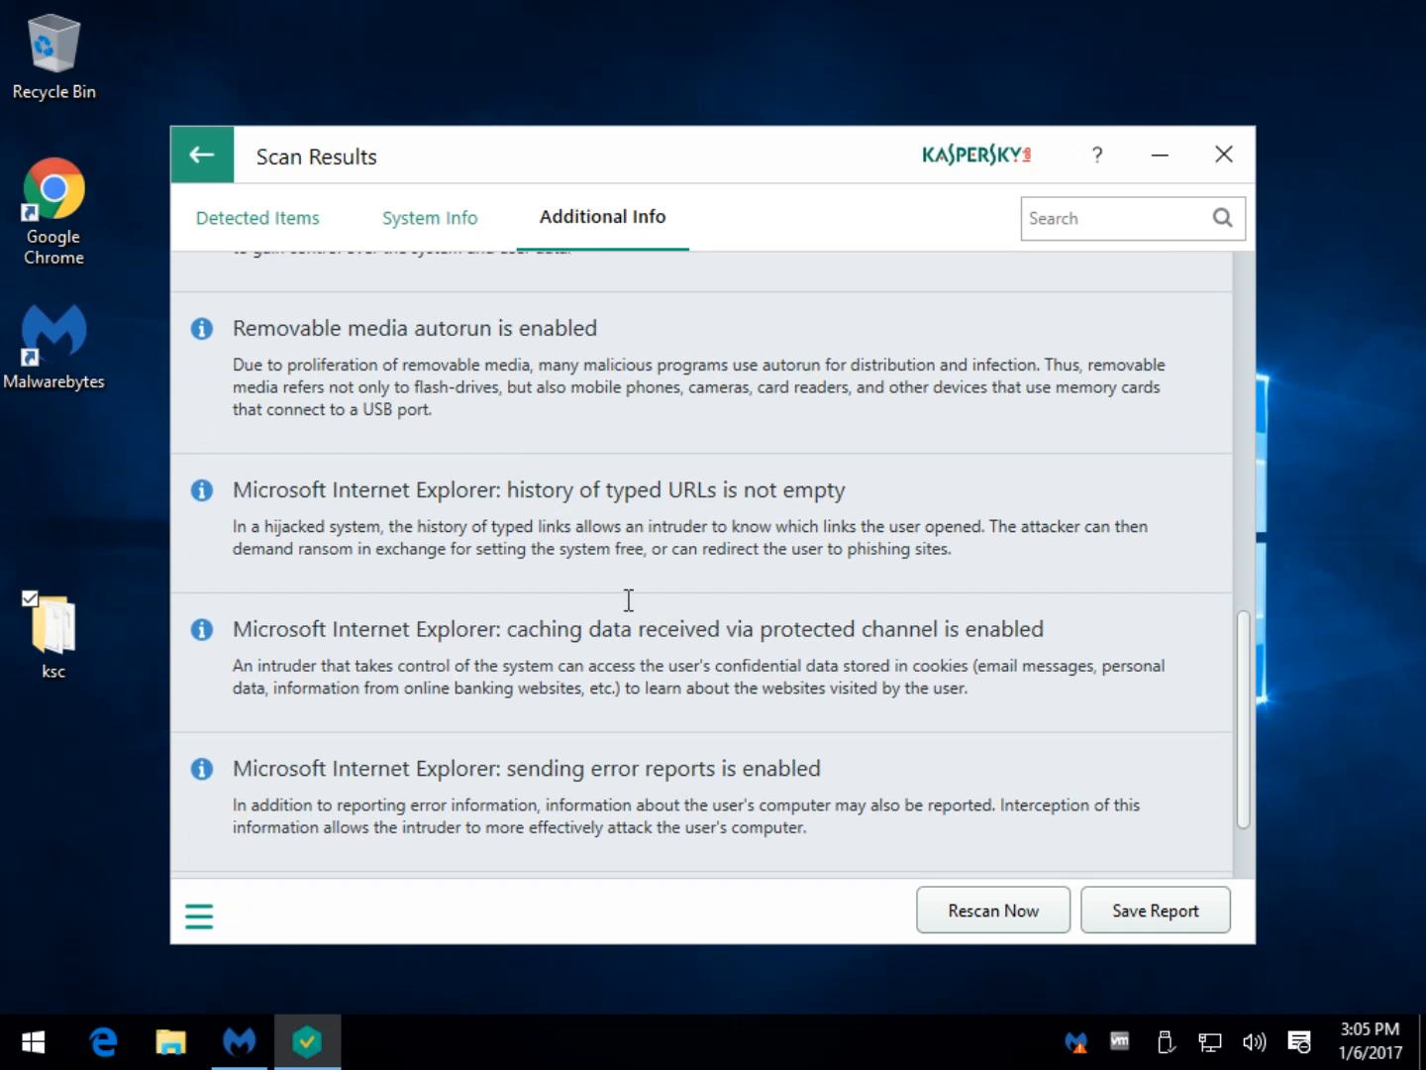
mouse_move(513, 636)
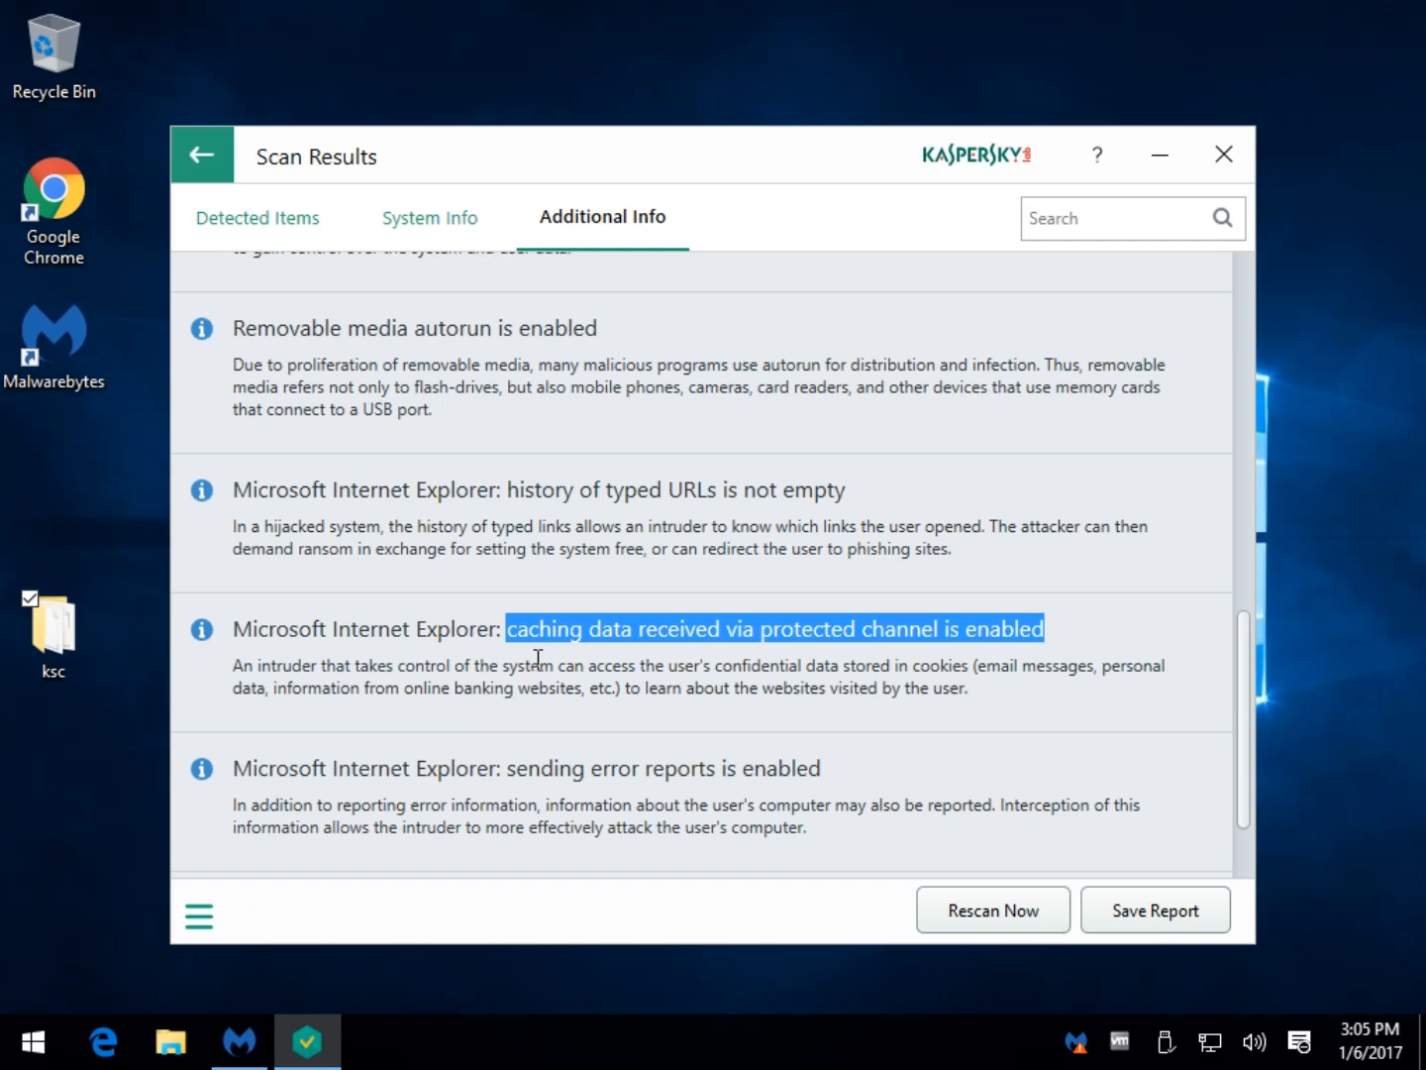
mouse_move(555, 618)
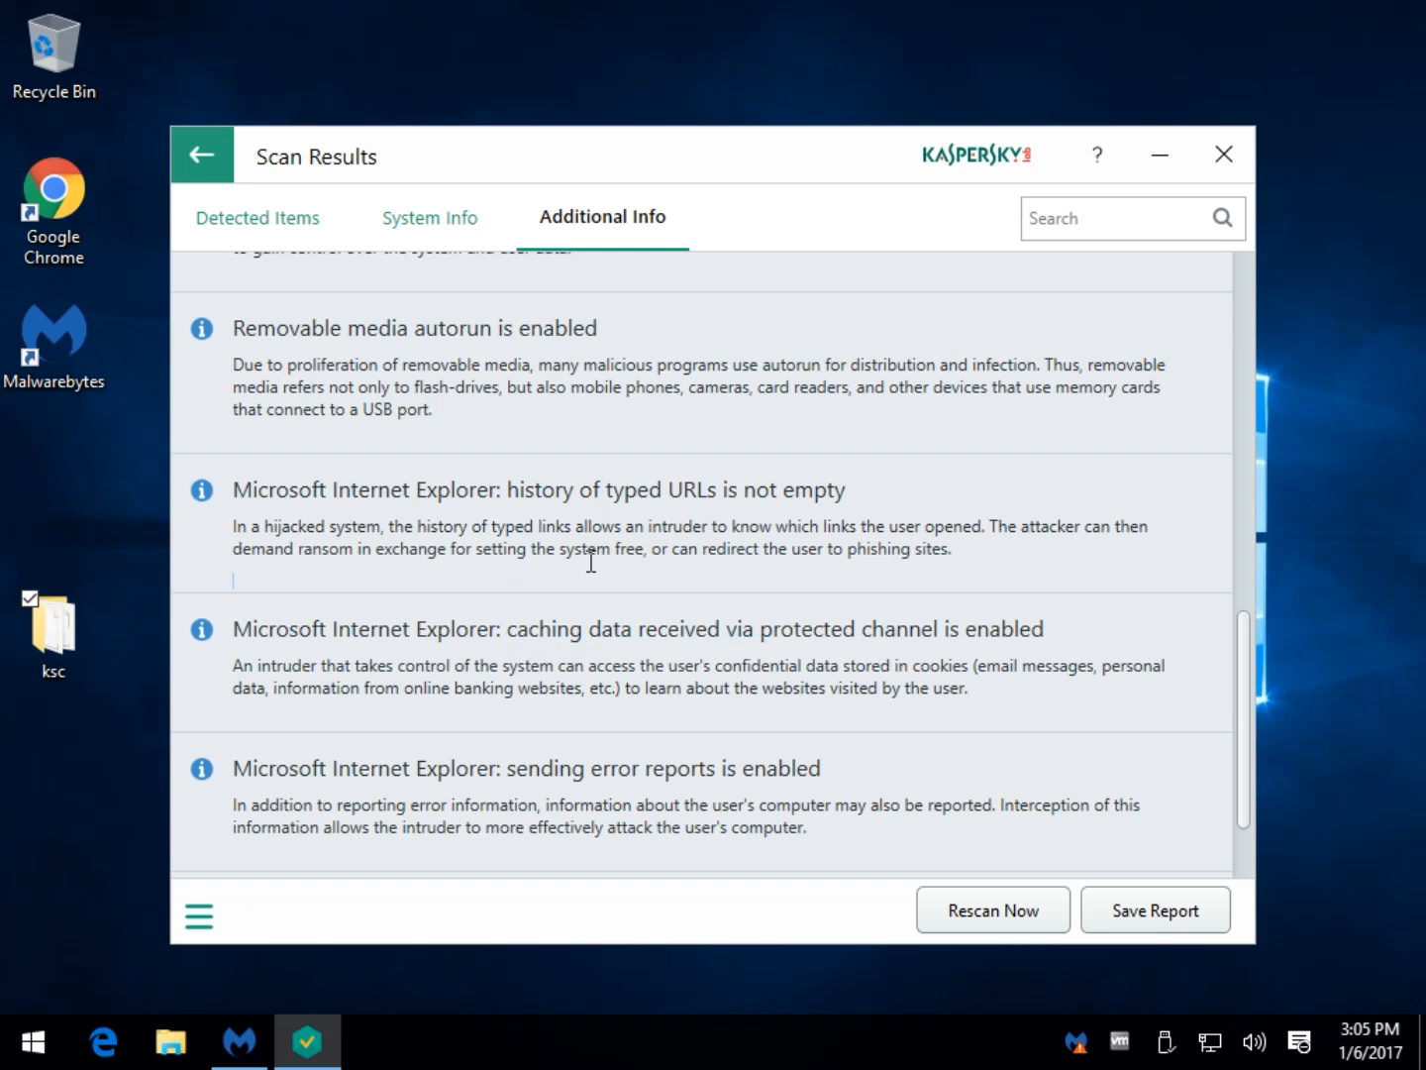
scroll("up", 3)
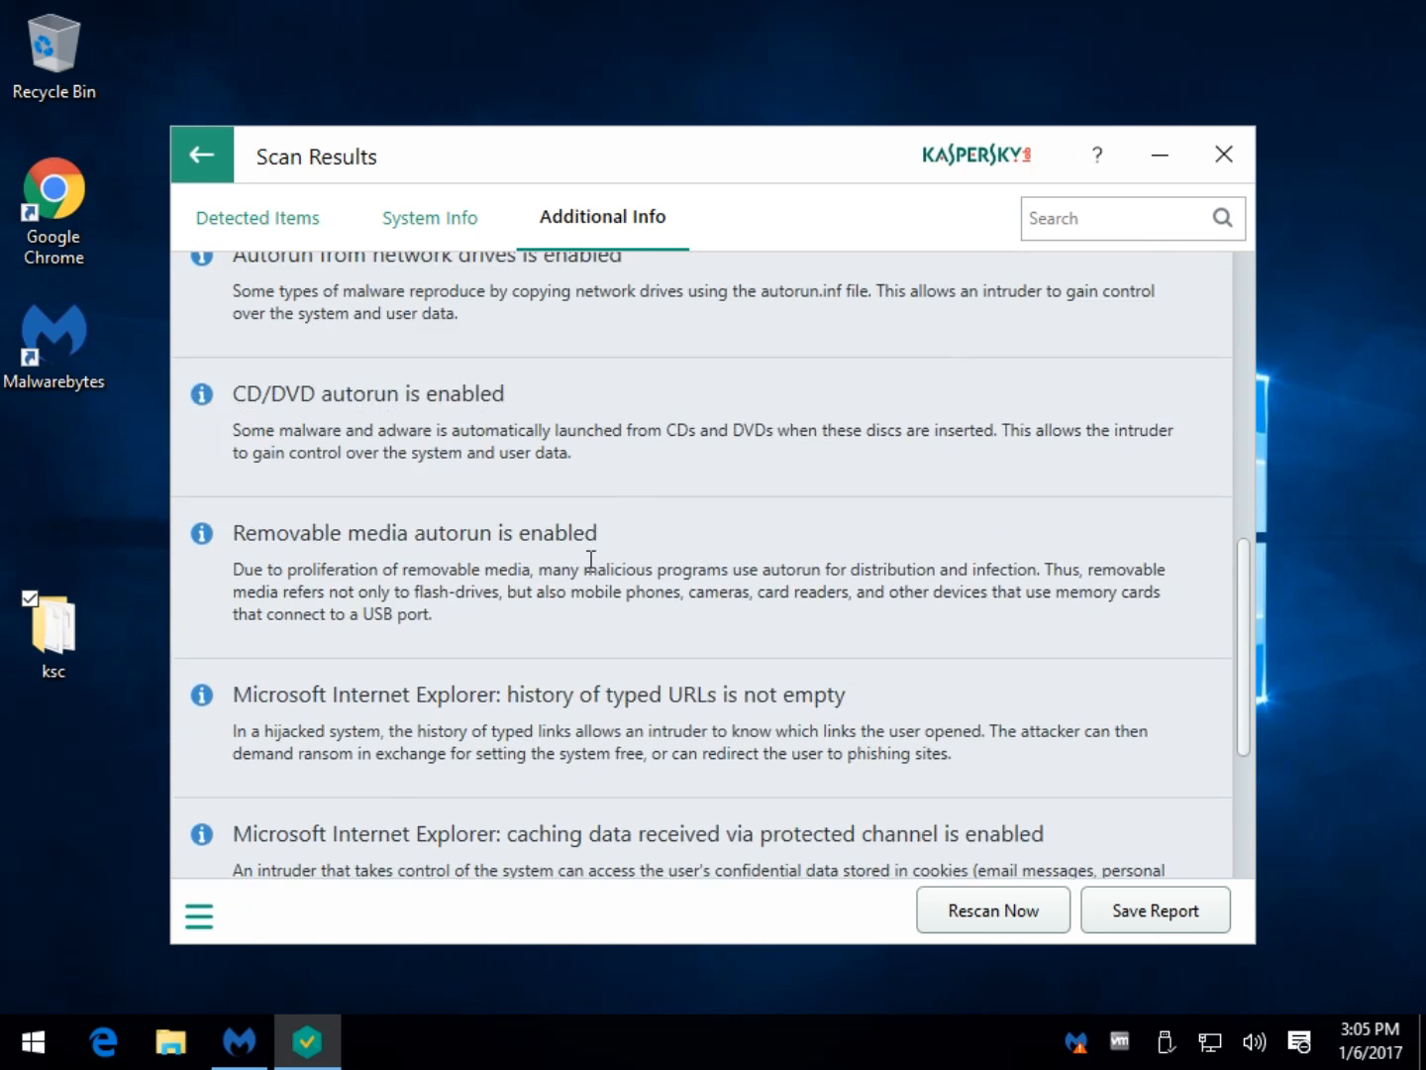
scroll("down", 3)
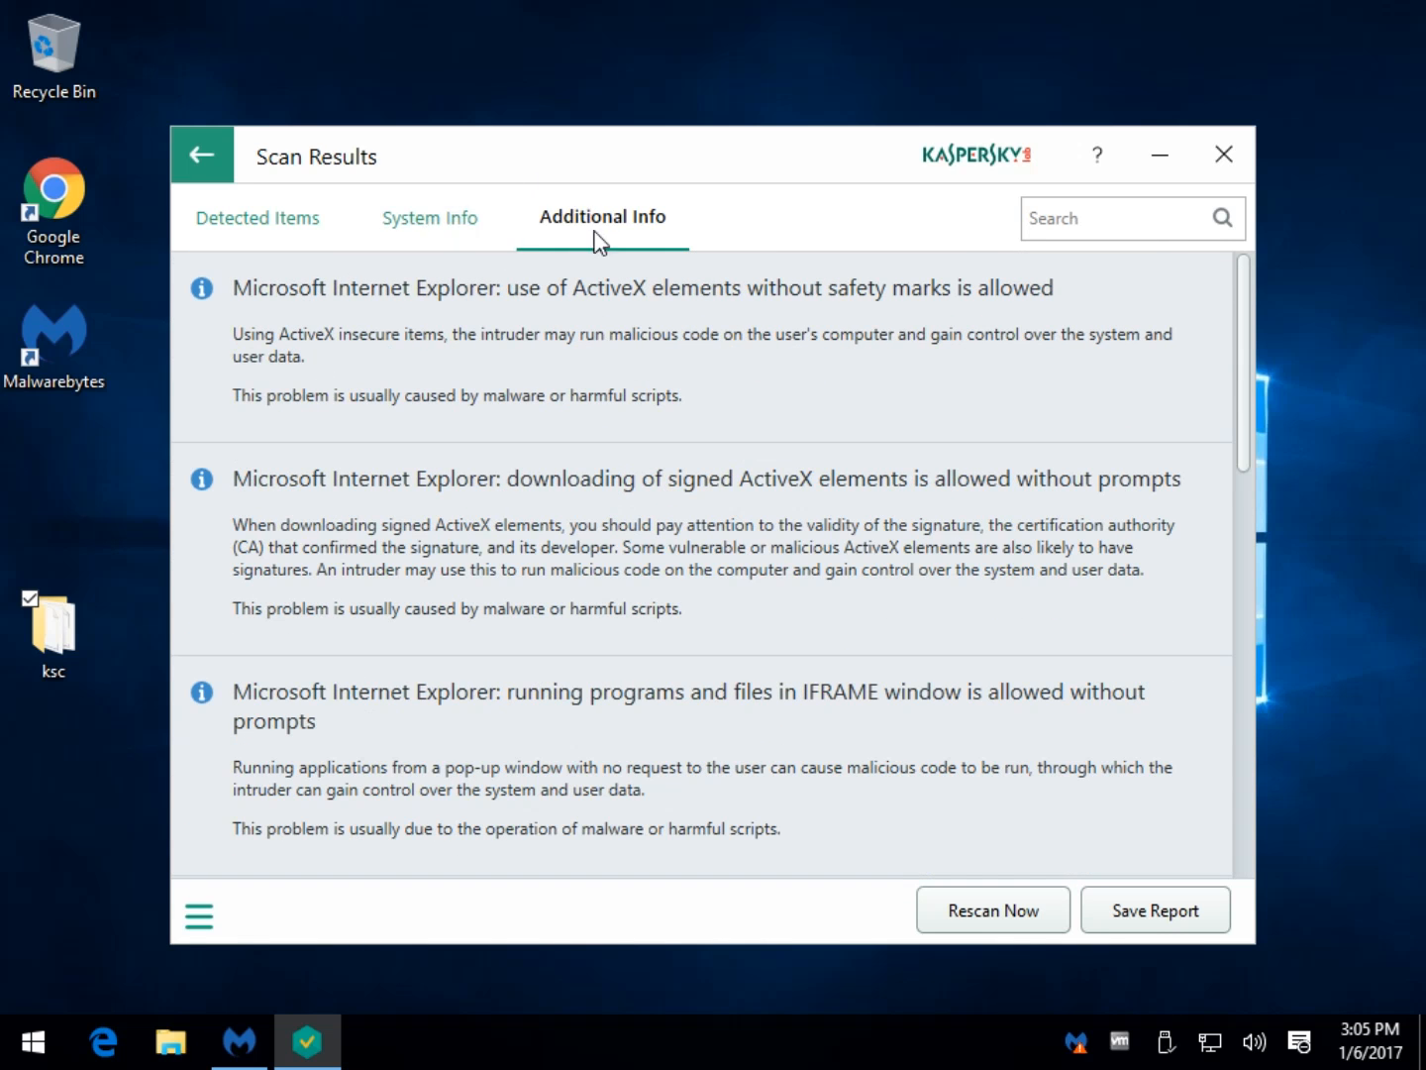
mouse_move(618, 228)
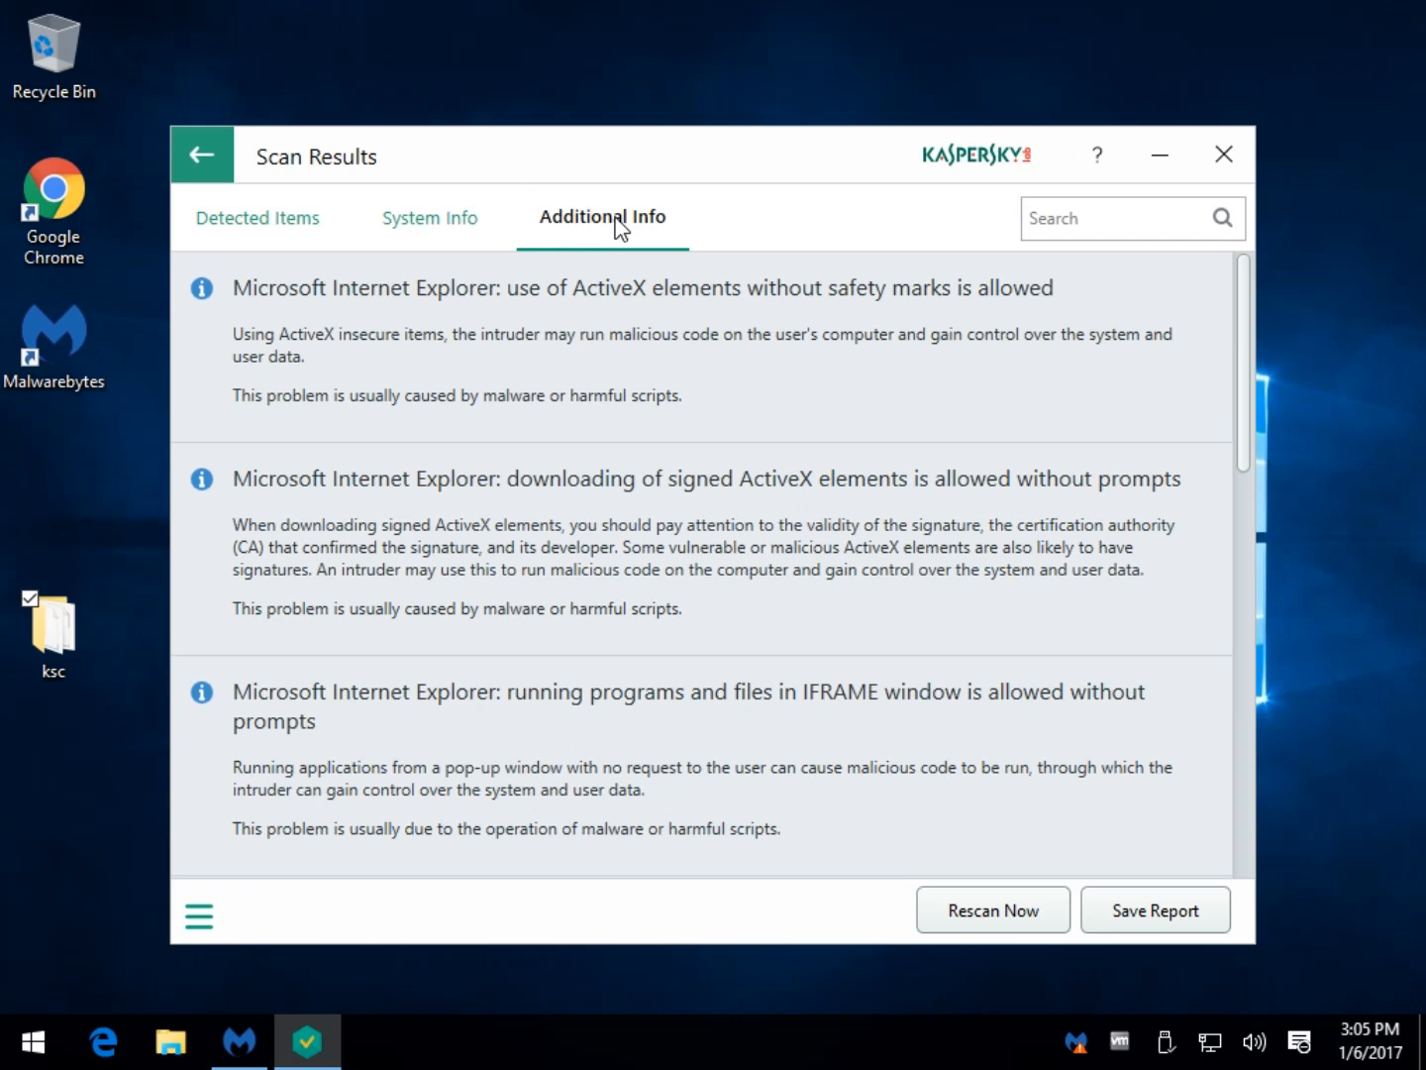
mouse_move(420, 254)
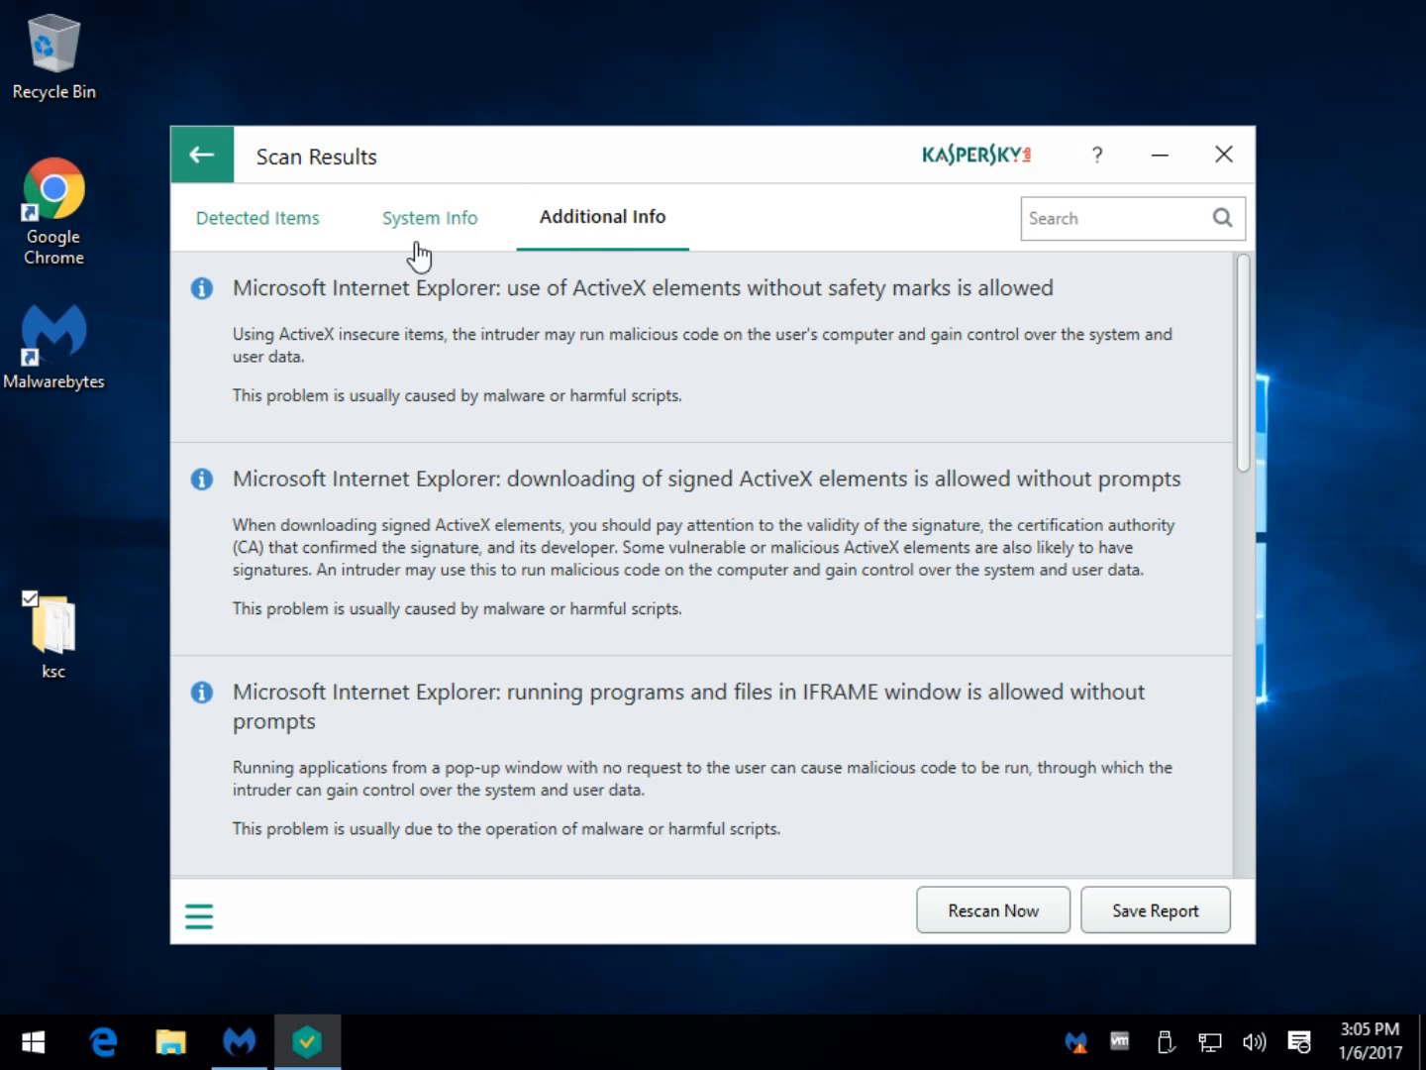
scroll("down", 3)
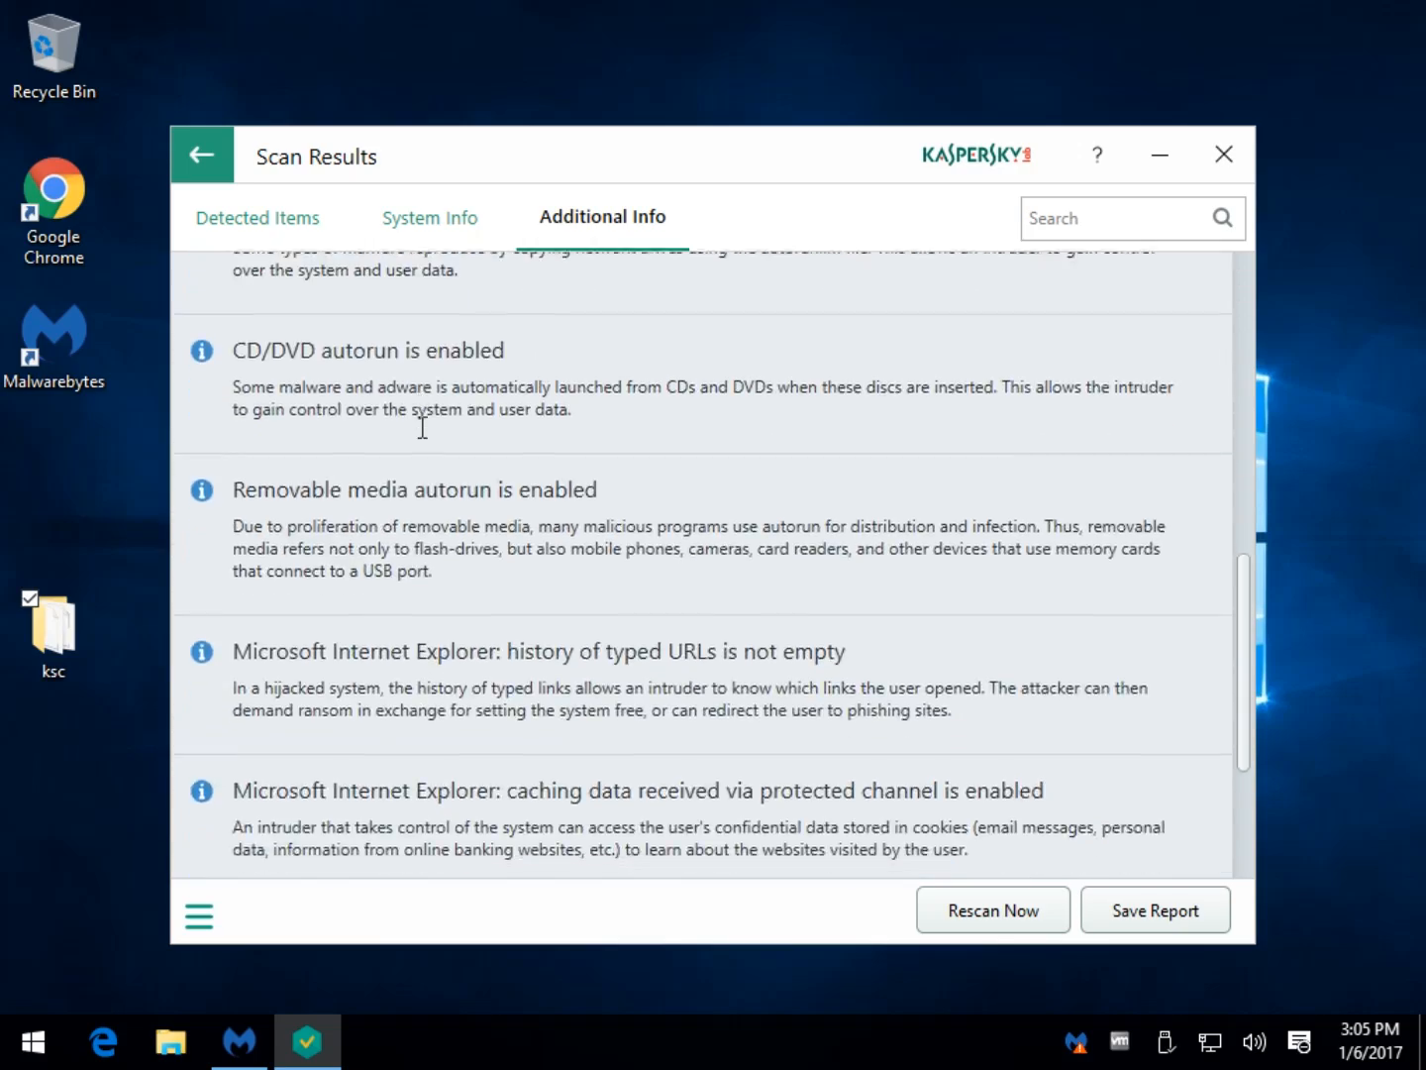
scroll("down", 3)
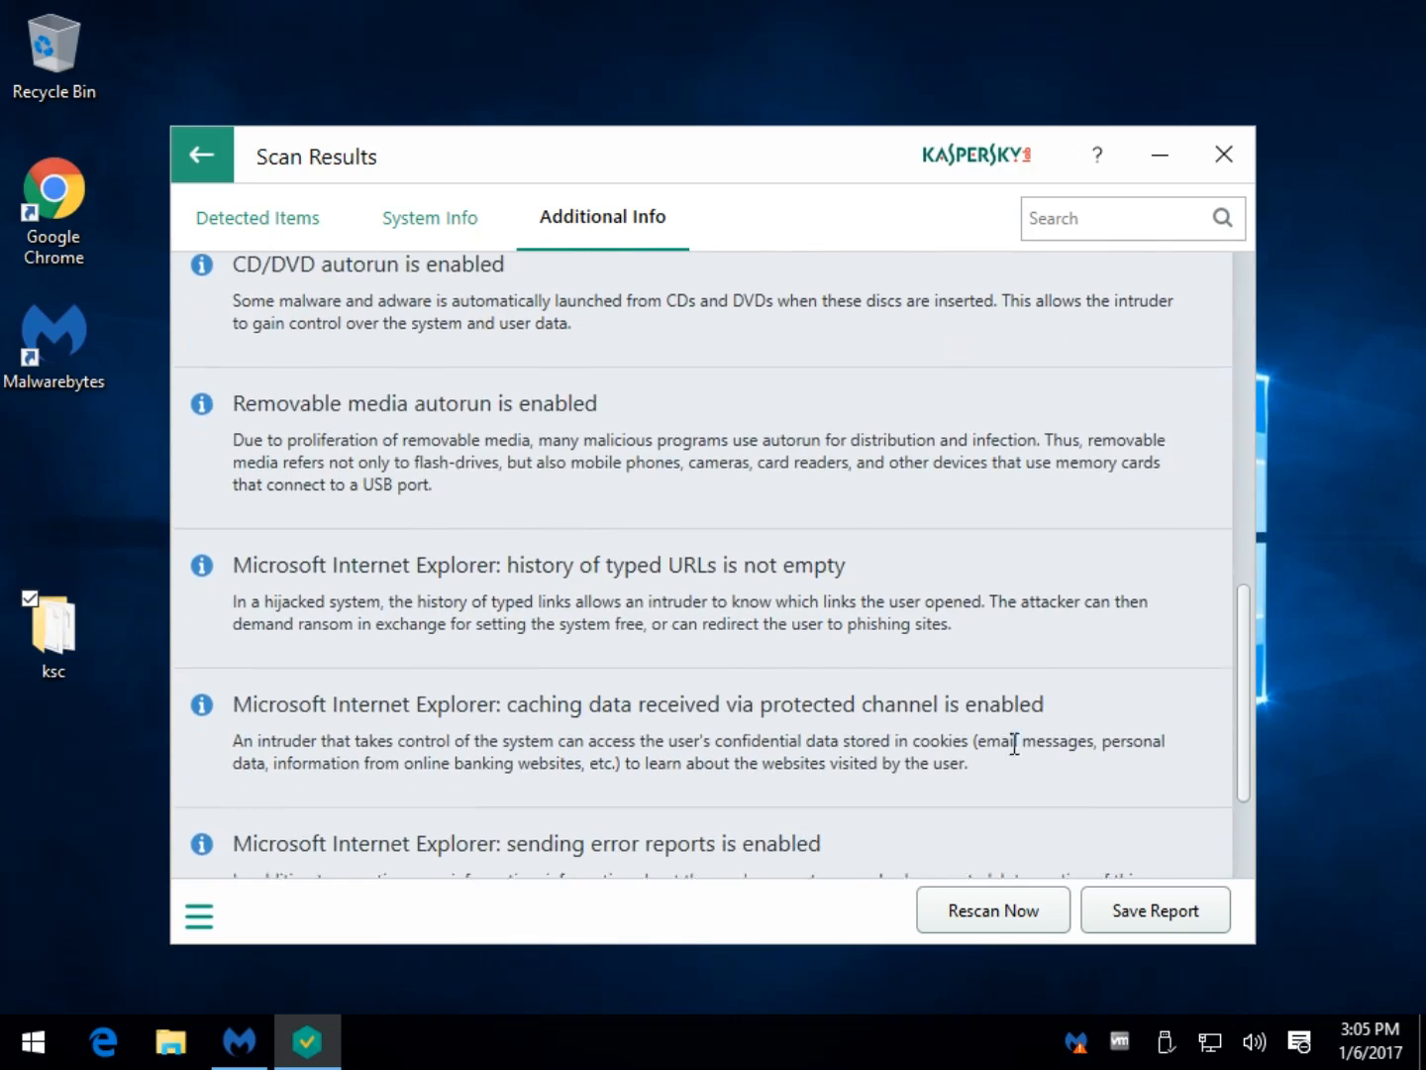
scroll("down", 3)
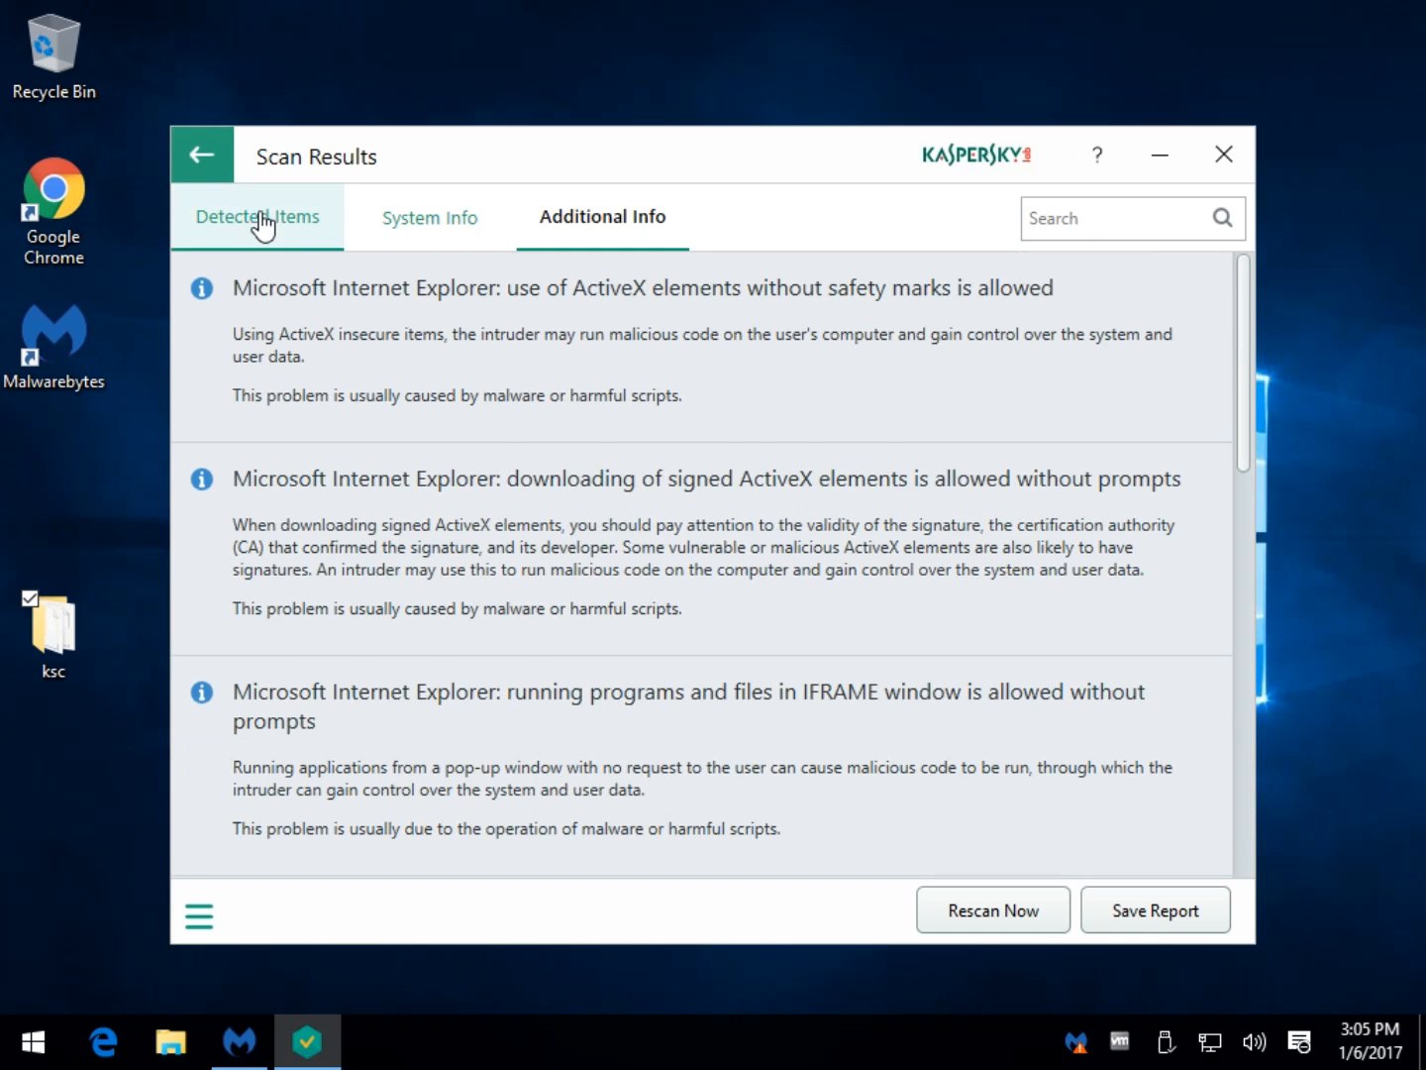
Revisit System Info and Detected Items, then return to the home screen showing last scan just now.
left_click(428, 218)
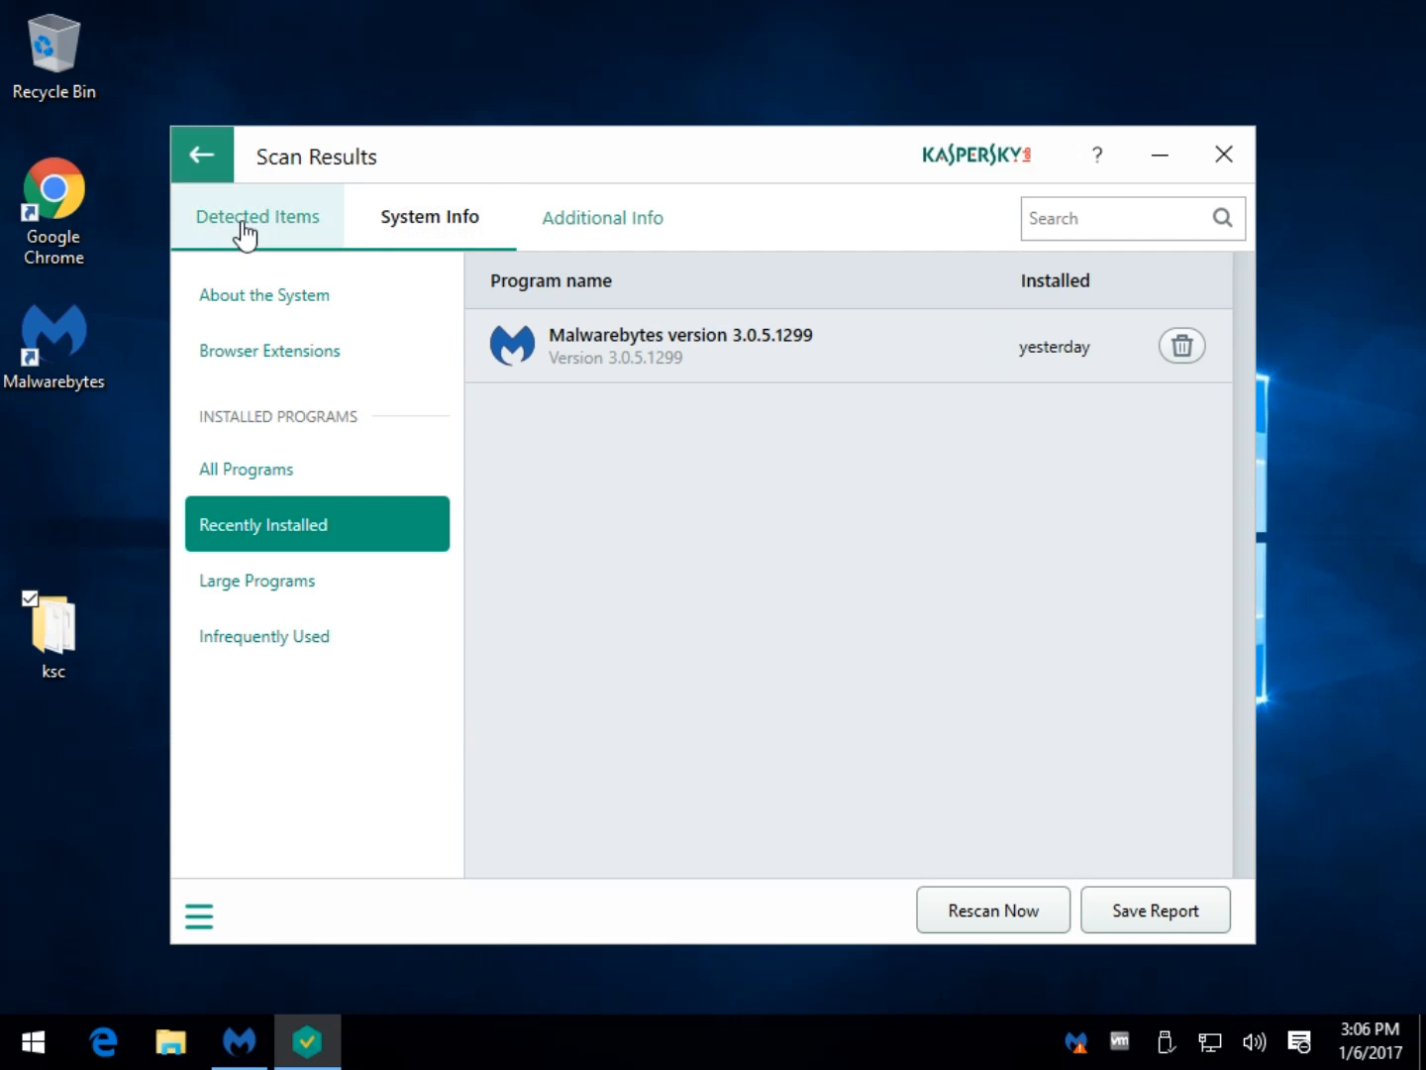
left_click(258, 216)
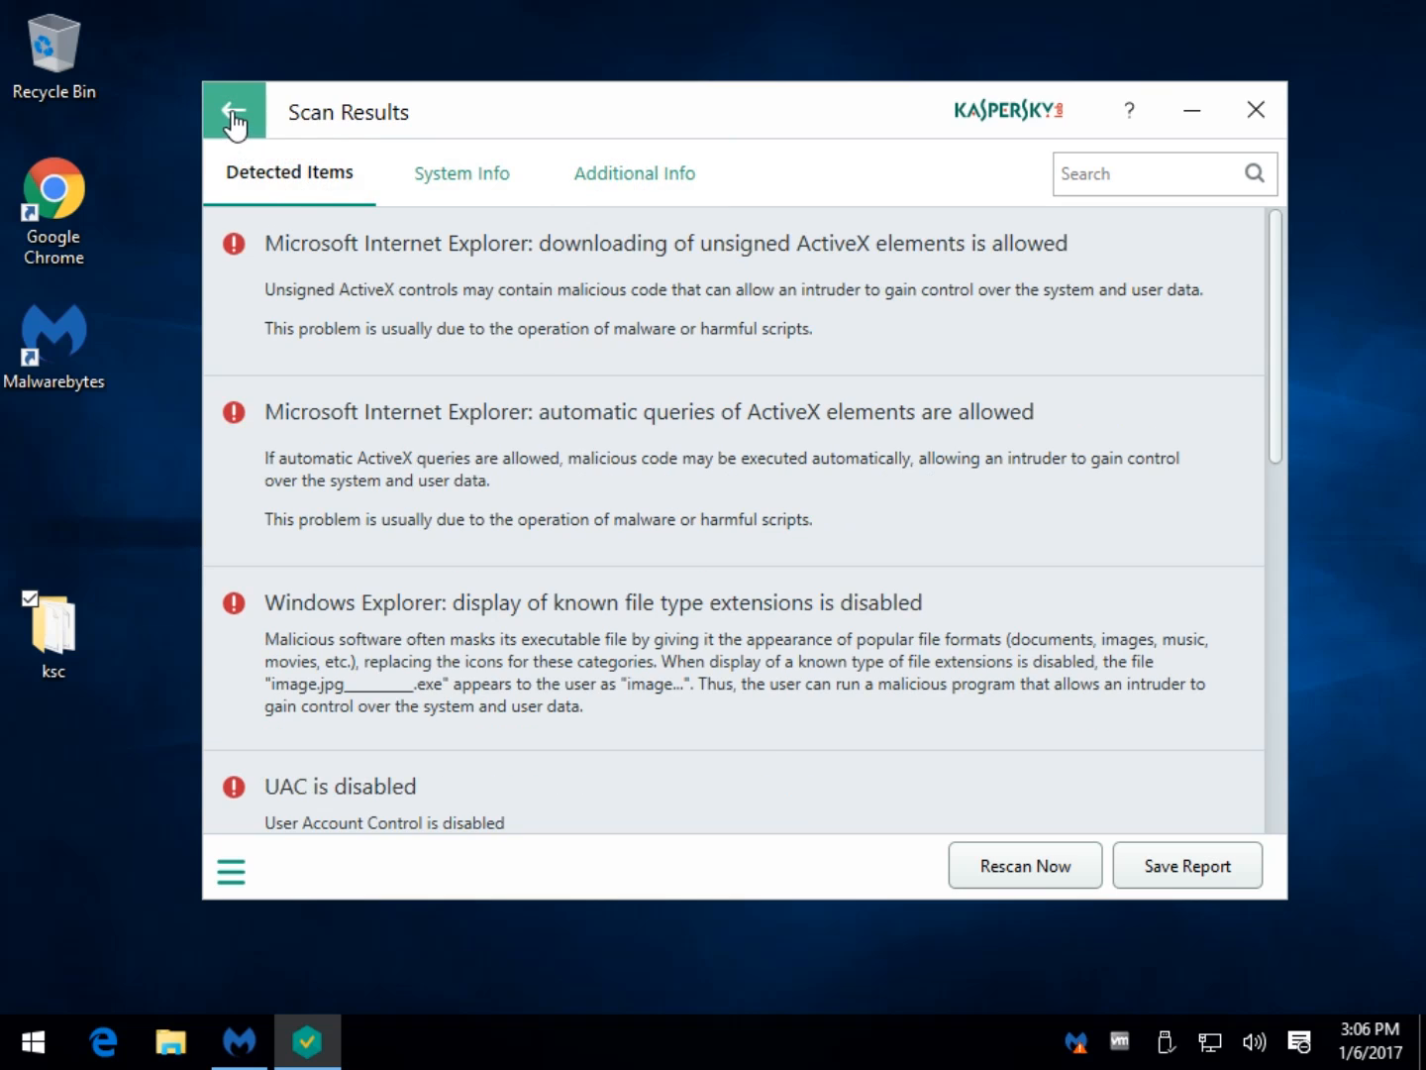
left_click(233, 111)
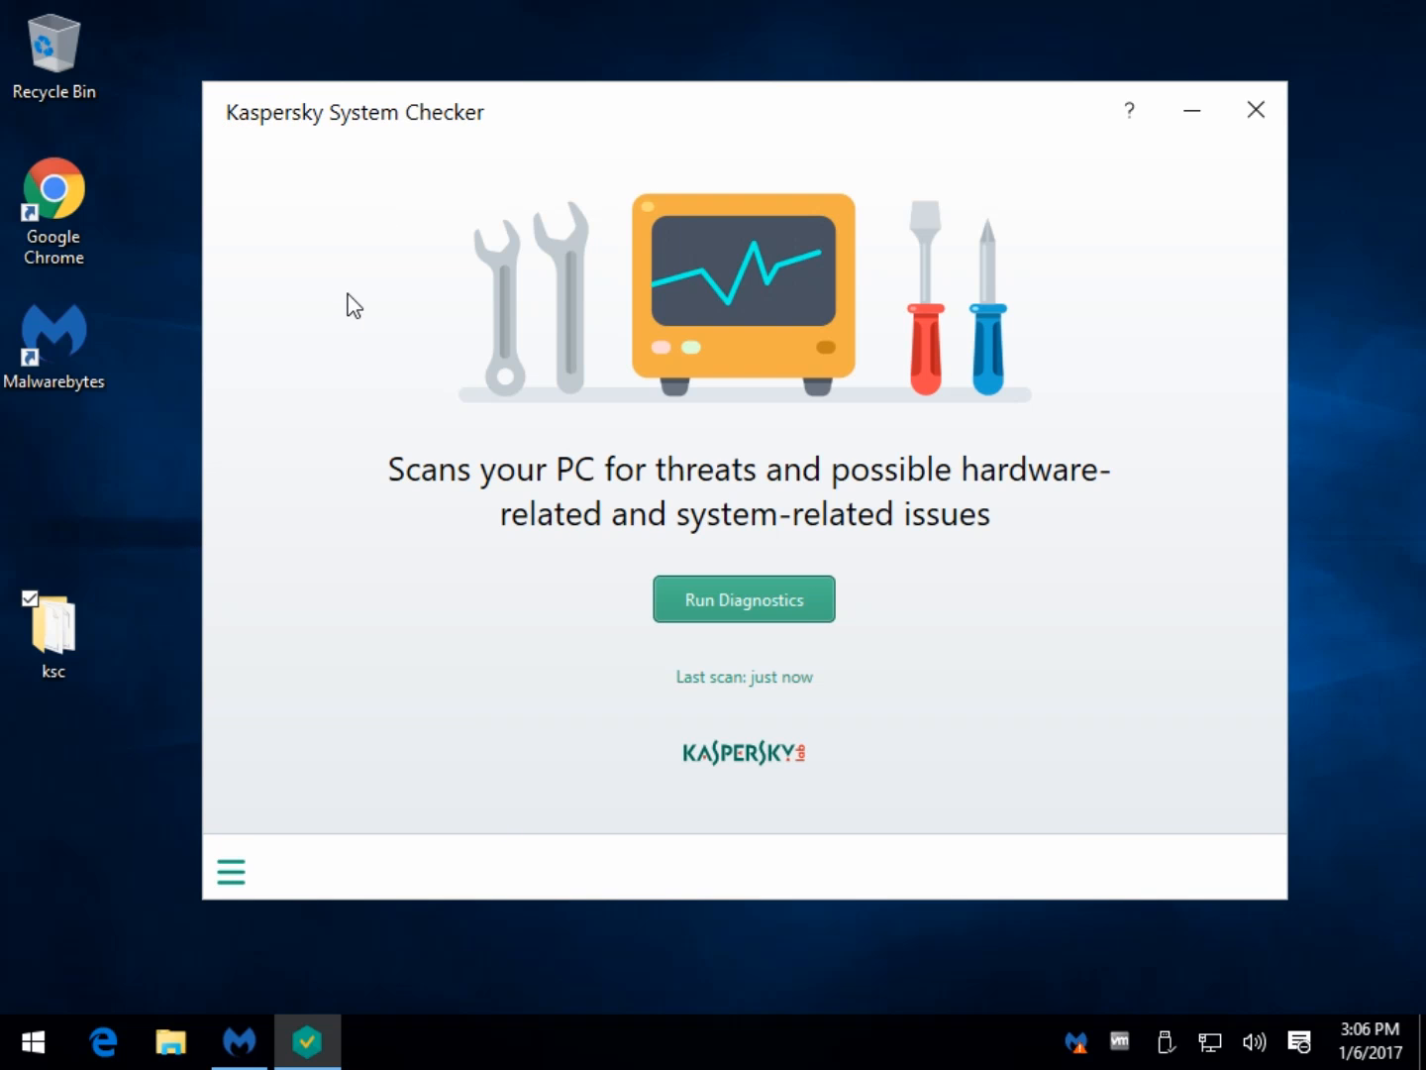